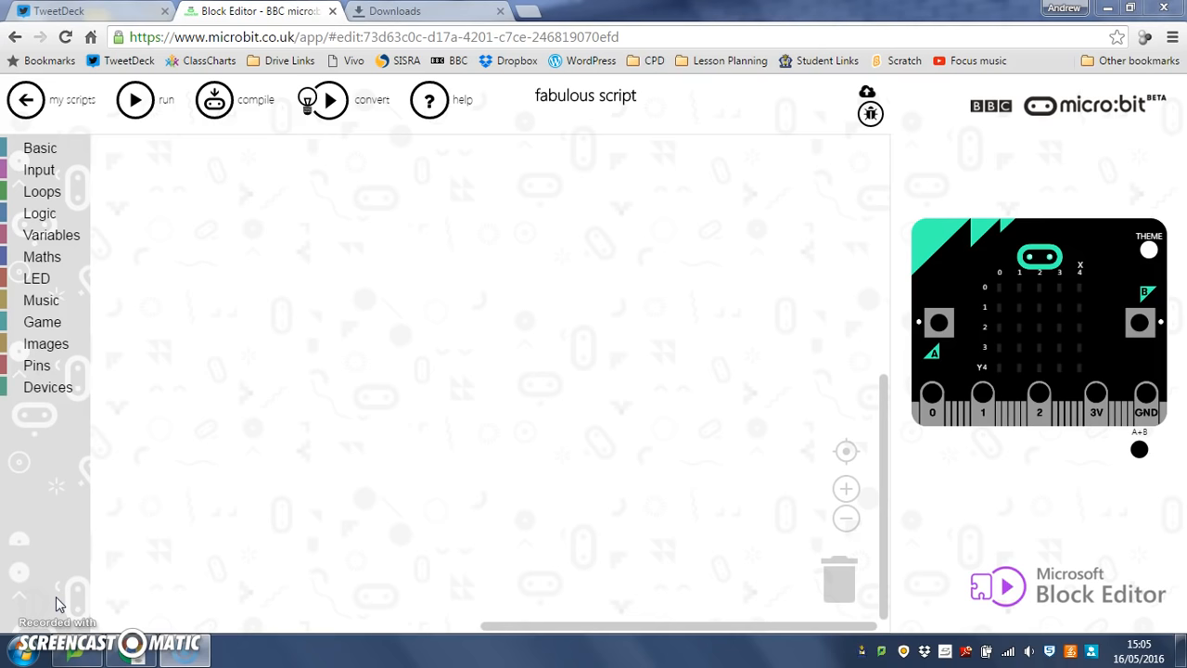
mouse_move(283, 608)
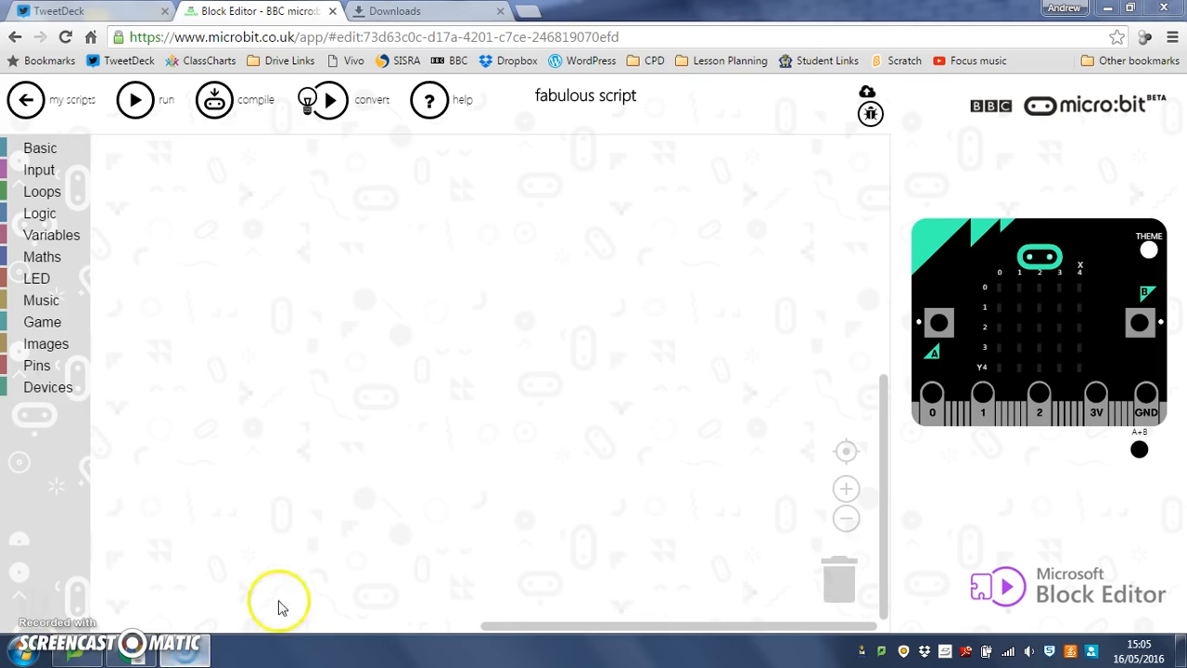
mouse_move(90, 455)
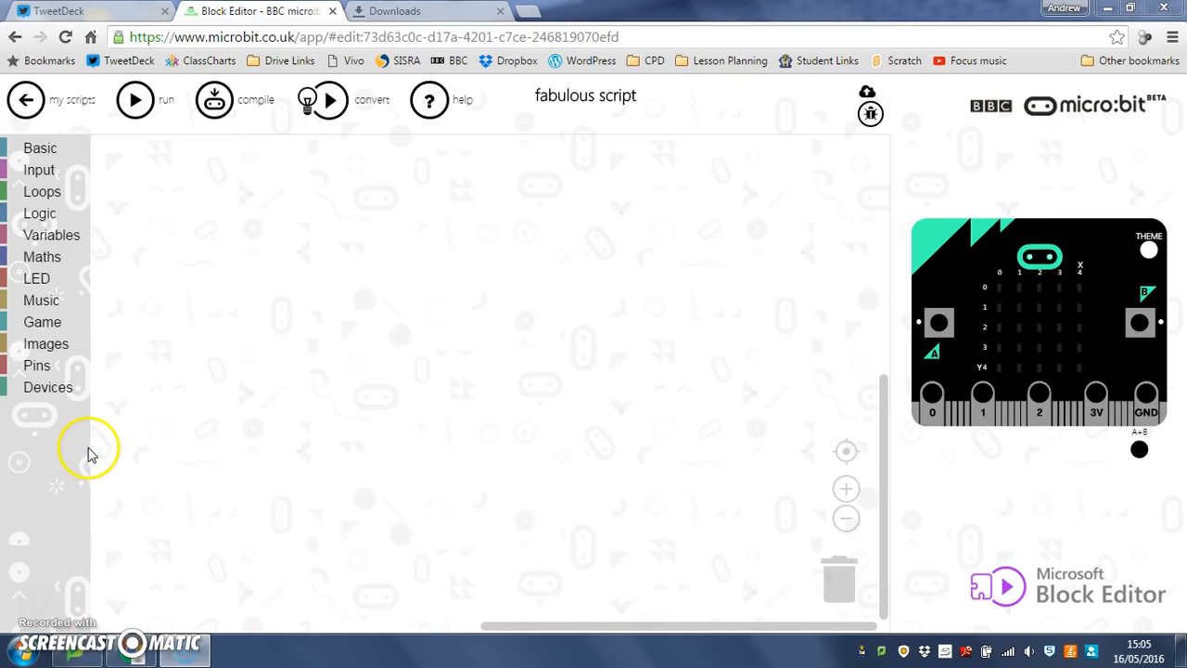
mouse_move(504, 269)
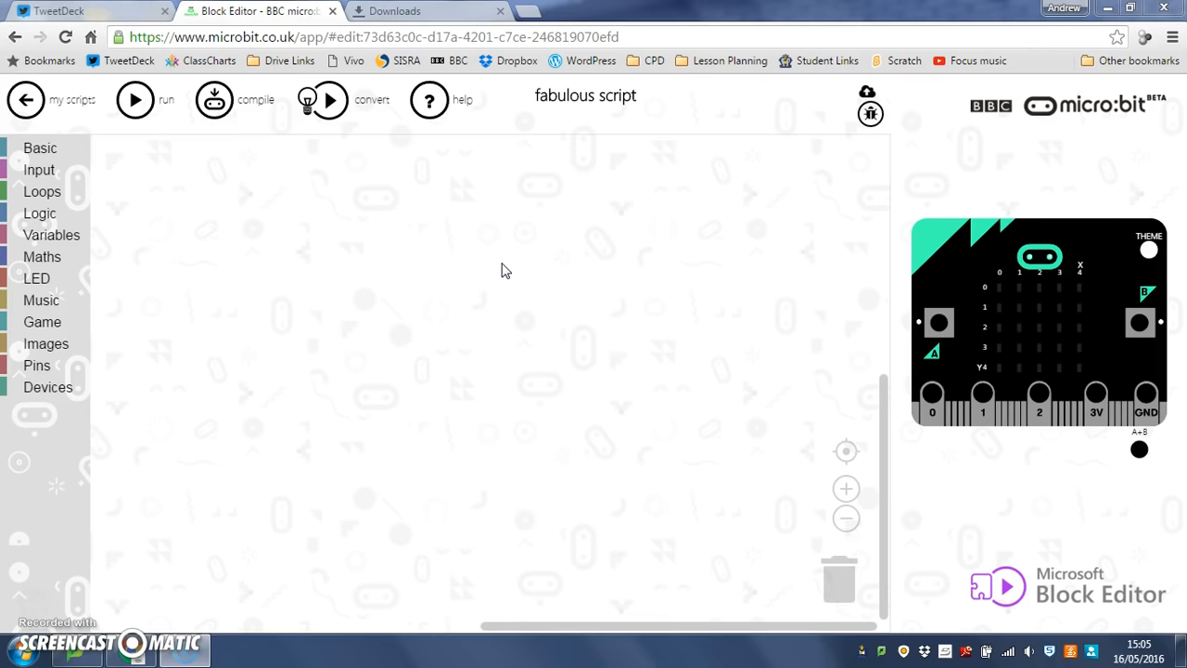
mouse_move(1039, 329)
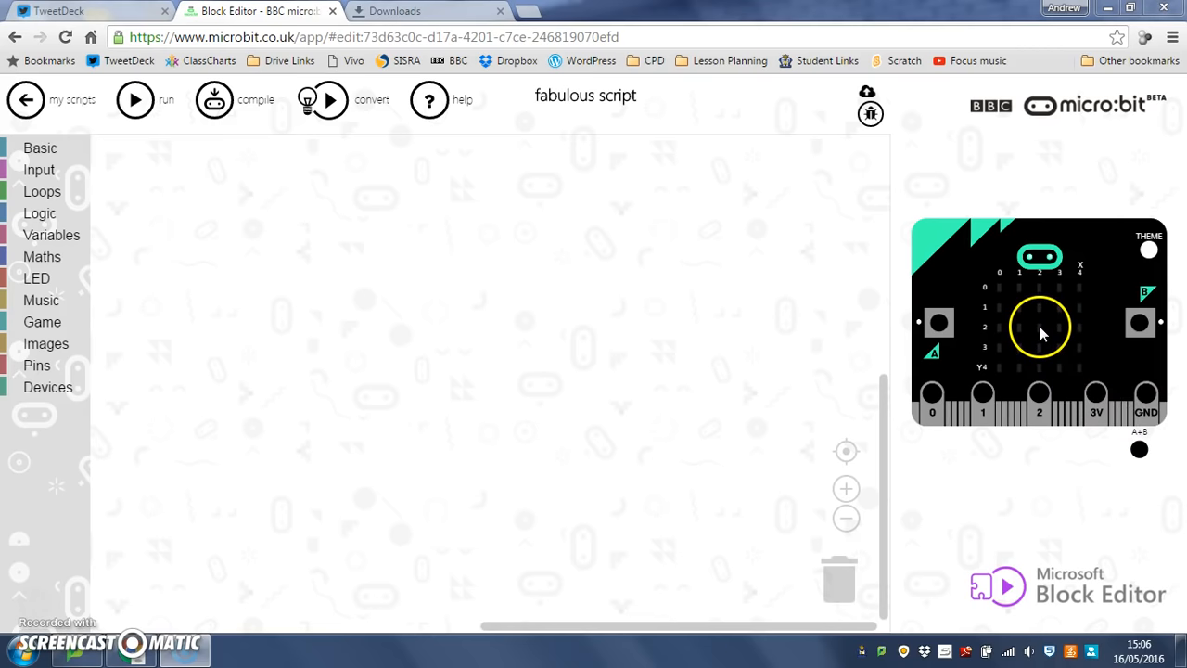
mouse_move(1039, 351)
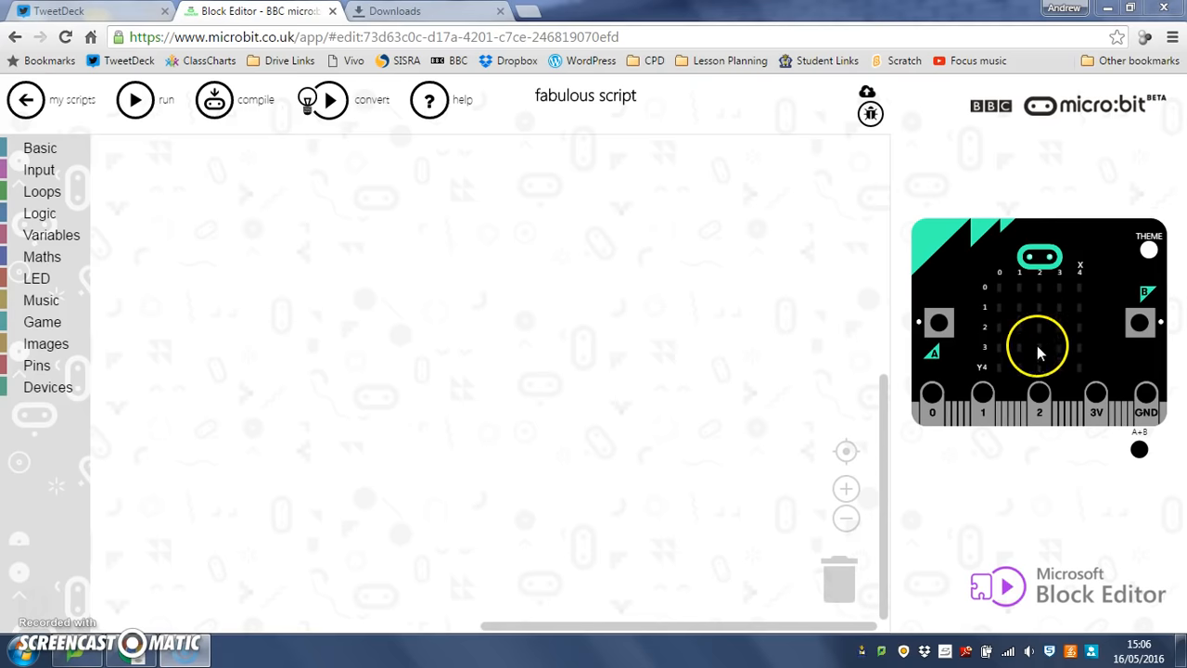
mouse_move(960, 360)
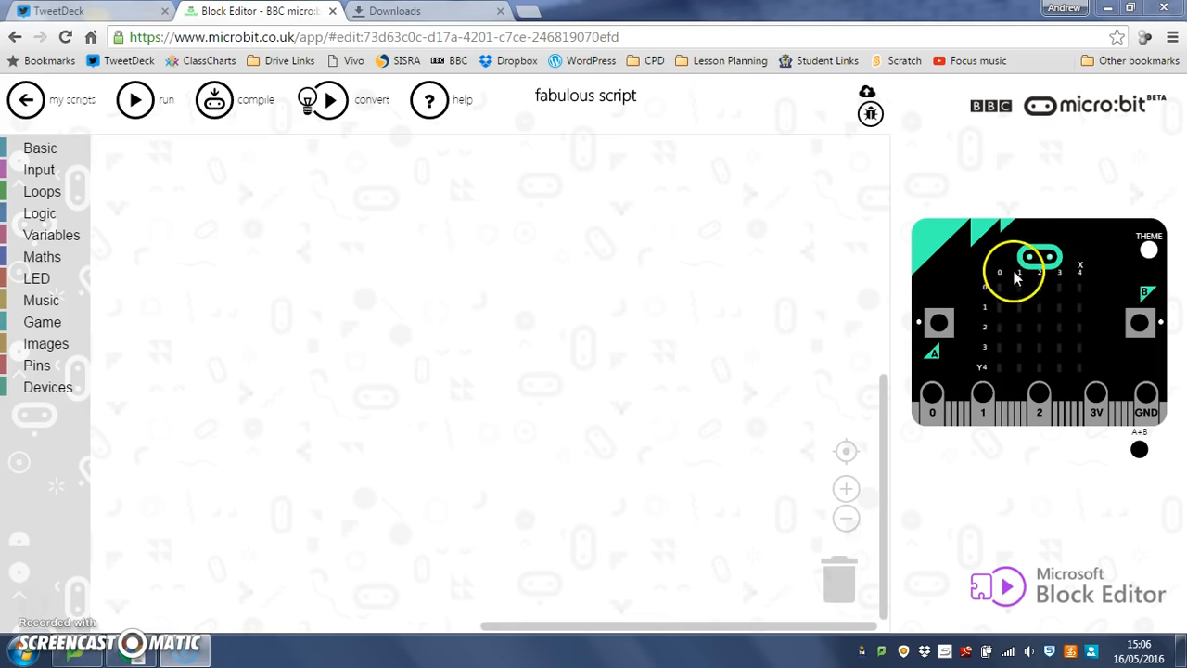
mouse_move(1043, 315)
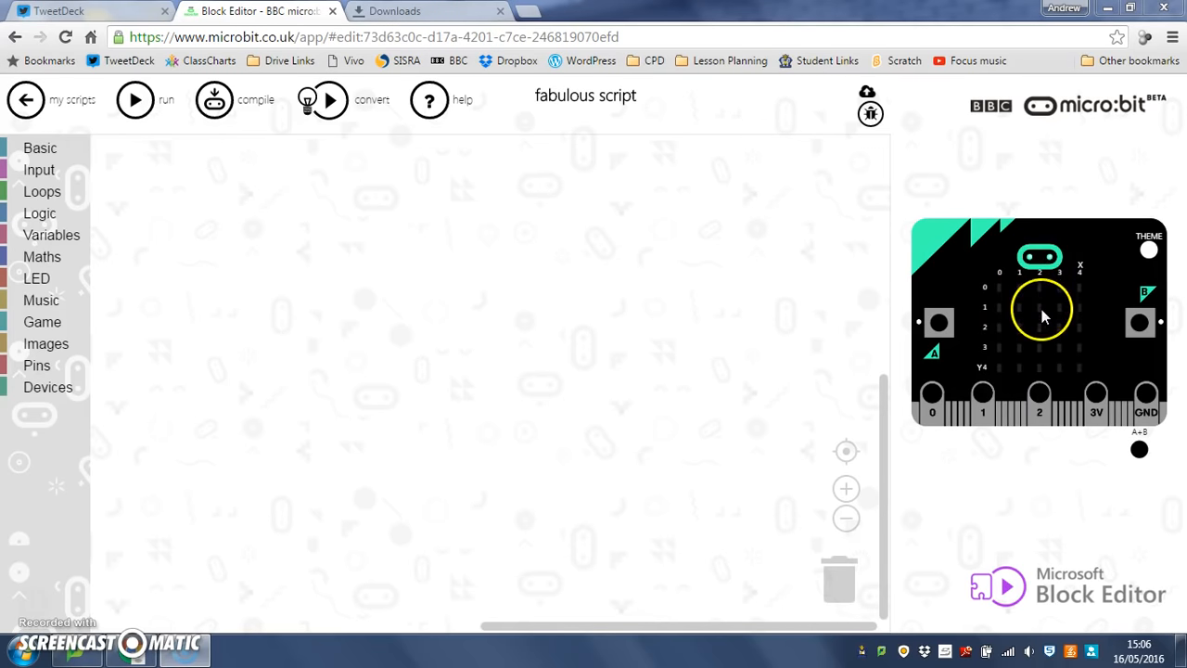
mouse_move(1042, 334)
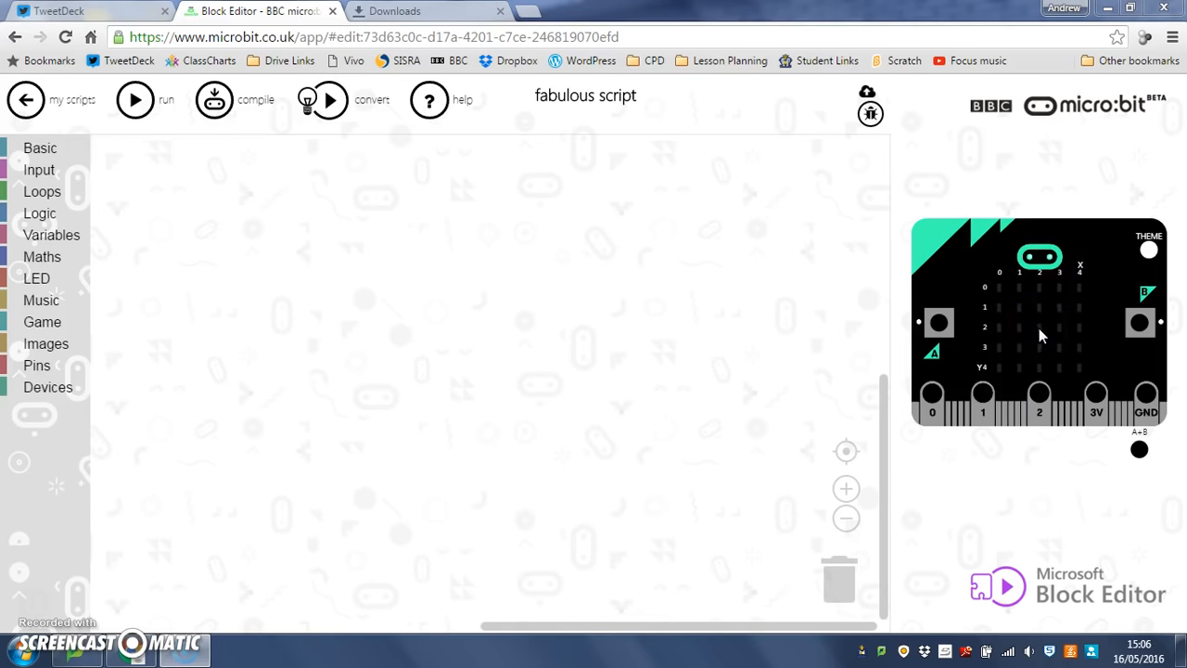
mouse_move(675, 305)
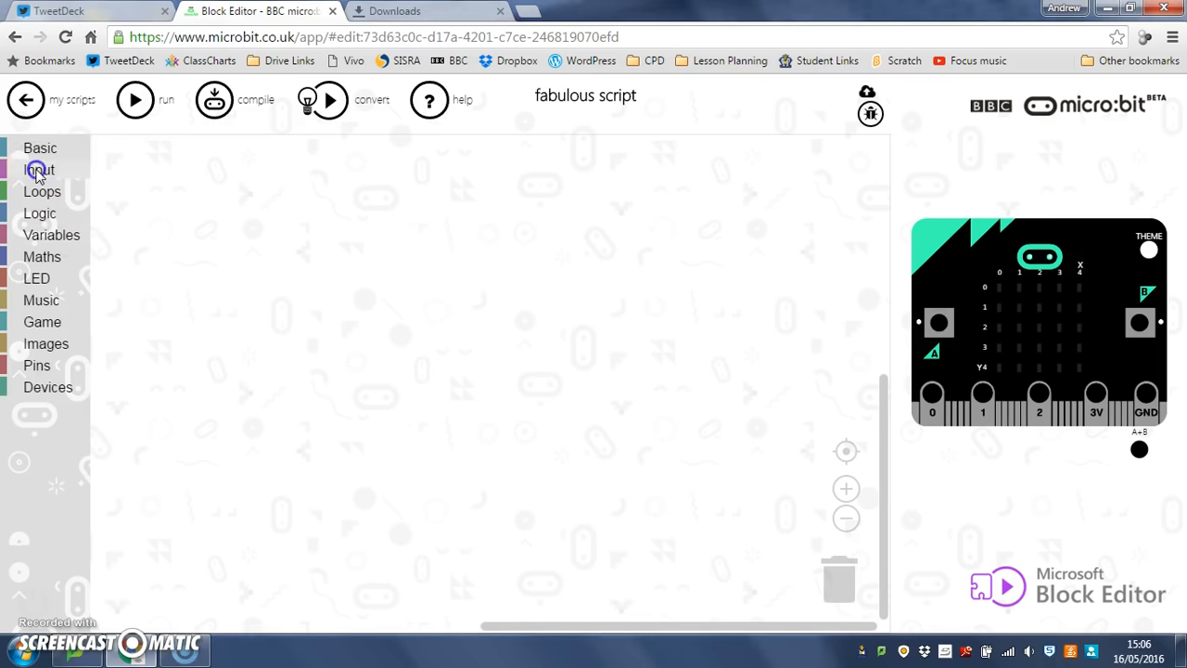
- Add an 'on button A+B pressed' event that sets item to a sprite at x 2, y 2
click(39, 170)
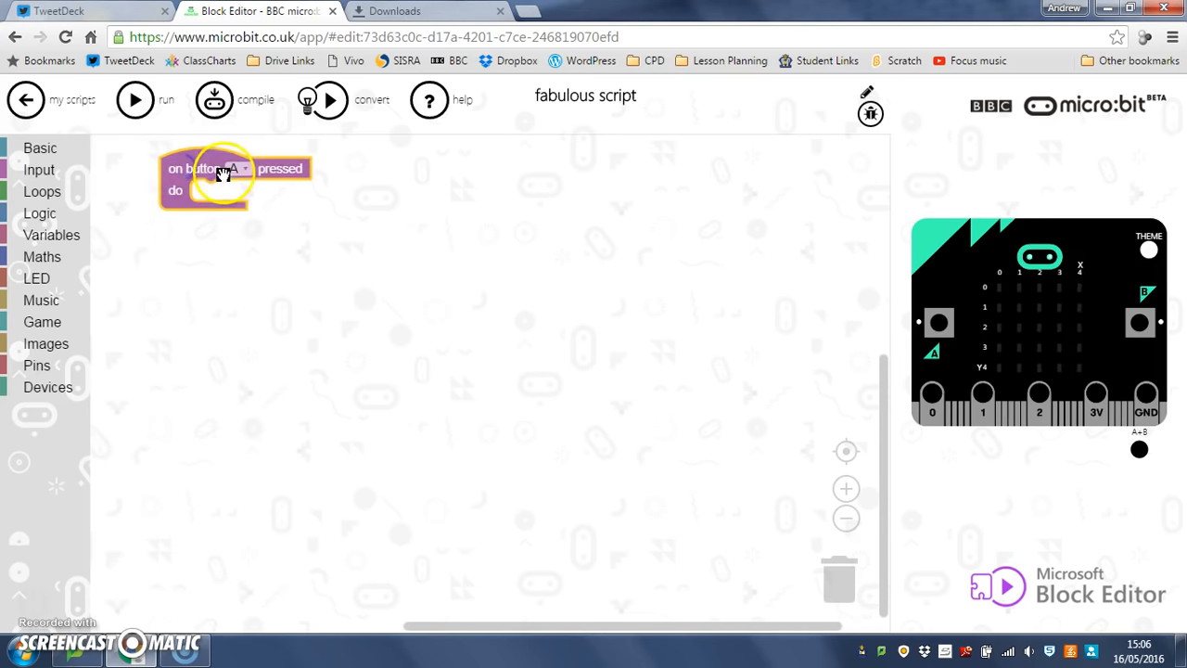
click(234, 168)
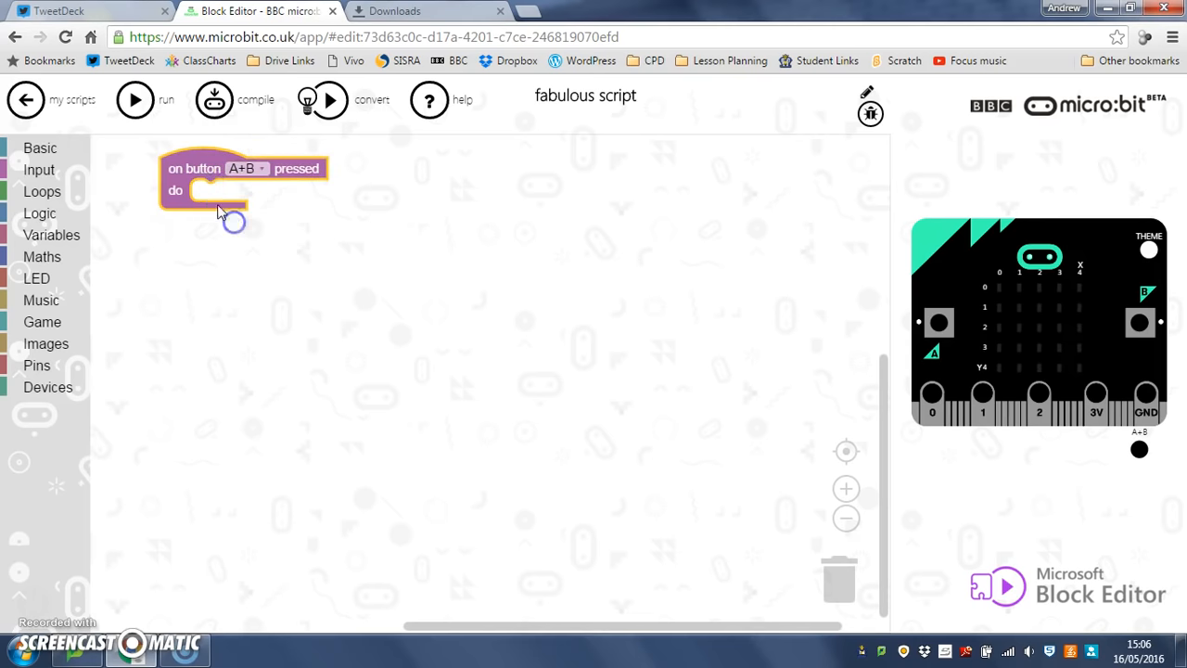
drag(244, 179, 313, 193)
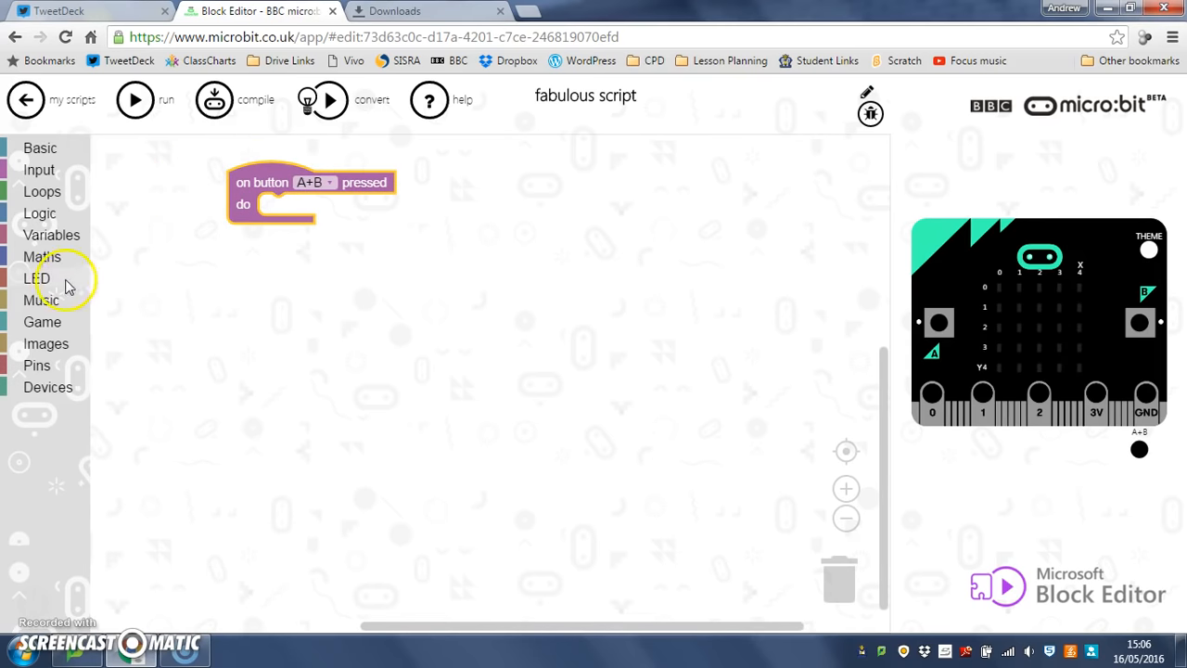
mouse_move(42, 320)
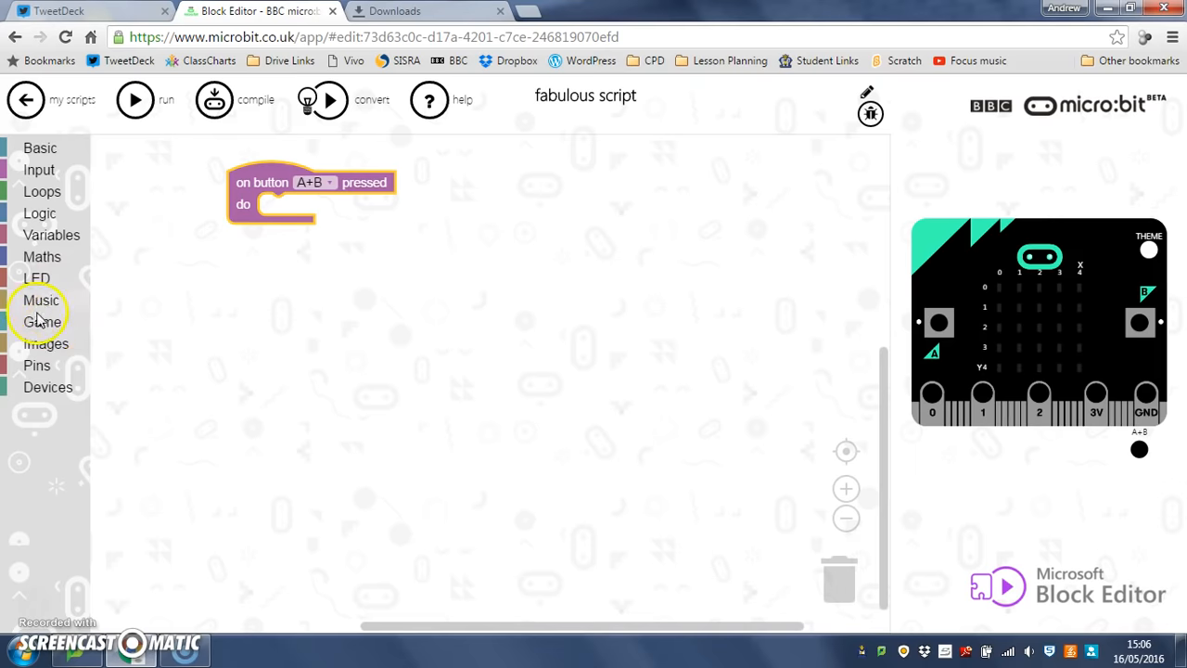
click(43, 321)
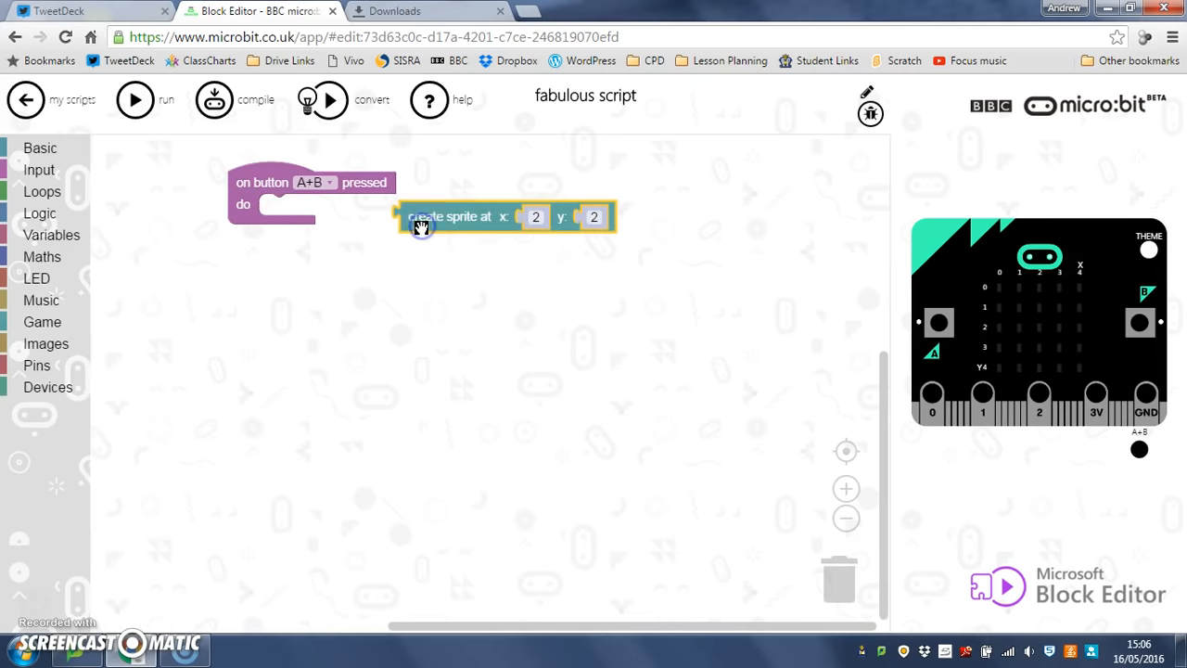
mouse_move(83, 234)
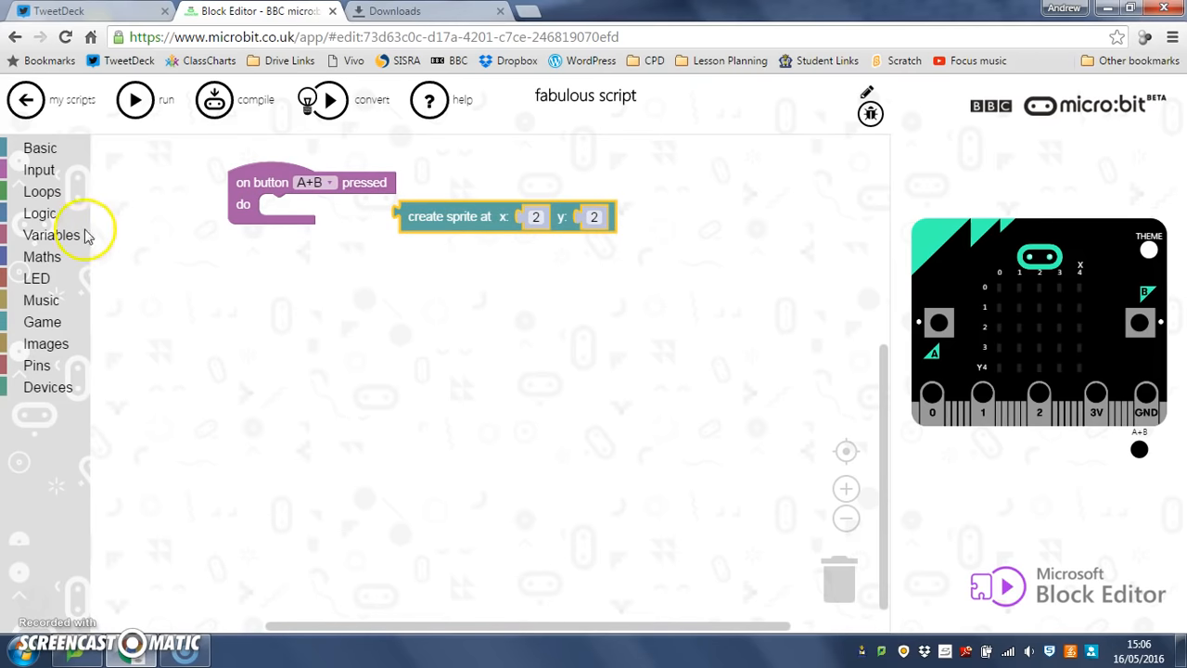
click(51, 234)
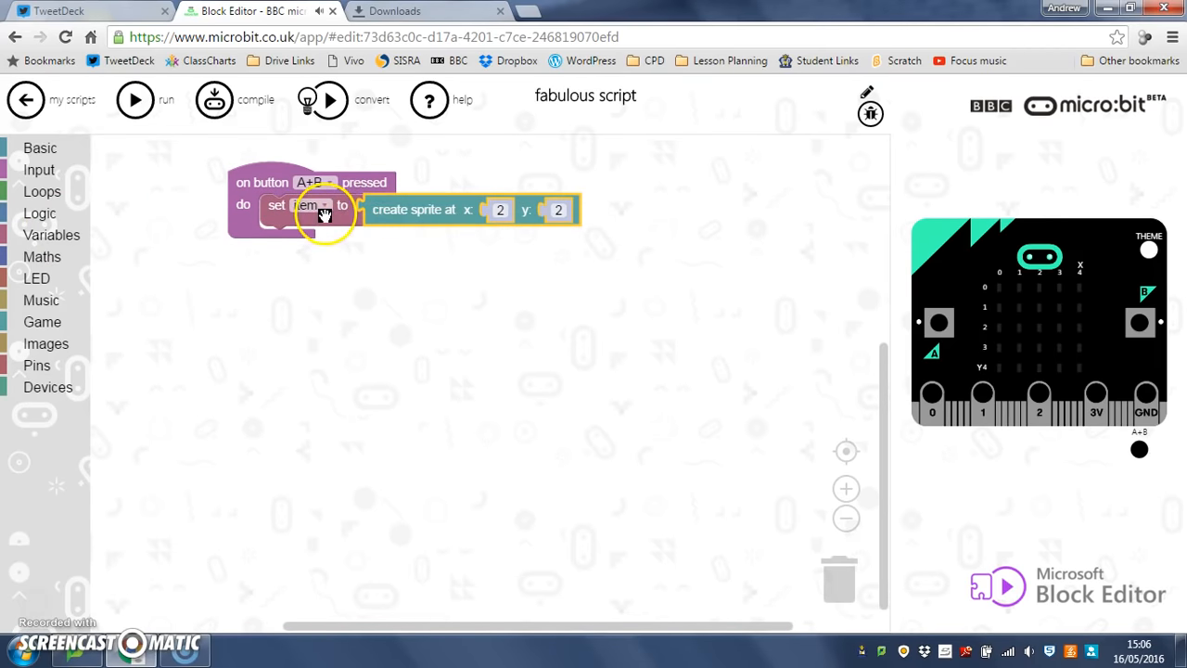
- Create a new variable DOT and assign the sprite to it instead of item
click(306, 204)
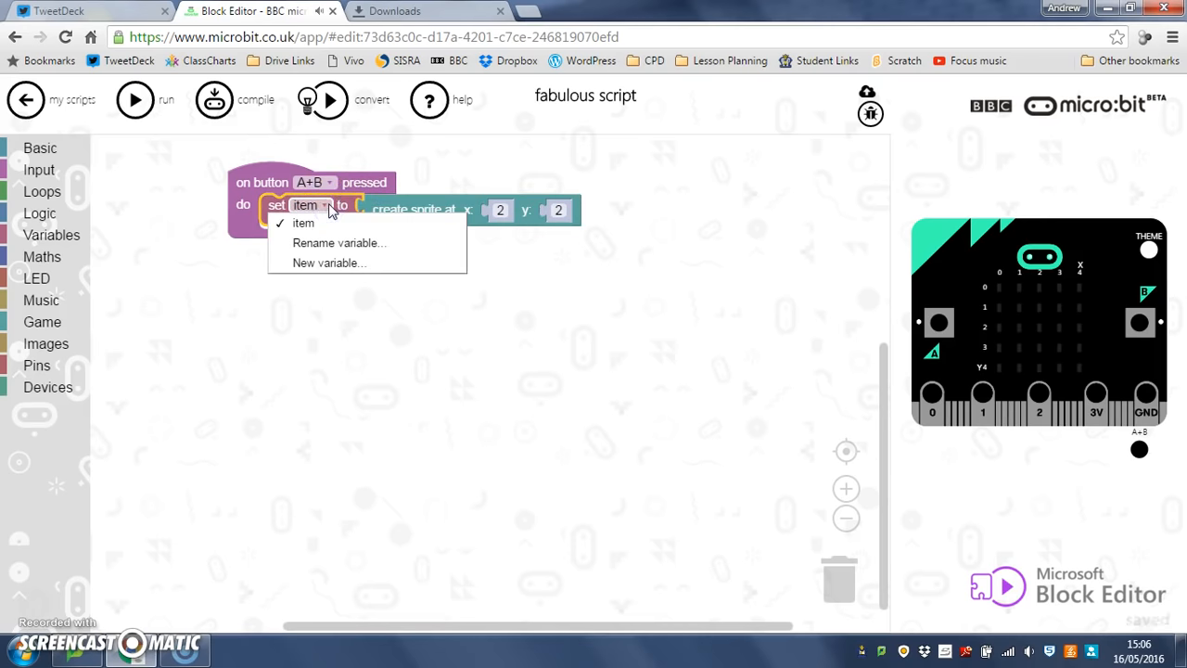
click(303, 222)
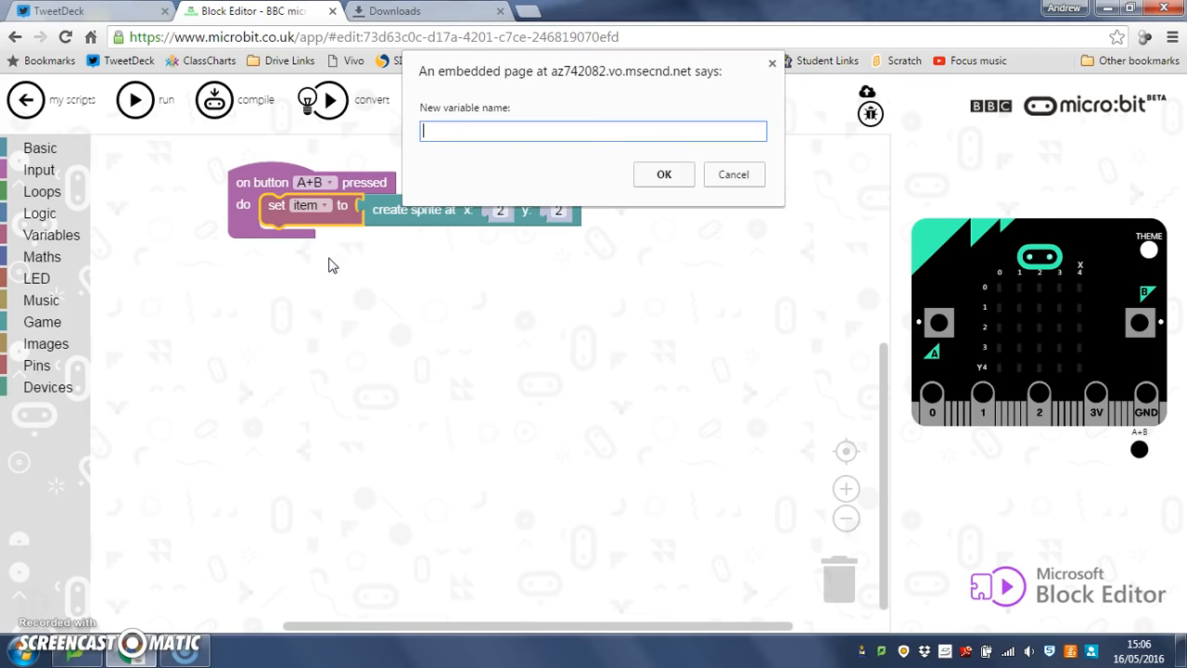
text(DO)
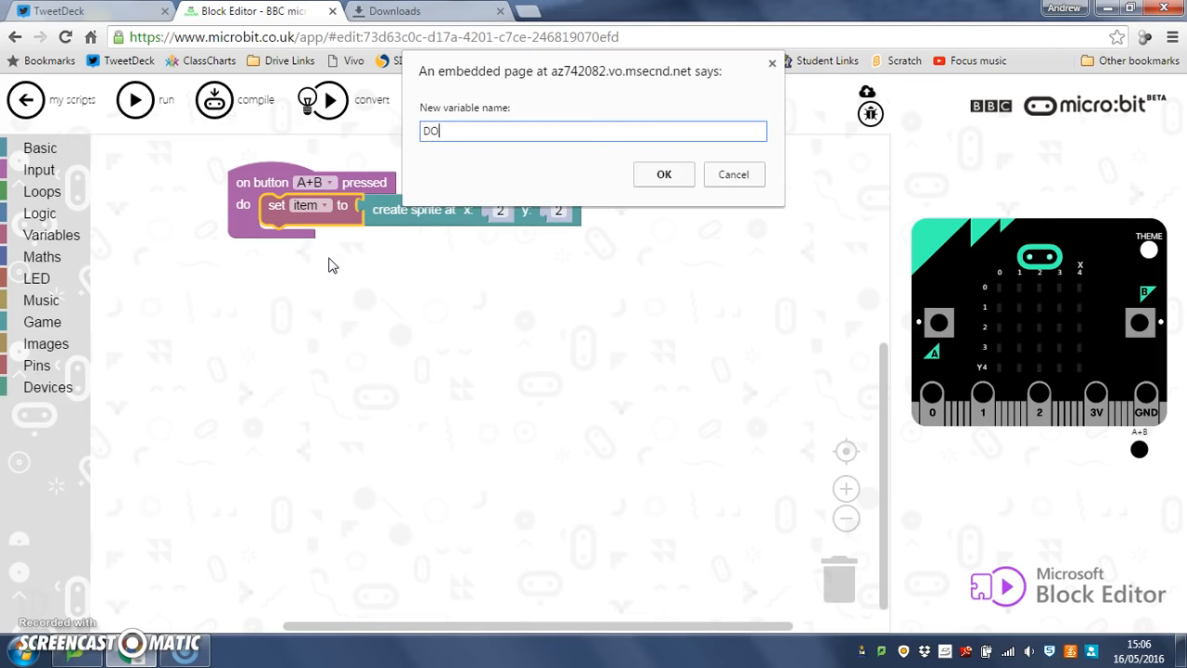
text(T)
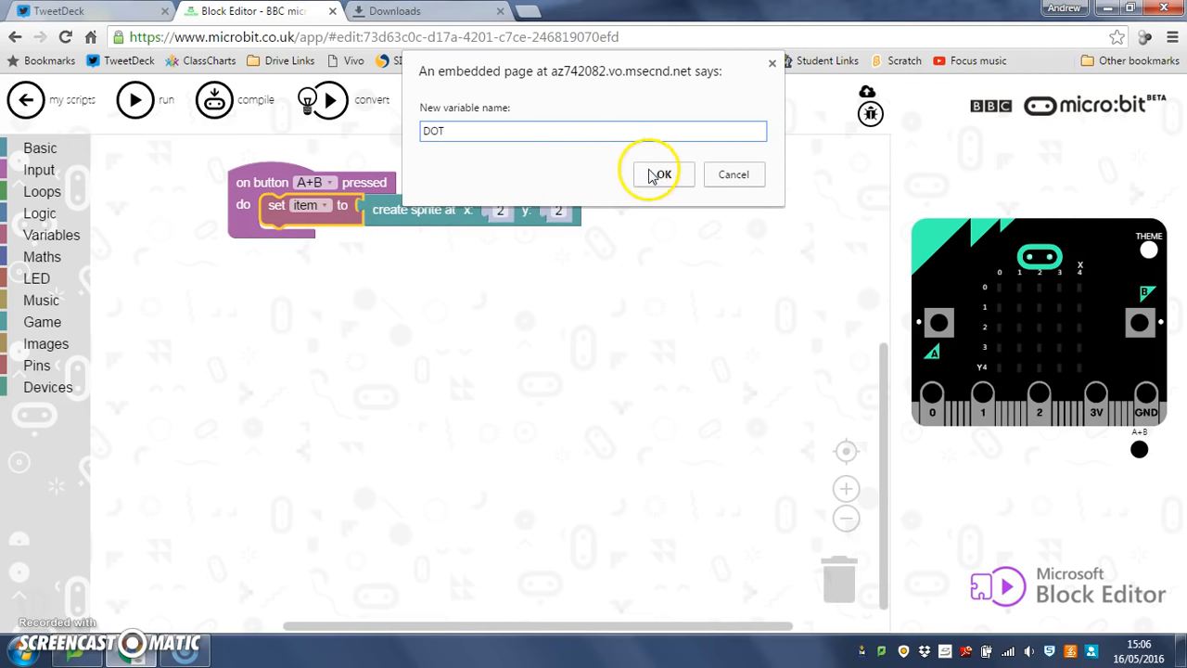
click(659, 175)
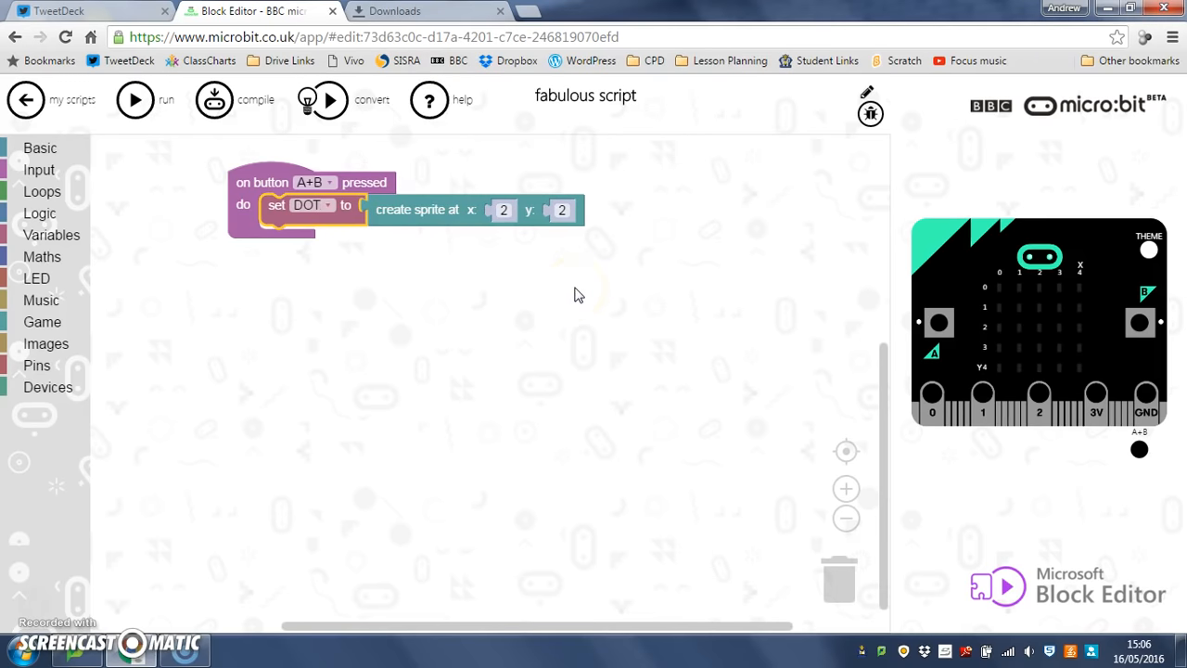
mouse_move(278, 186)
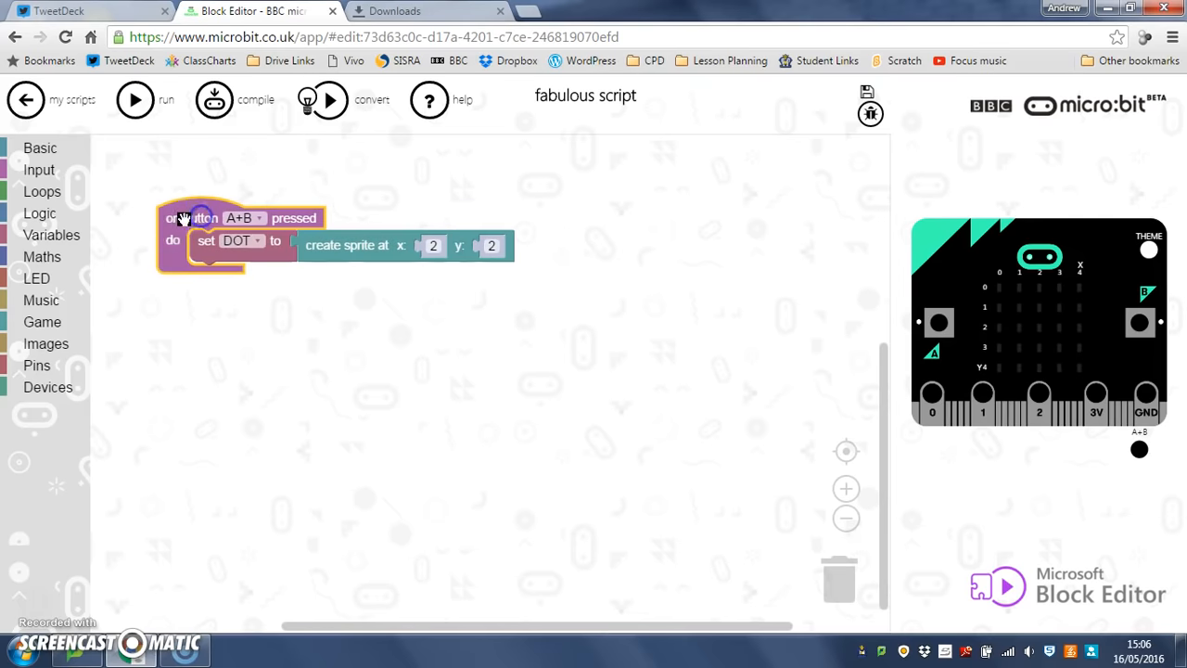
- Place a separate 'set item to false' block using a Logic false value
click(39, 213)
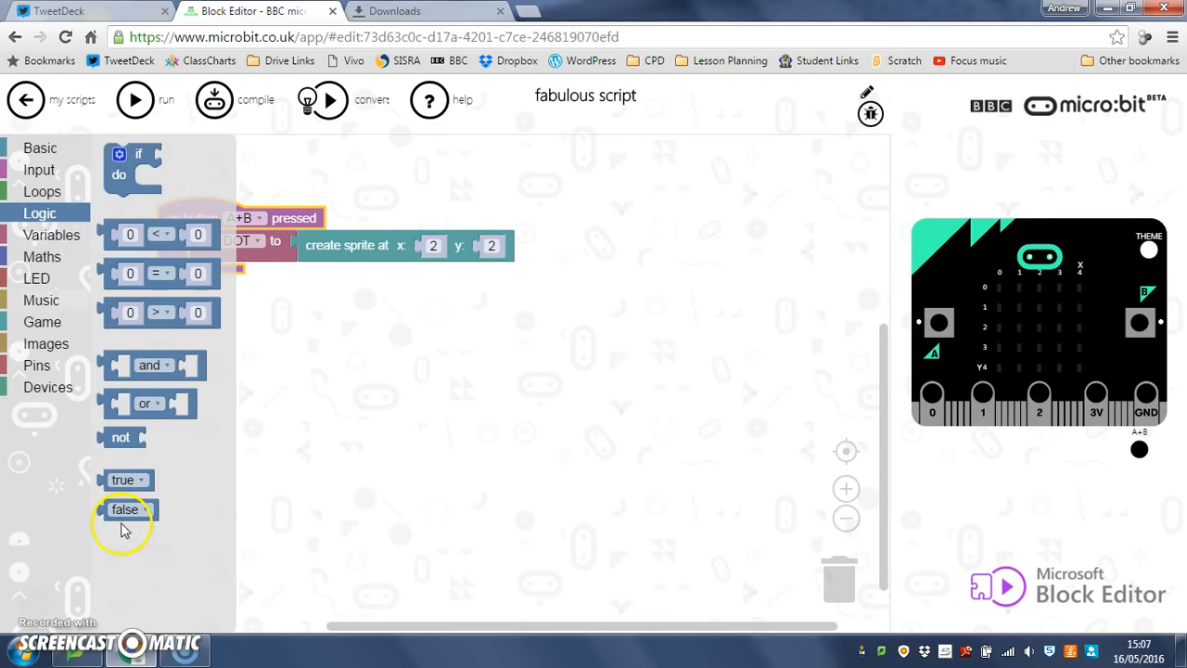
drag(125, 508, 360, 346)
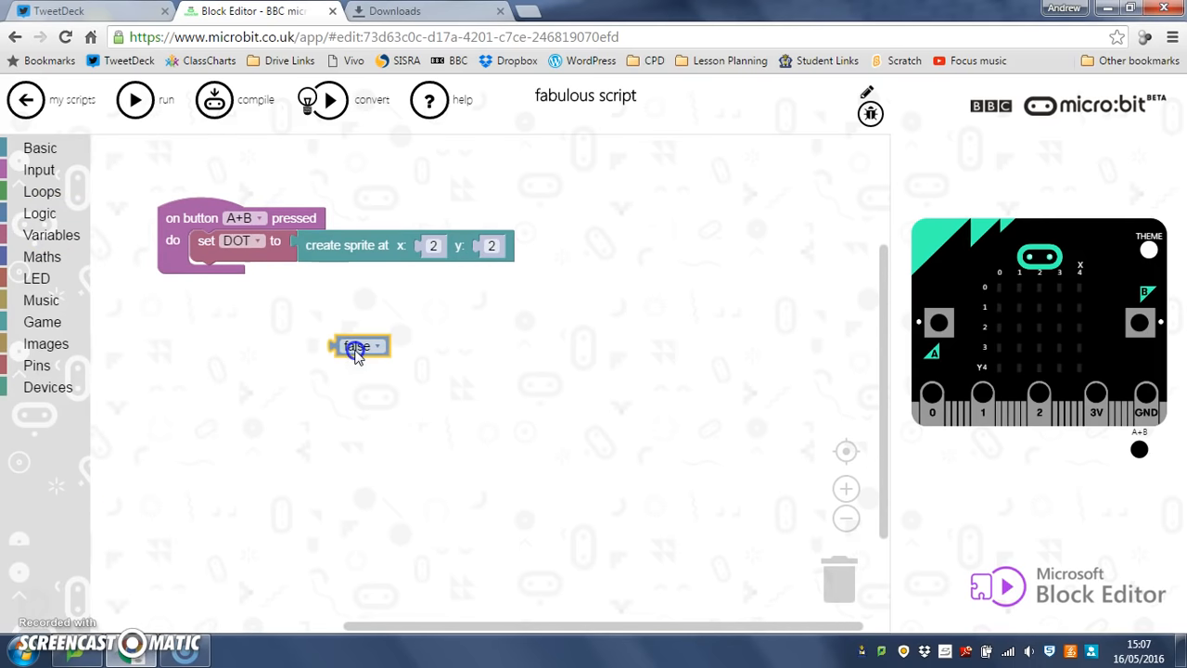
drag(357, 346, 297, 165)
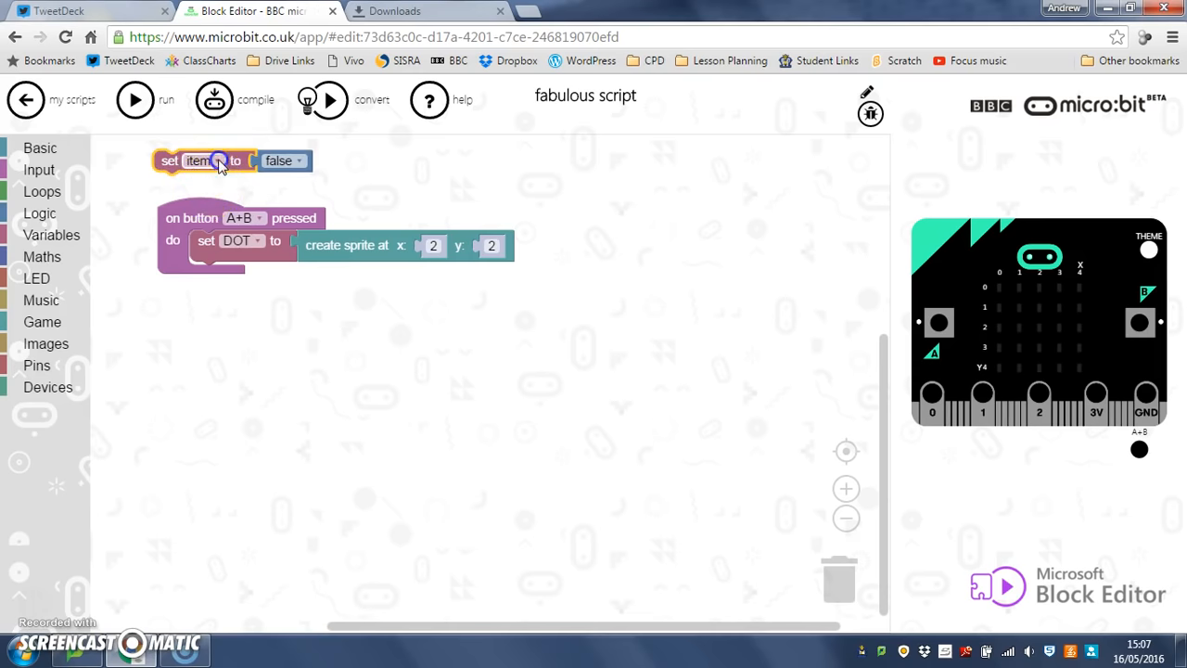
- Switch the standalone set block to a new variable named play
click(215, 160)
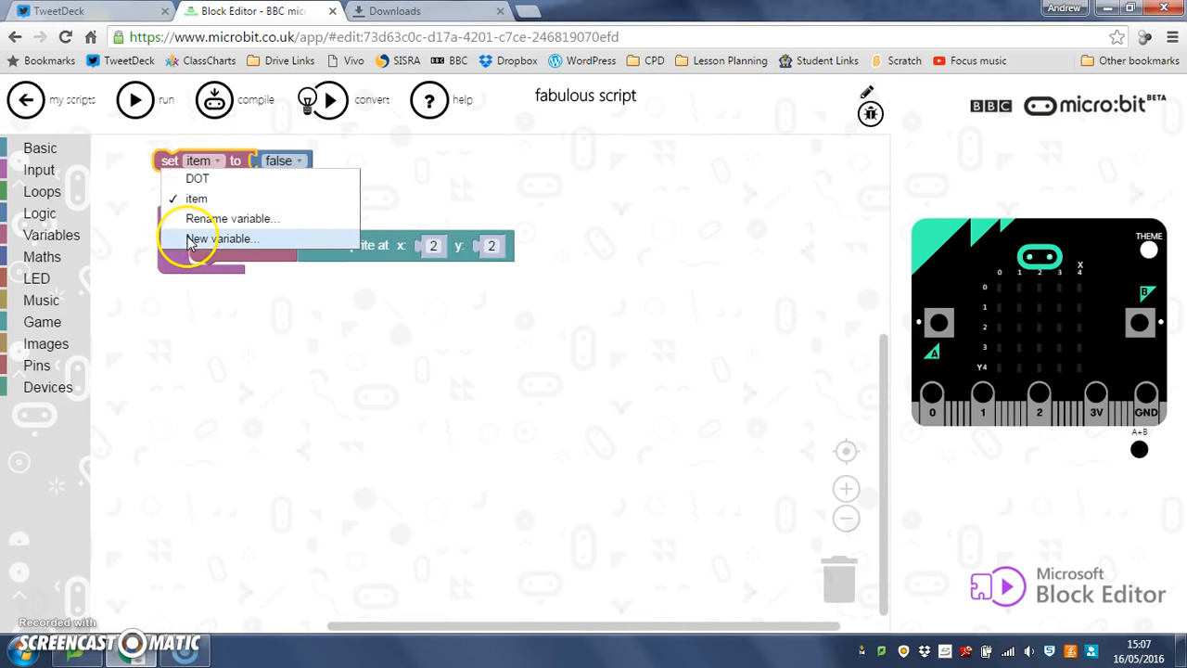
click(230, 238)
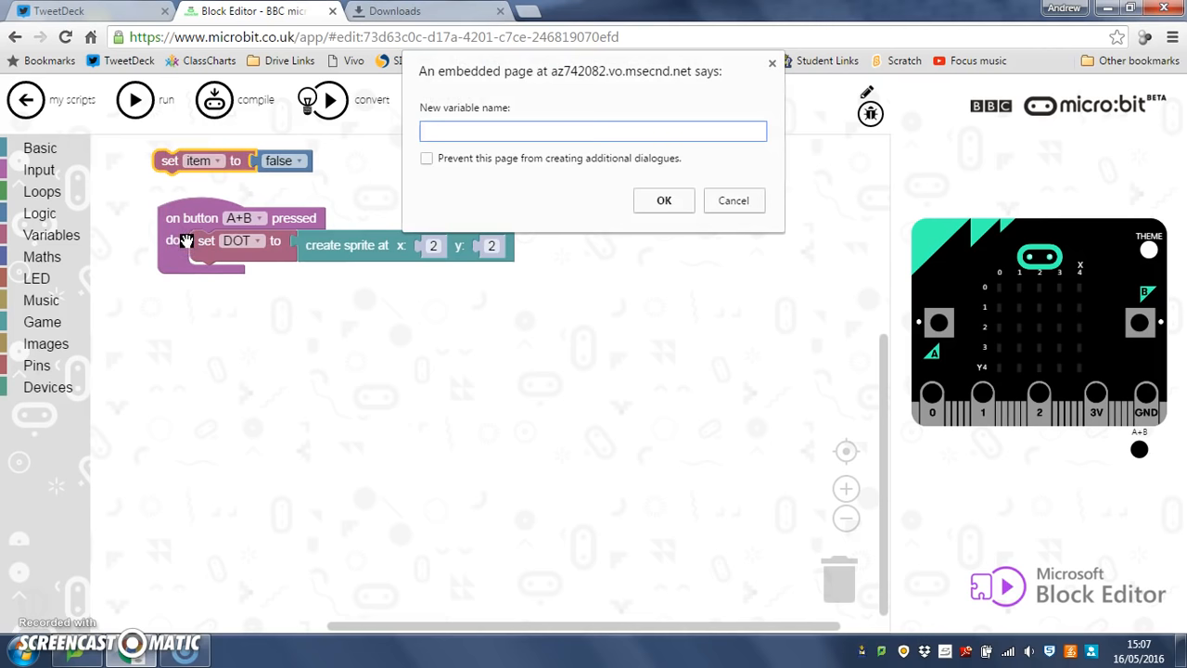
text(play)
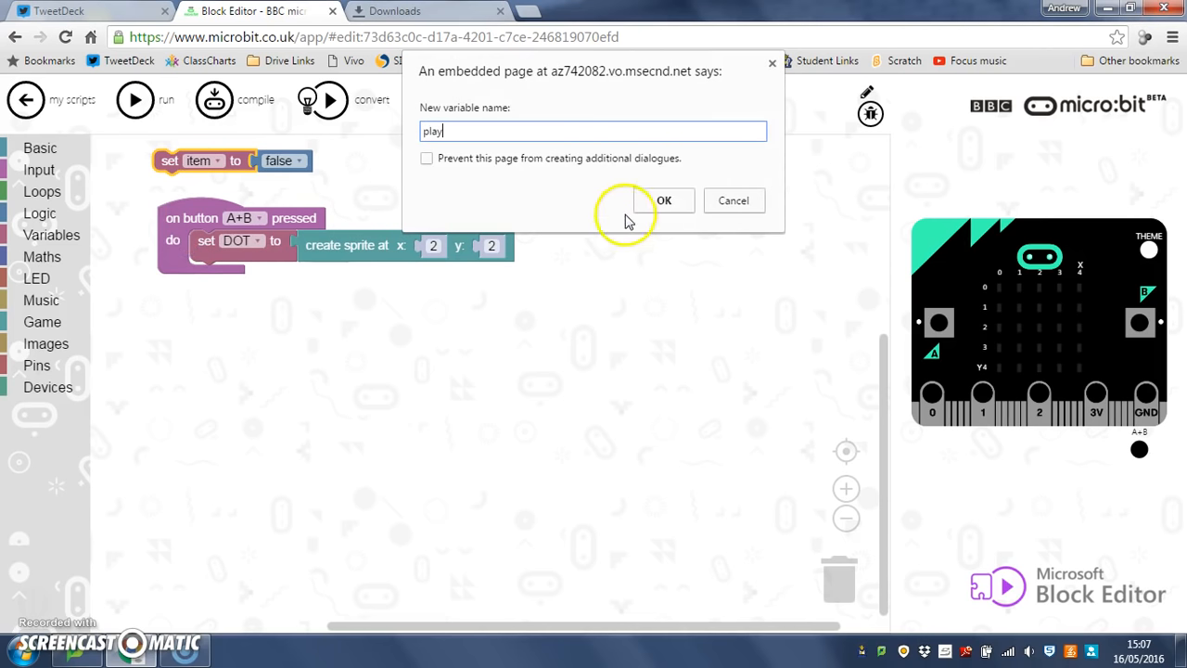
click(664, 200)
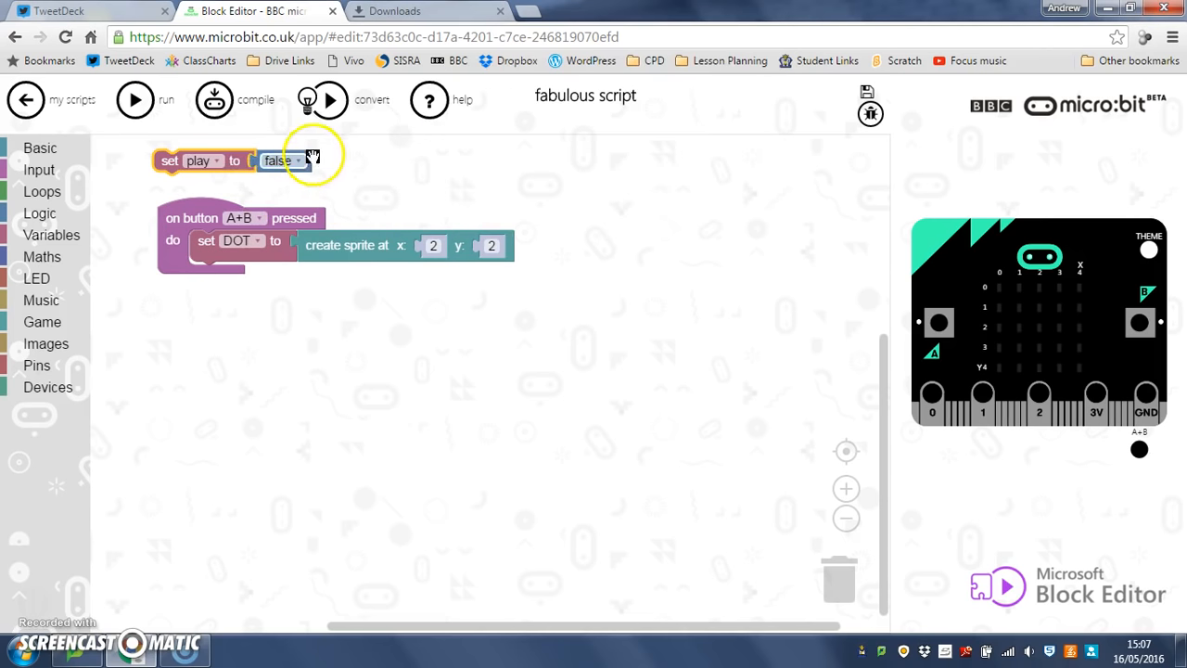
mouse_move(339, 172)
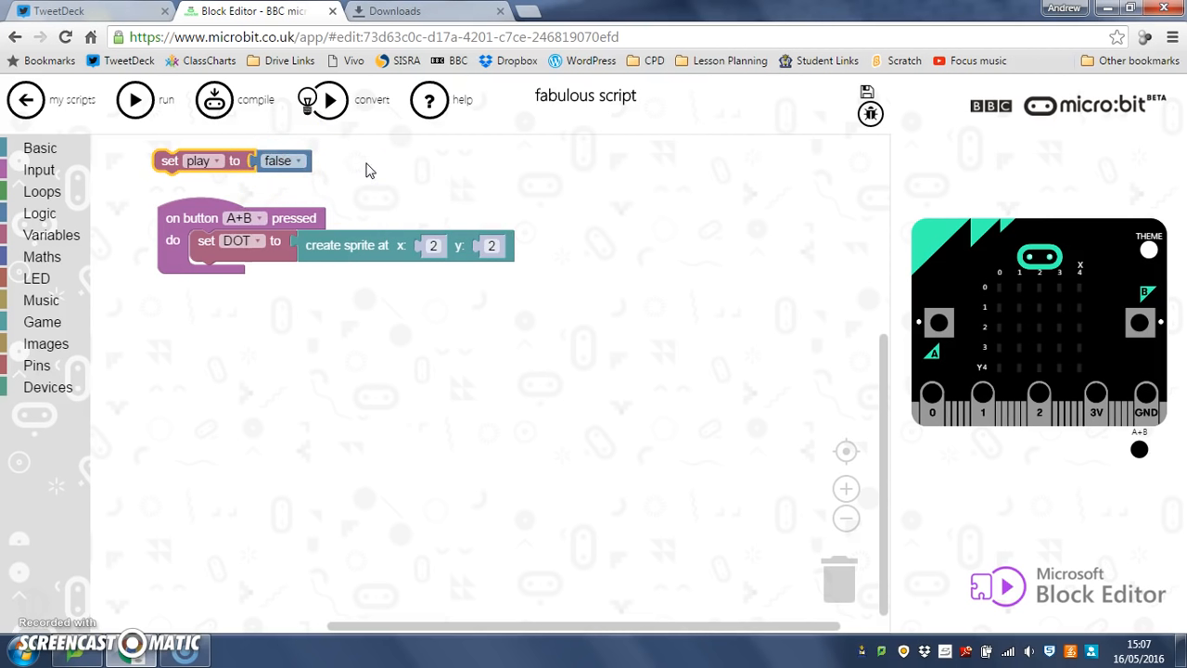
mouse_move(331, 174)
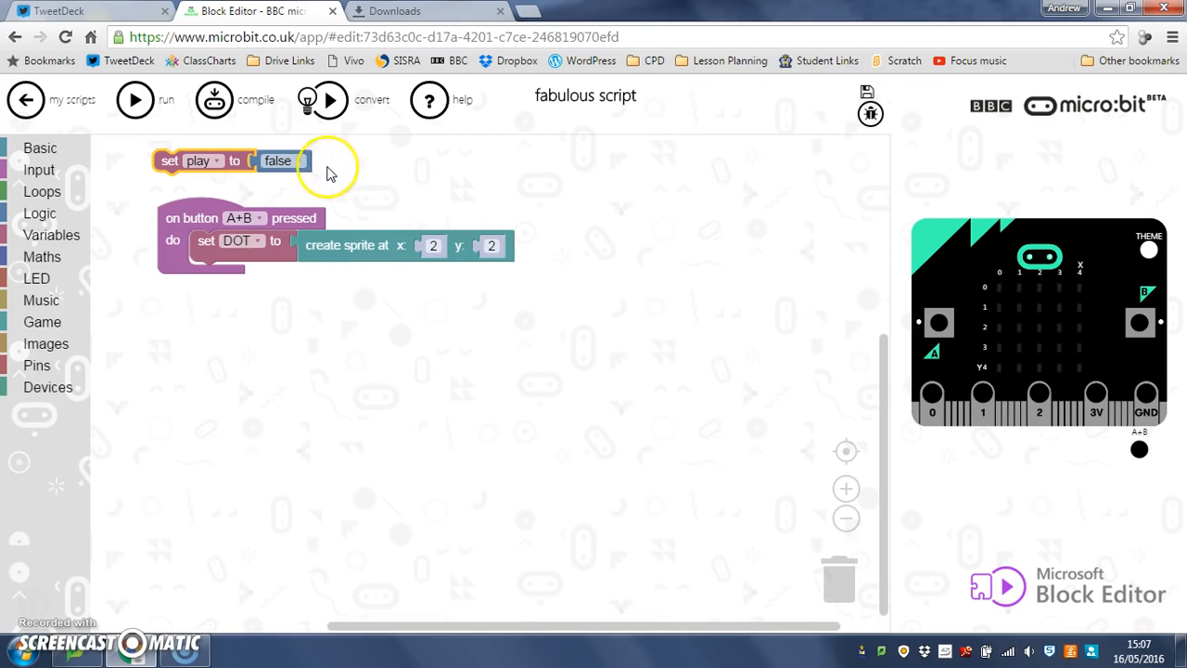
mouse_move(269, 260)
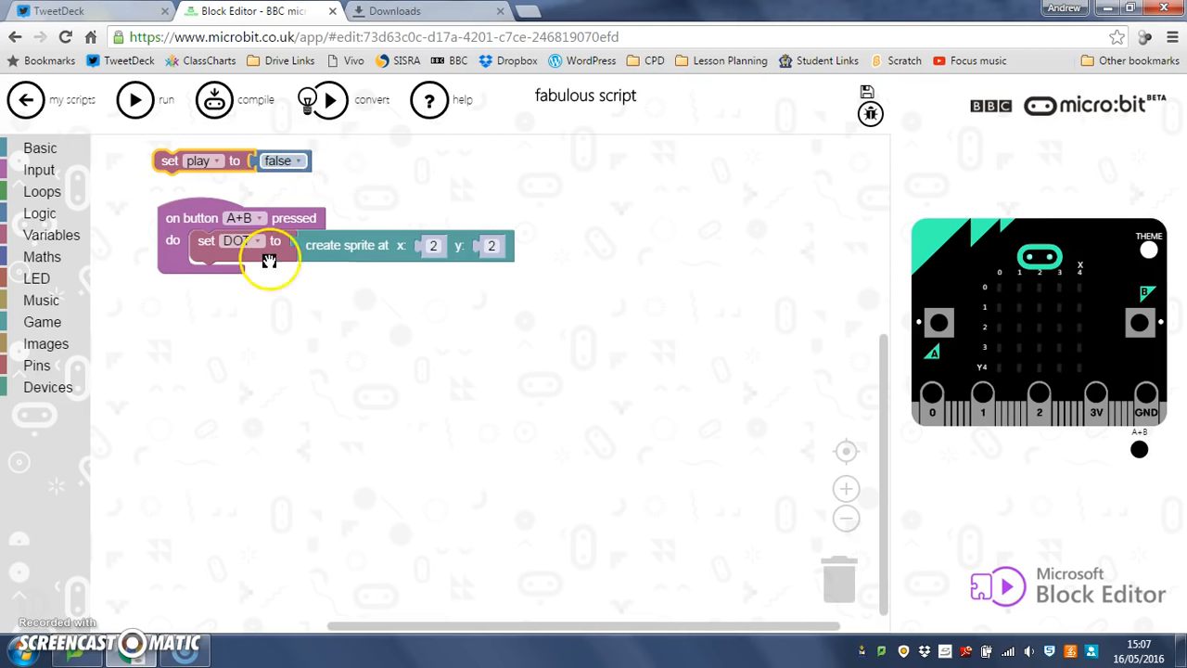
mouse_move(283, 227)
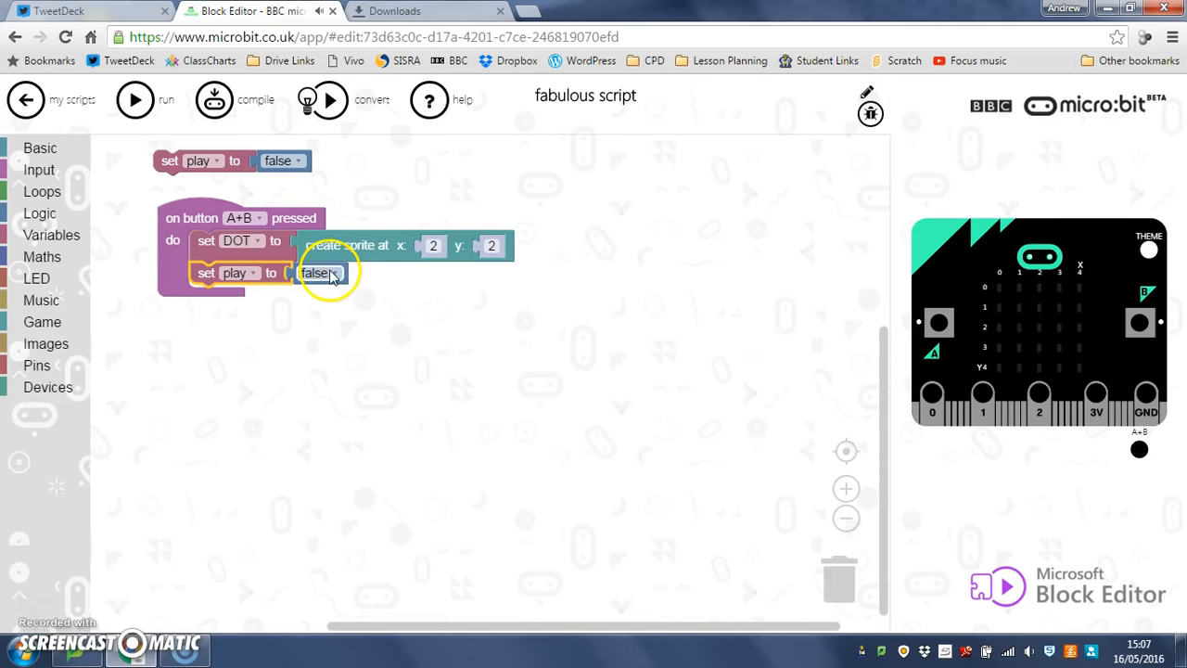
- Change the set play block under set DOT from false to true
click(324, 273)
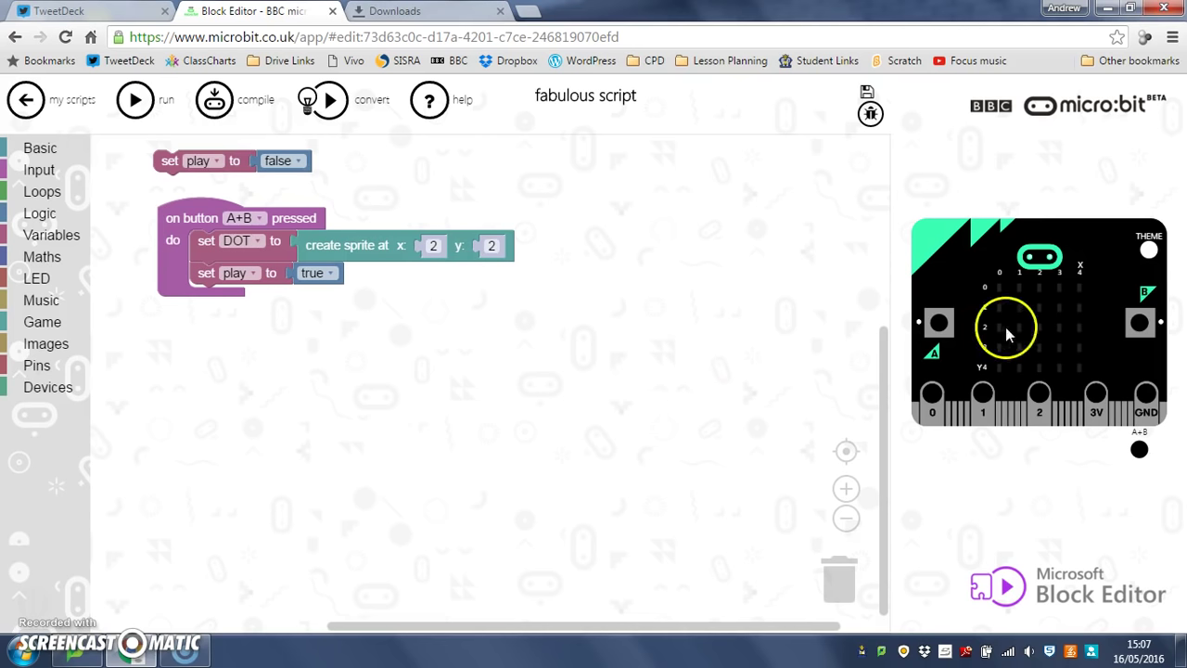
mouse_move(432, 208)
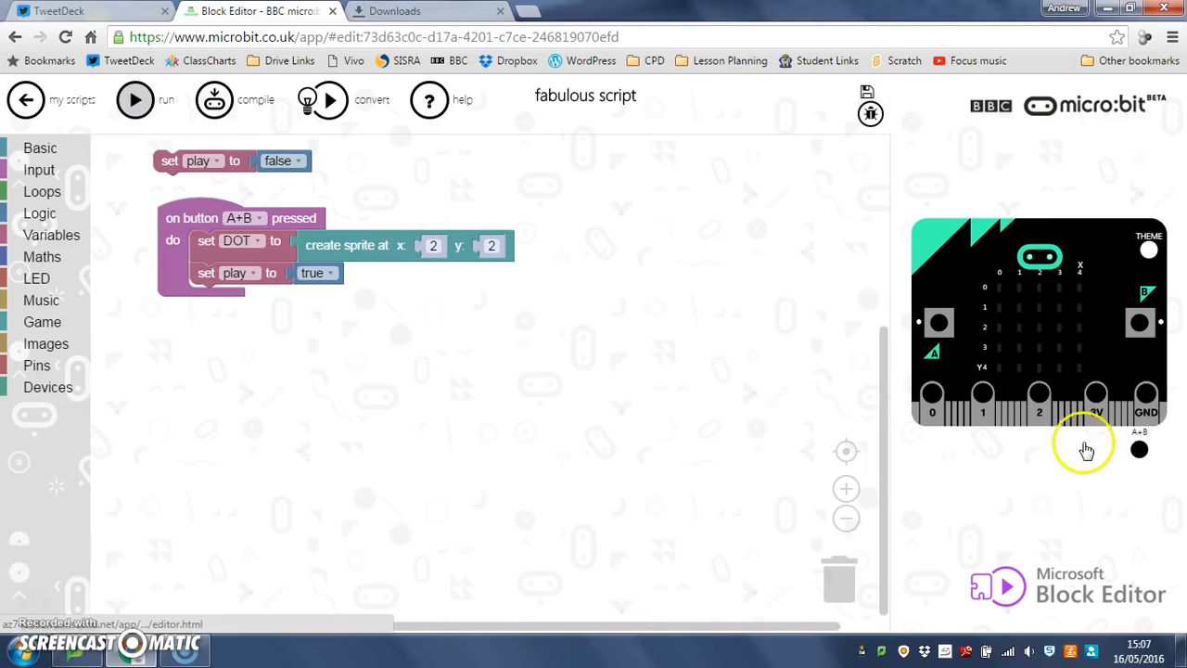
- Press A+B on the simulator to light the DOT sprite's centre LED
click(1140, 450)
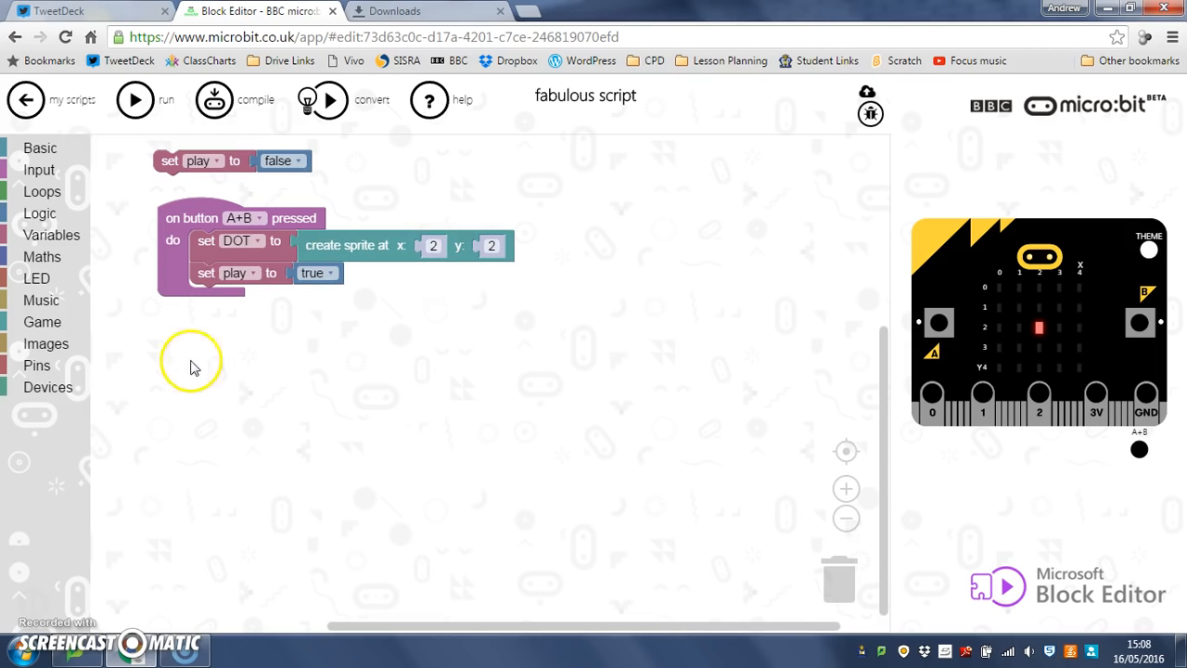
mouse_move(51, 208)
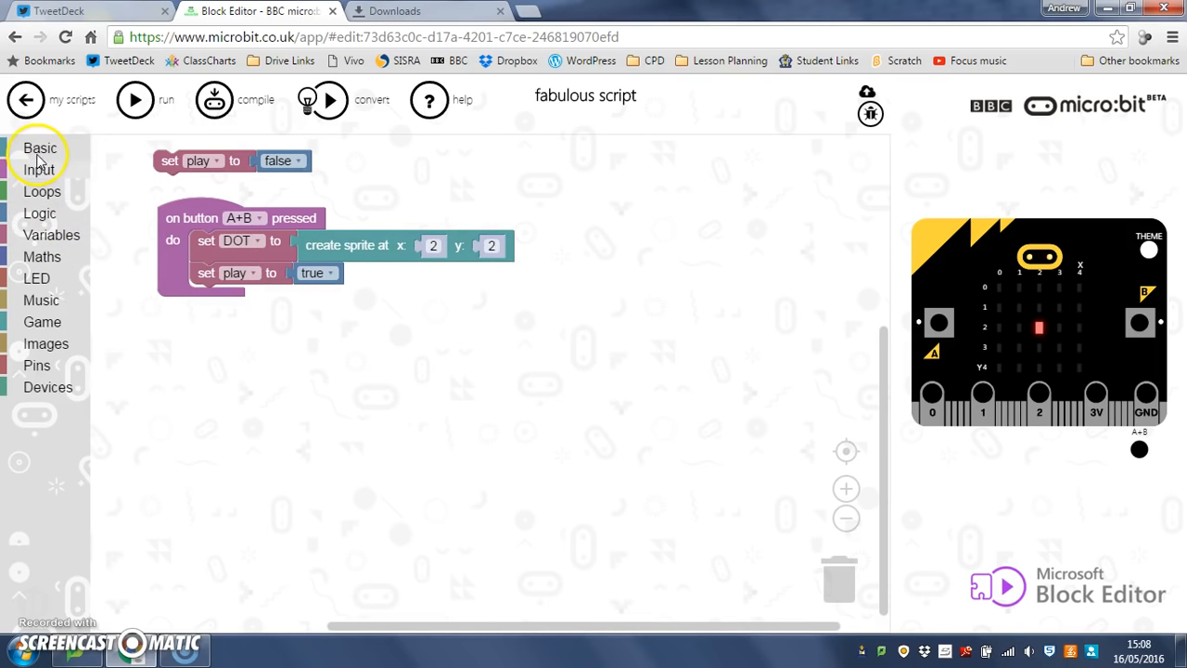
- Drag a Basic forever block below the A+B handler
click(40, 147)
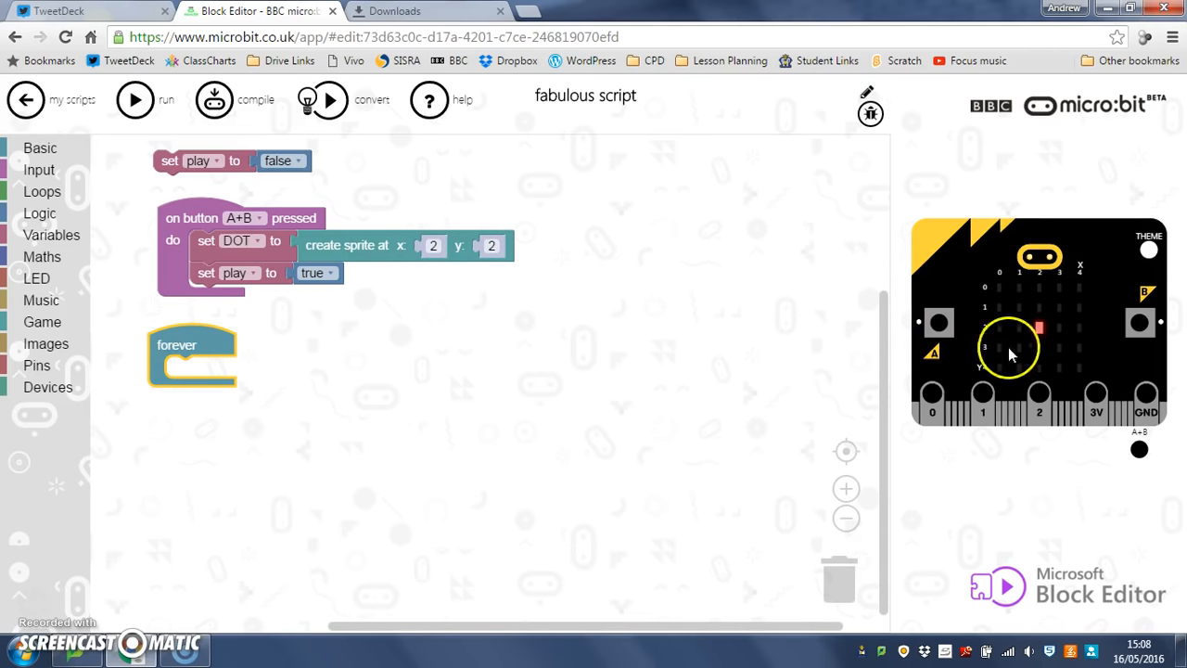
mouse_move(728, 362)
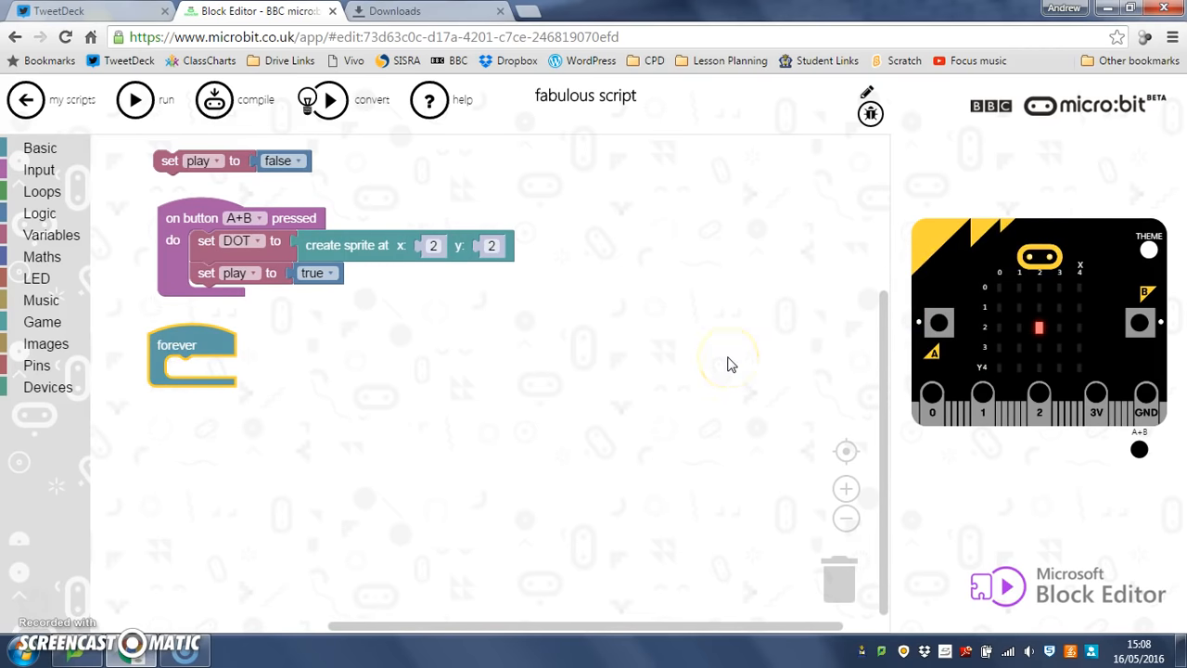
mouse_move(731, 363)
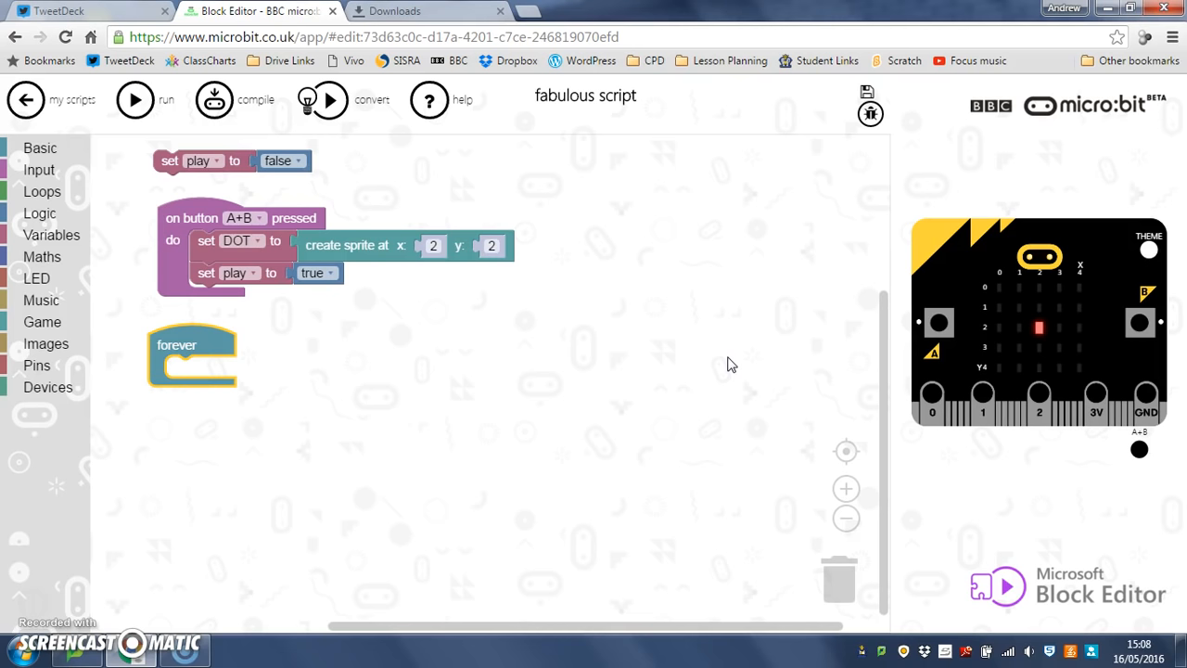
mouse_move(18, 192)
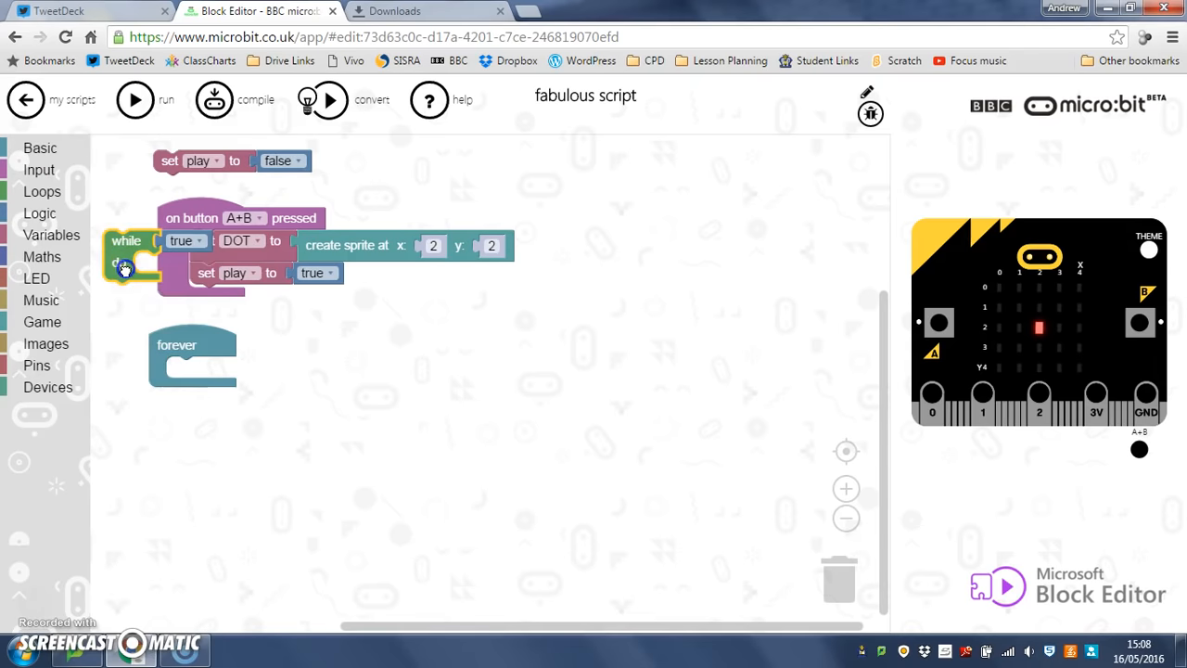
- Put a while loop with the condition play = true inside forever
drag(125, 259, 194, 390)
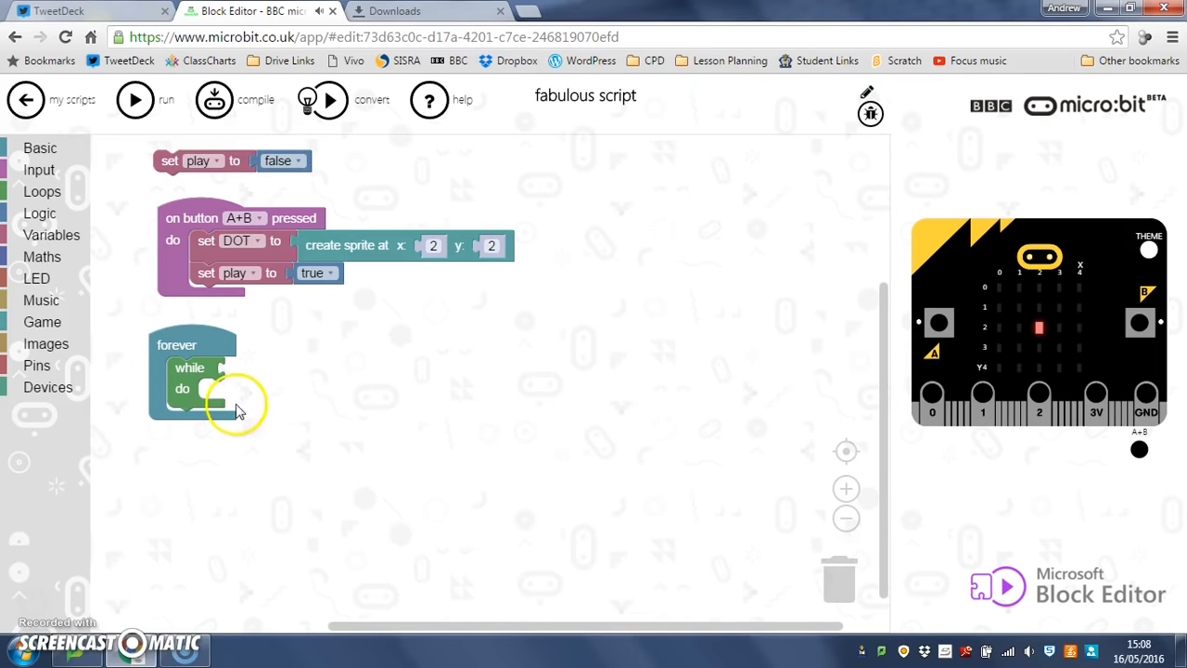
mouse_move(39, 213)
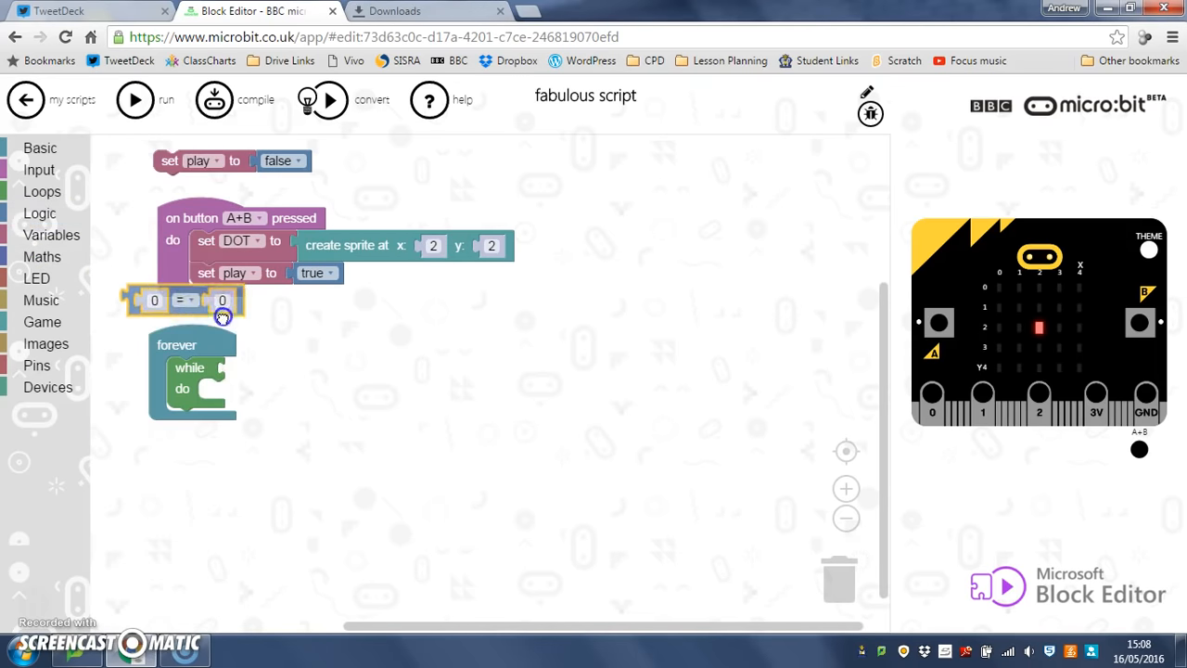
drag(183, 300, 283, 372)
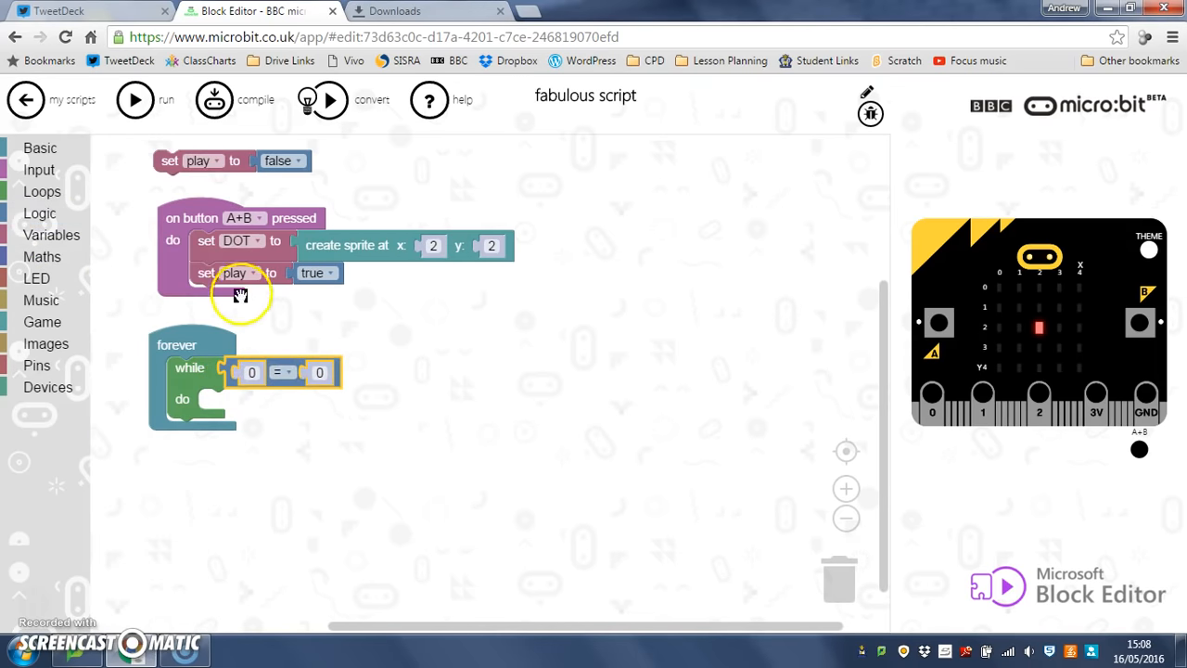
click(45, 235)
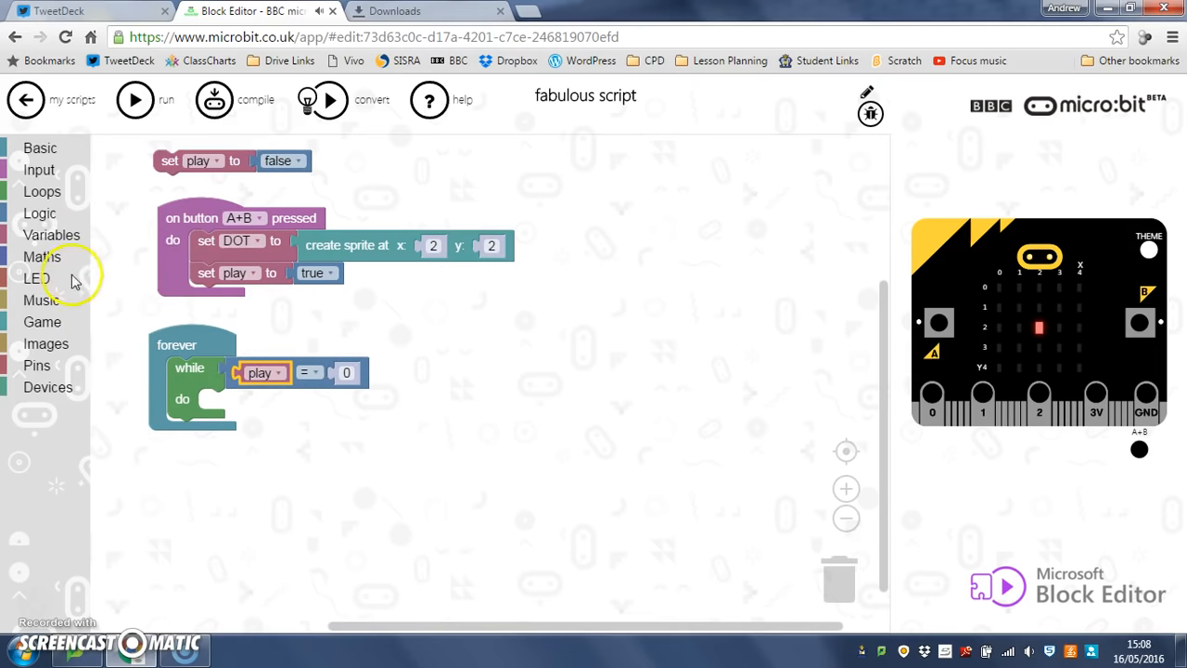
click(39, 213)
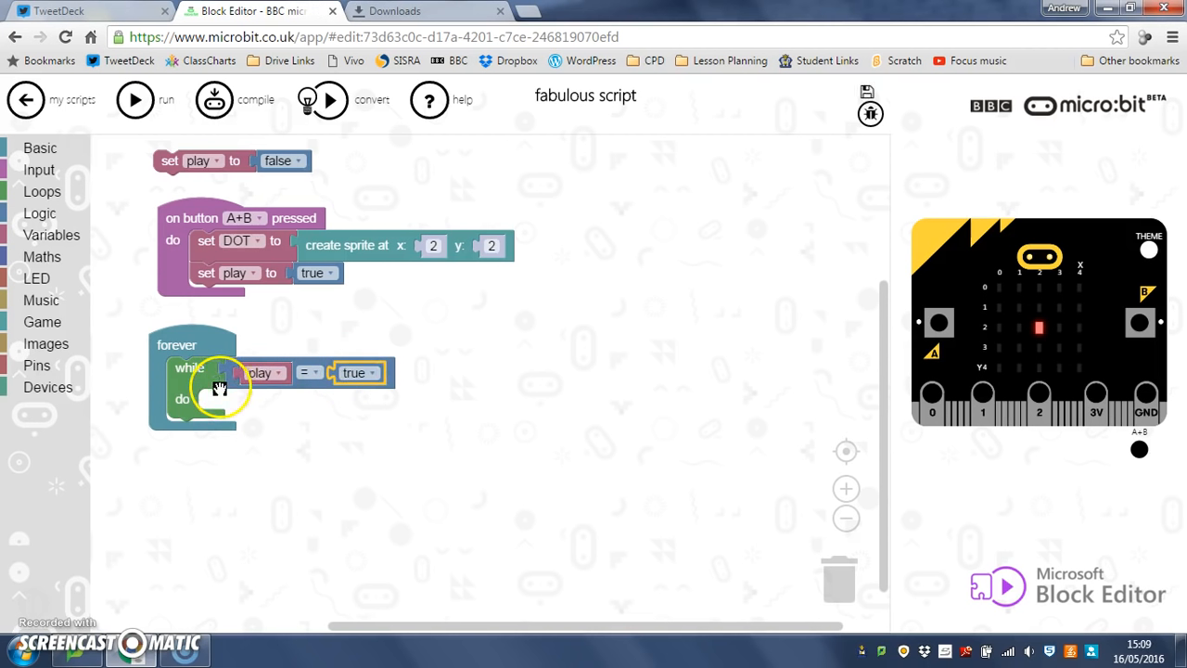
mouse_move(1013, 243)
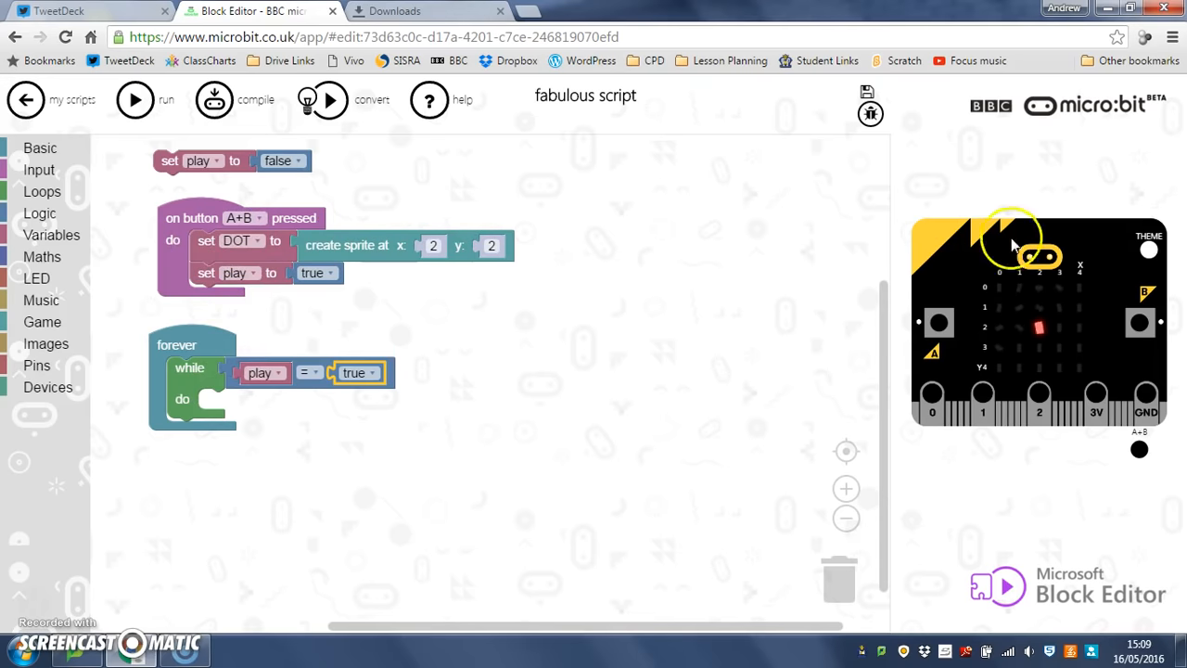
mouse_move(295, 461)
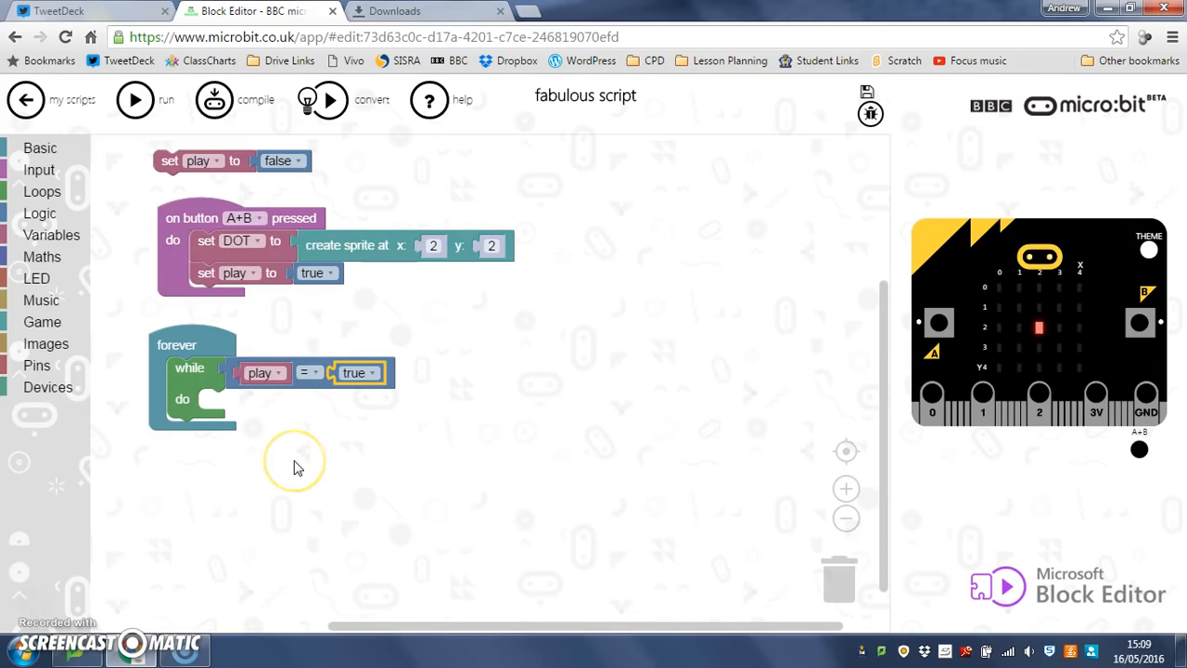
mouse_move(297, 467)
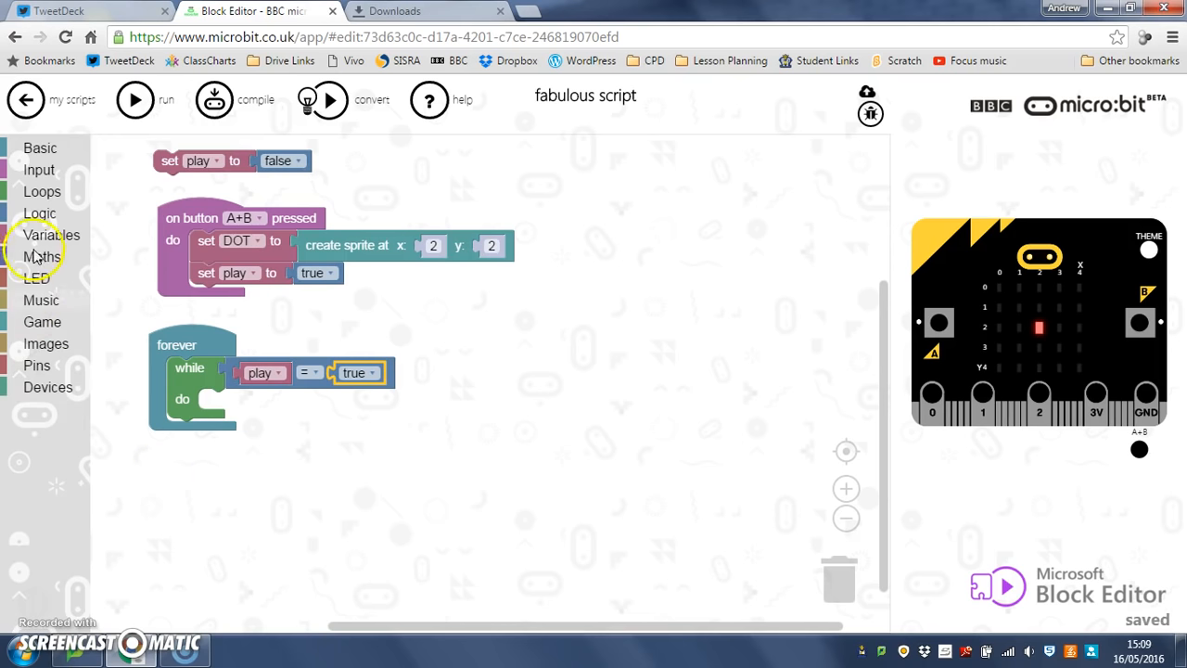
- Place a set block inside the while loop and create the variable xTilt for it
click(51, 234)
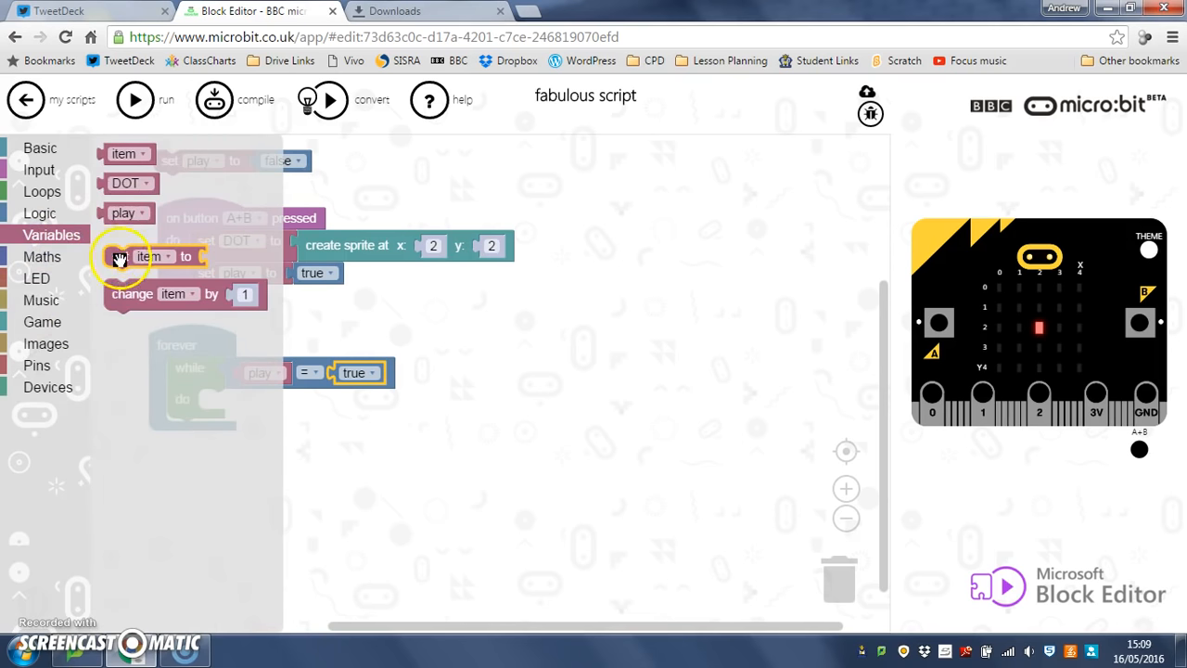
drag(153, 256, 246, 399)
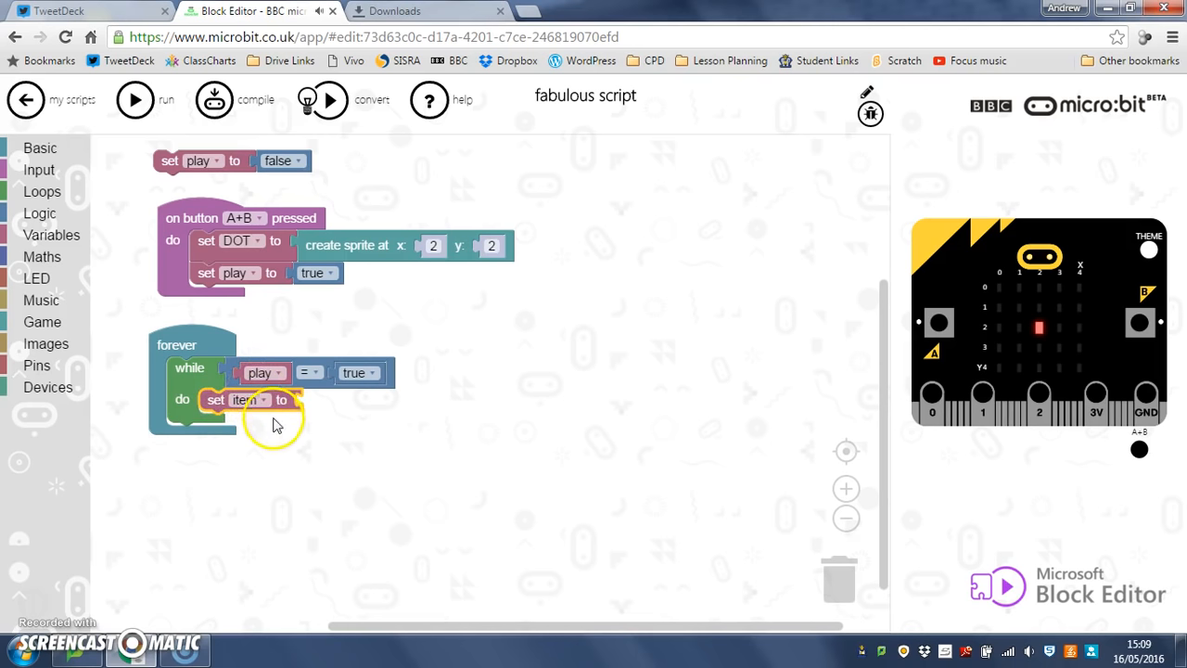
mouse_move(1085, 272)
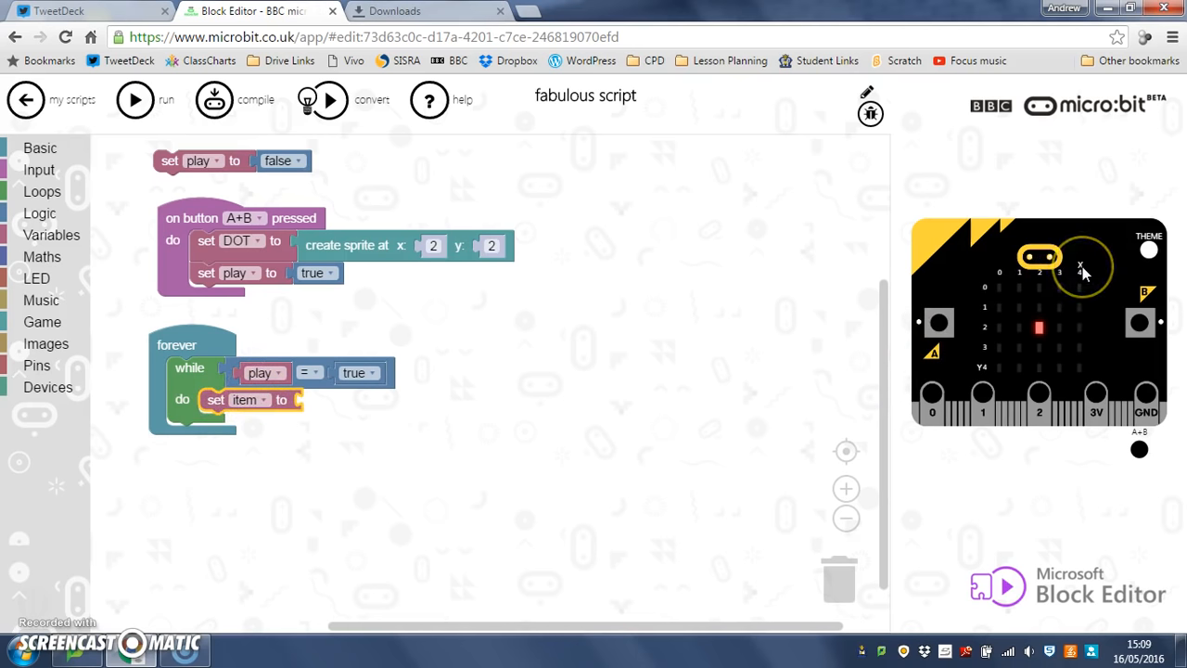
mouse_move(246, 400)
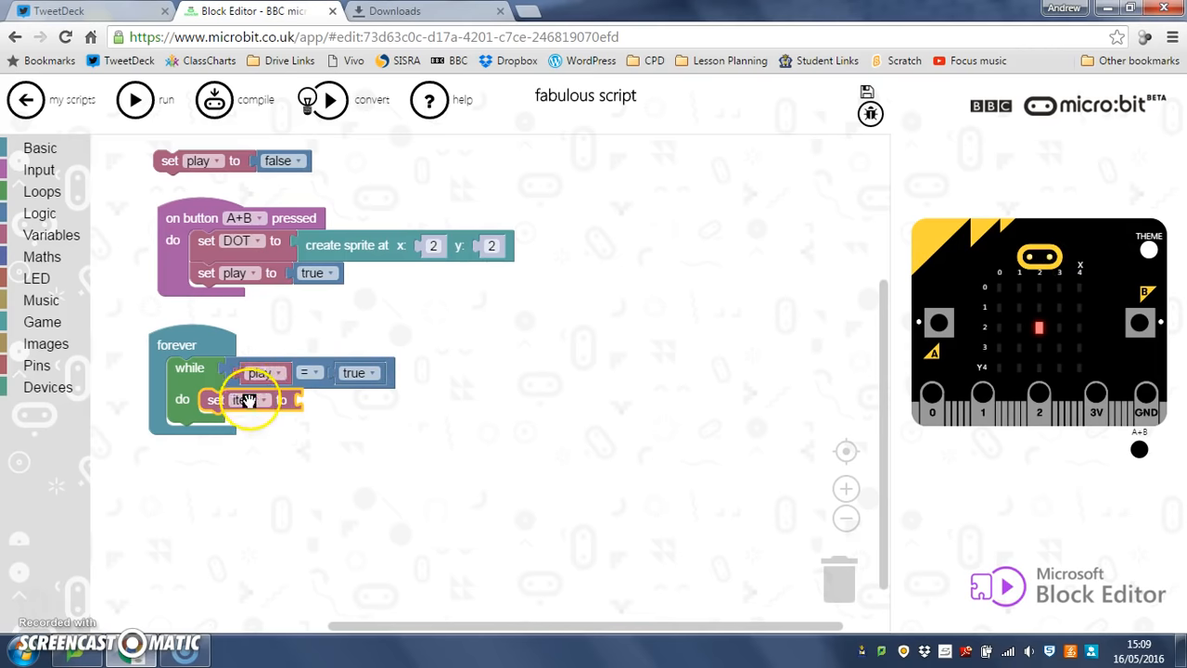
click(262, 400)
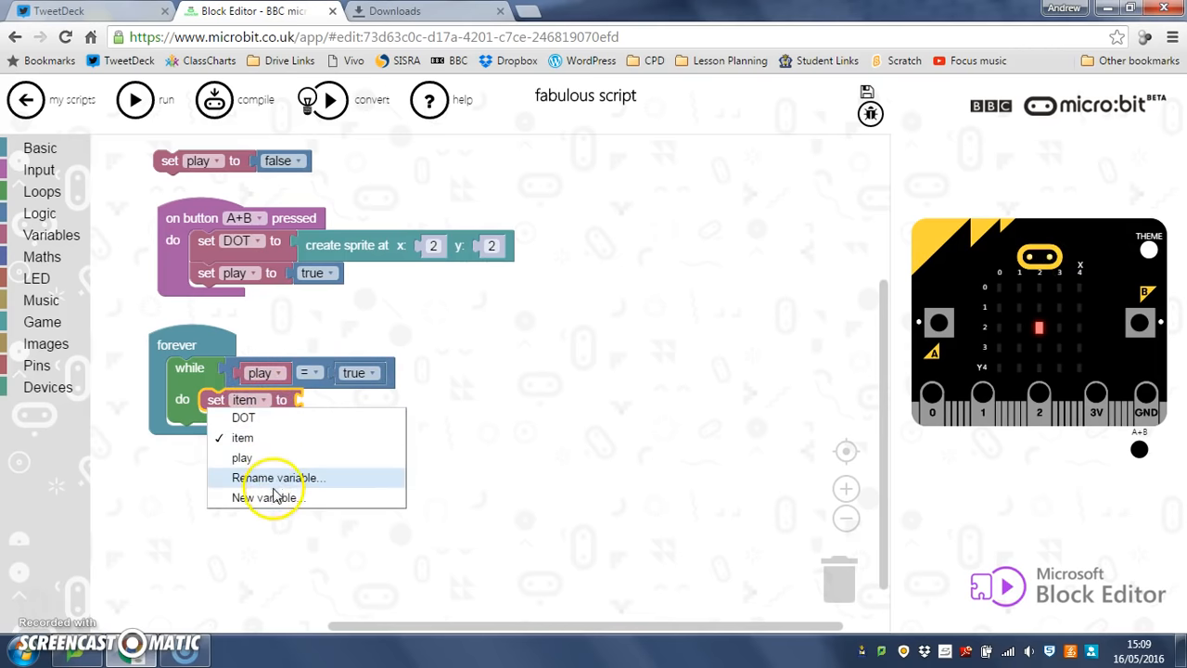
click(269, 497)
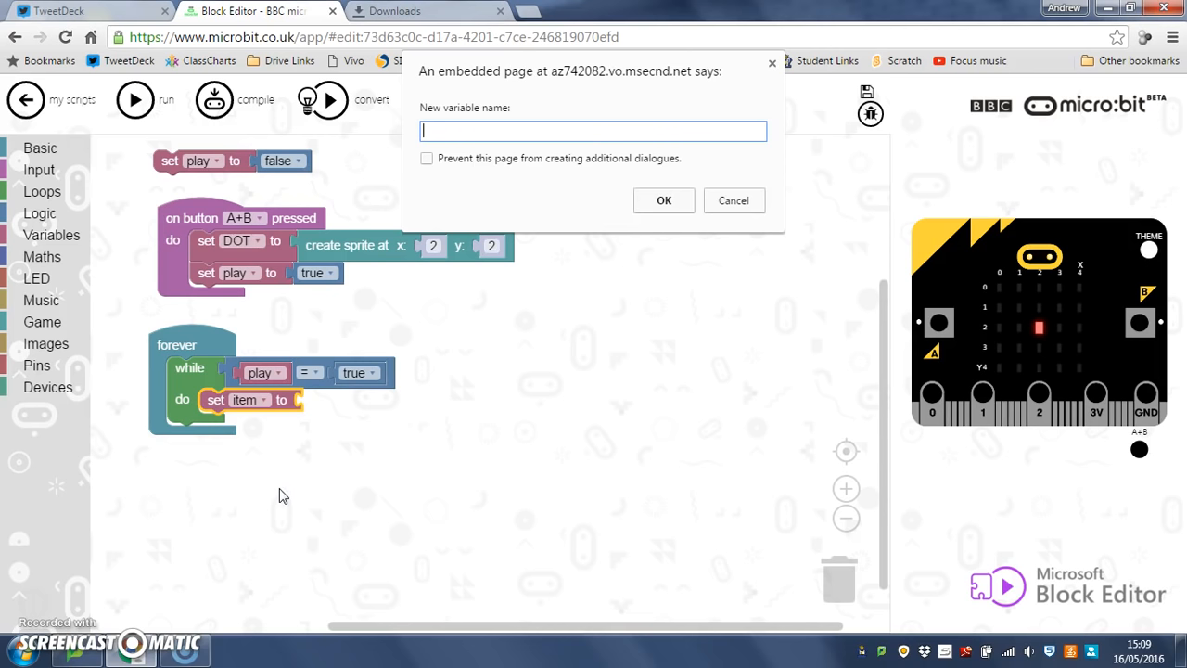
text(xTil)
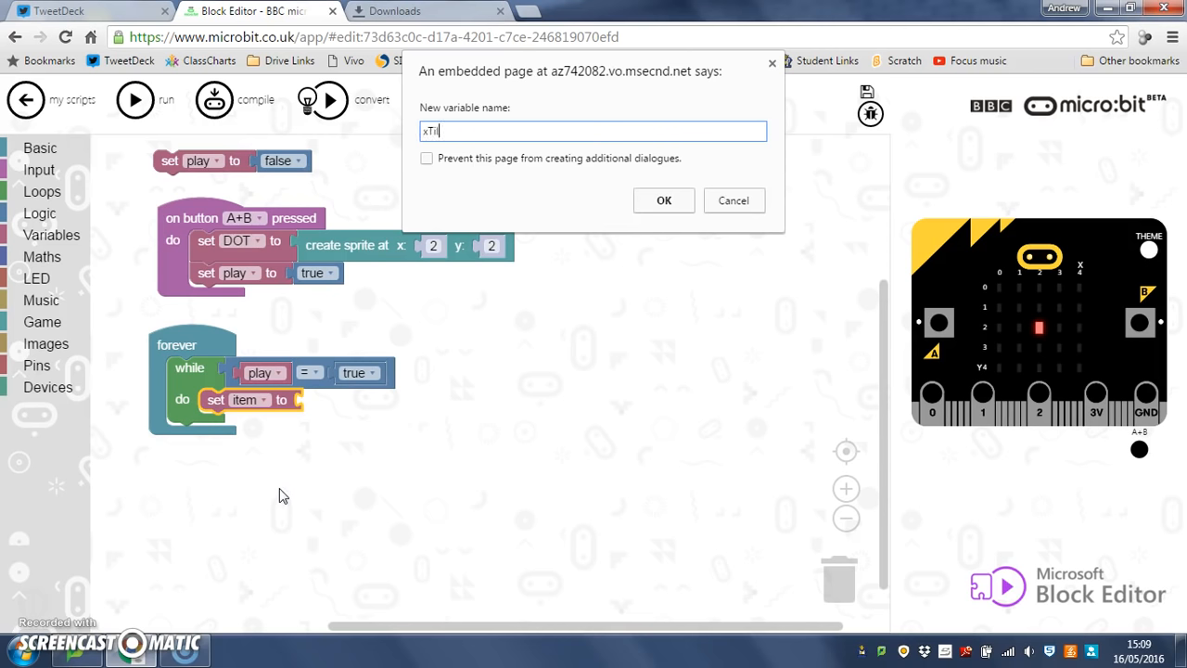
mouse_move(604, 332)
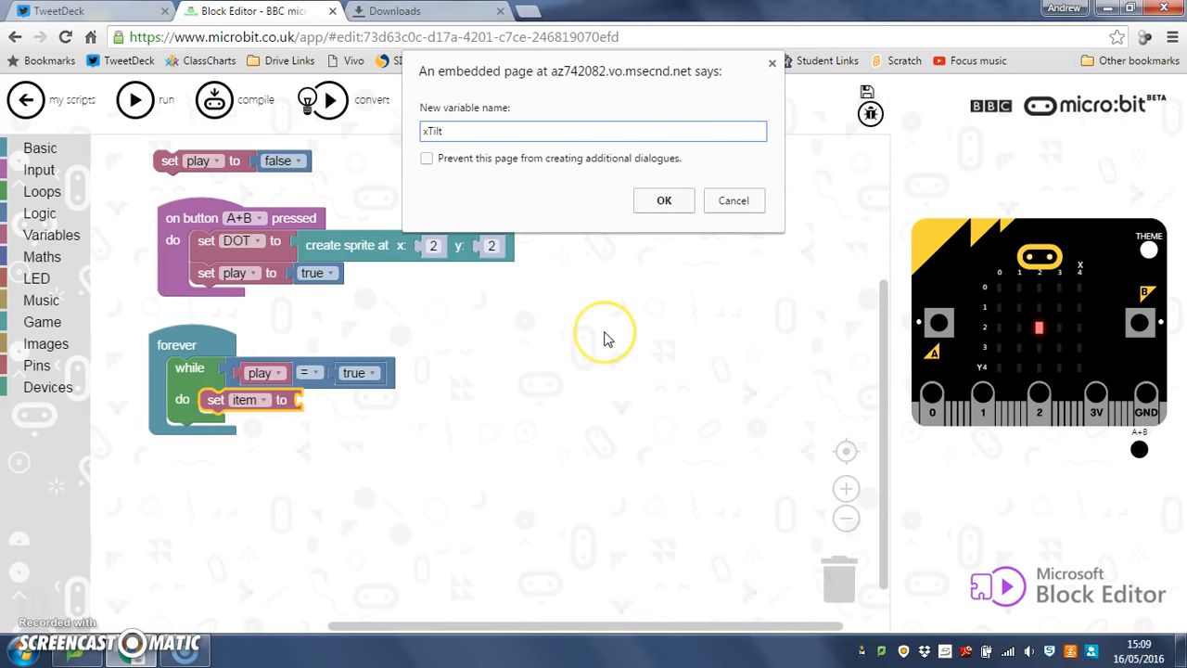
mouse_move(603, 338)
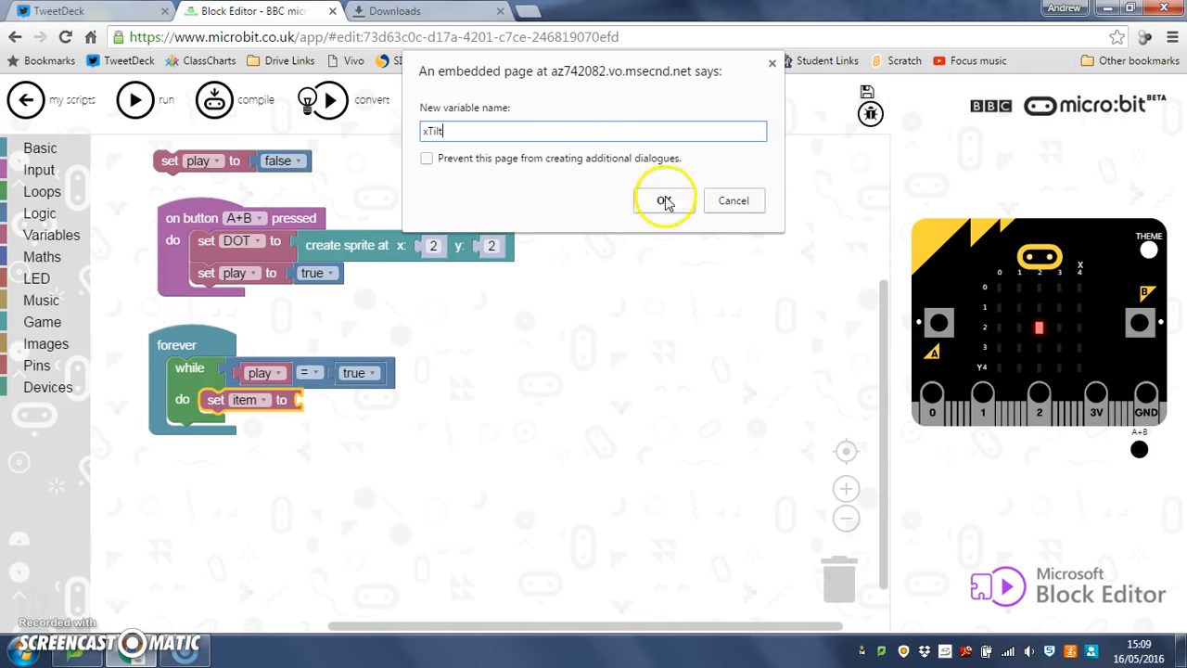
click(664, 201)
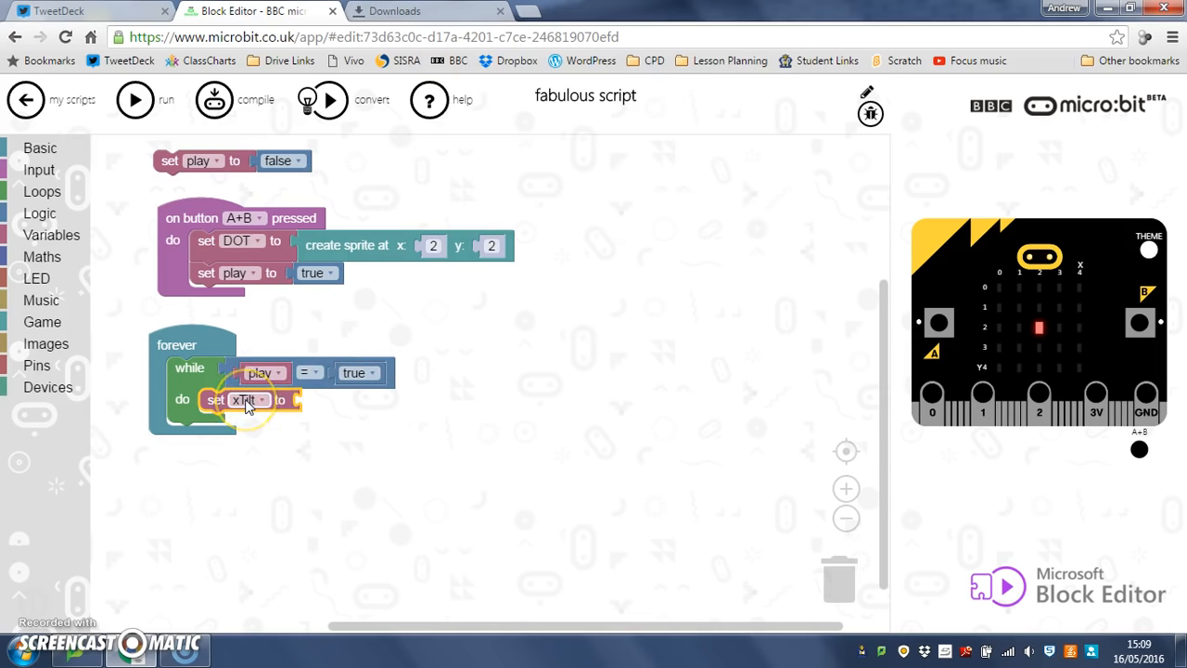
- Assign xTilt the Input rotation (°) reading, switched from pitch to roll
click(39, 170)
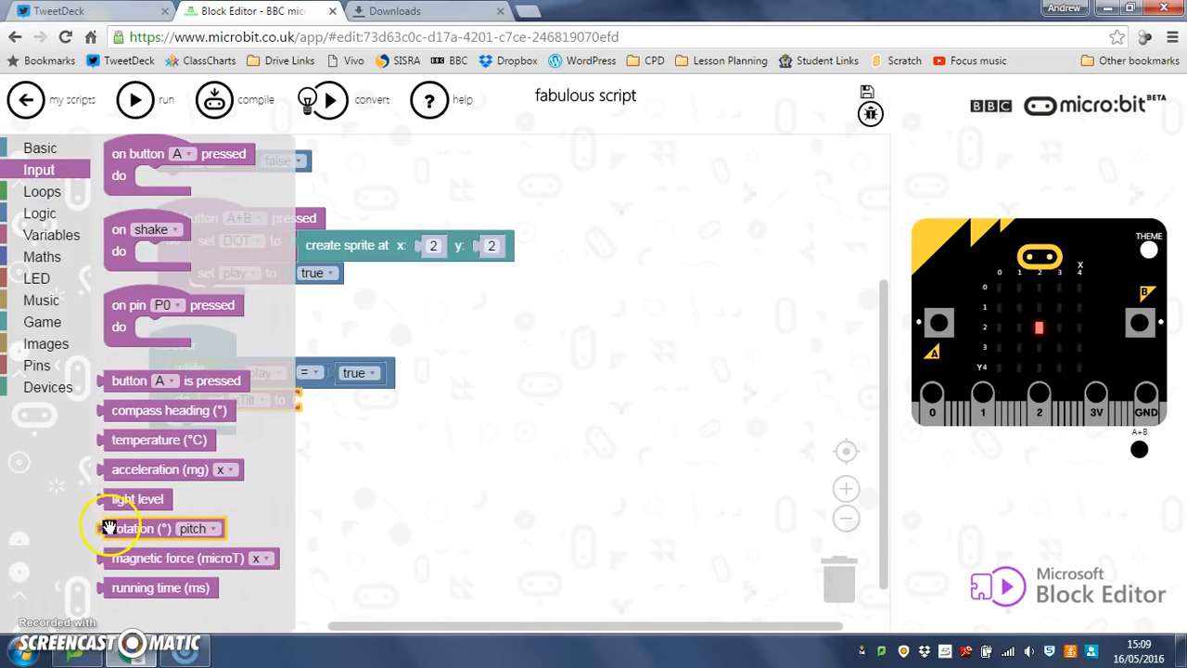
drag(138, 528, 278, 528)
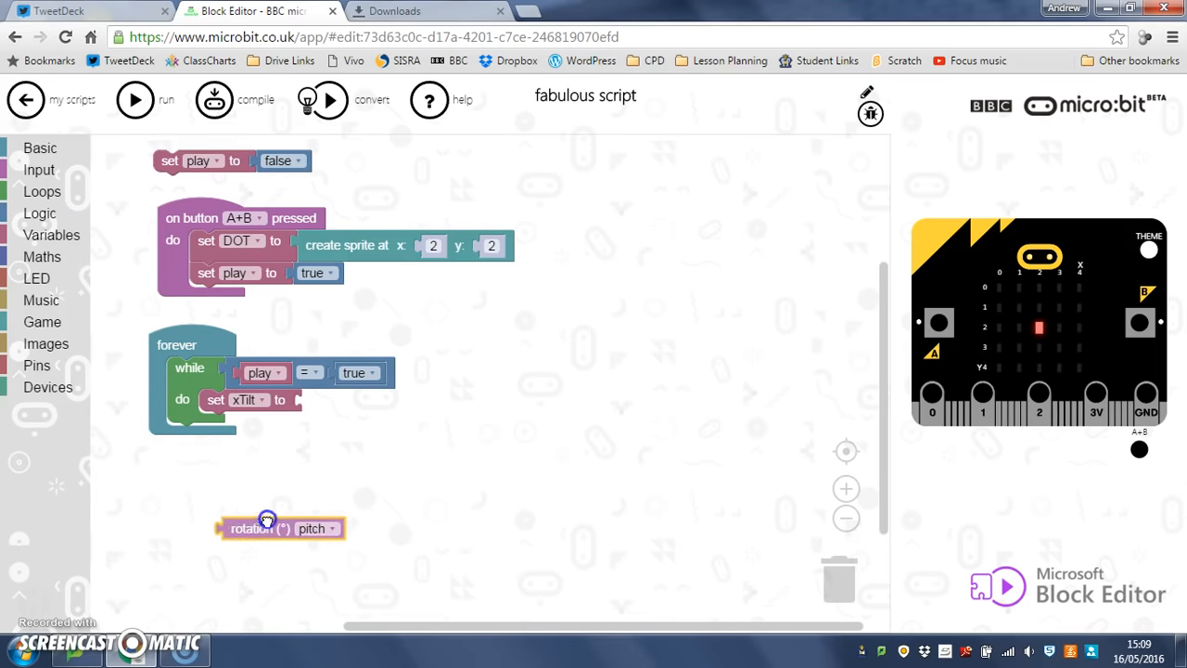
drag(266, 528, 362, 399)
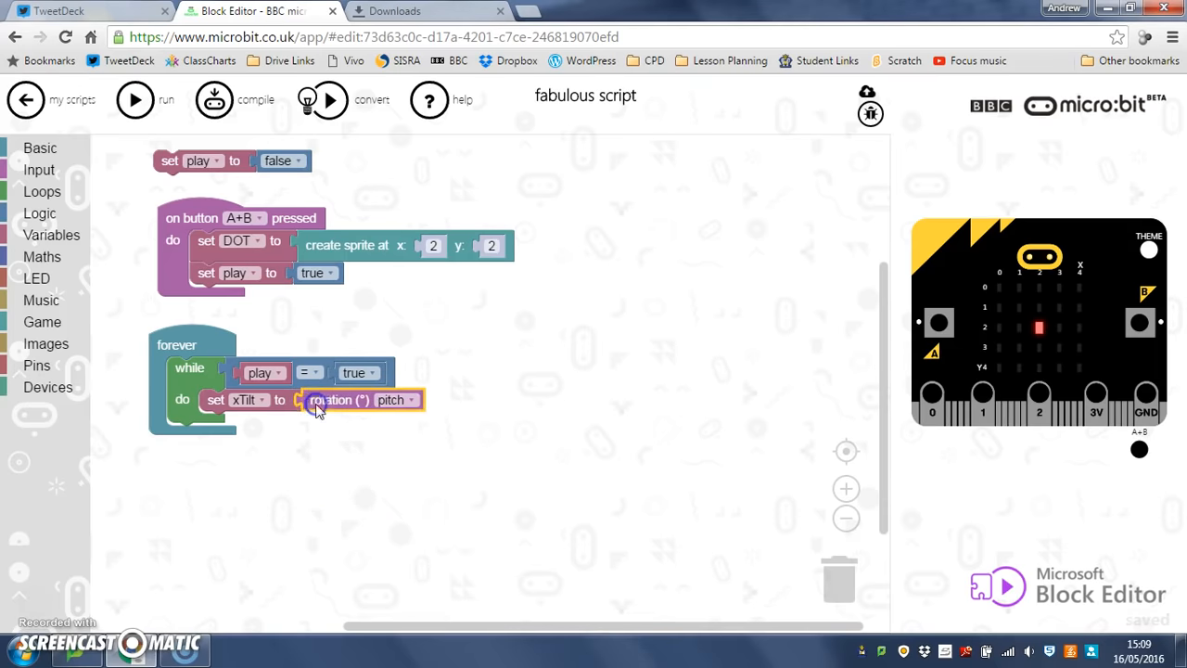
click(397, 400)
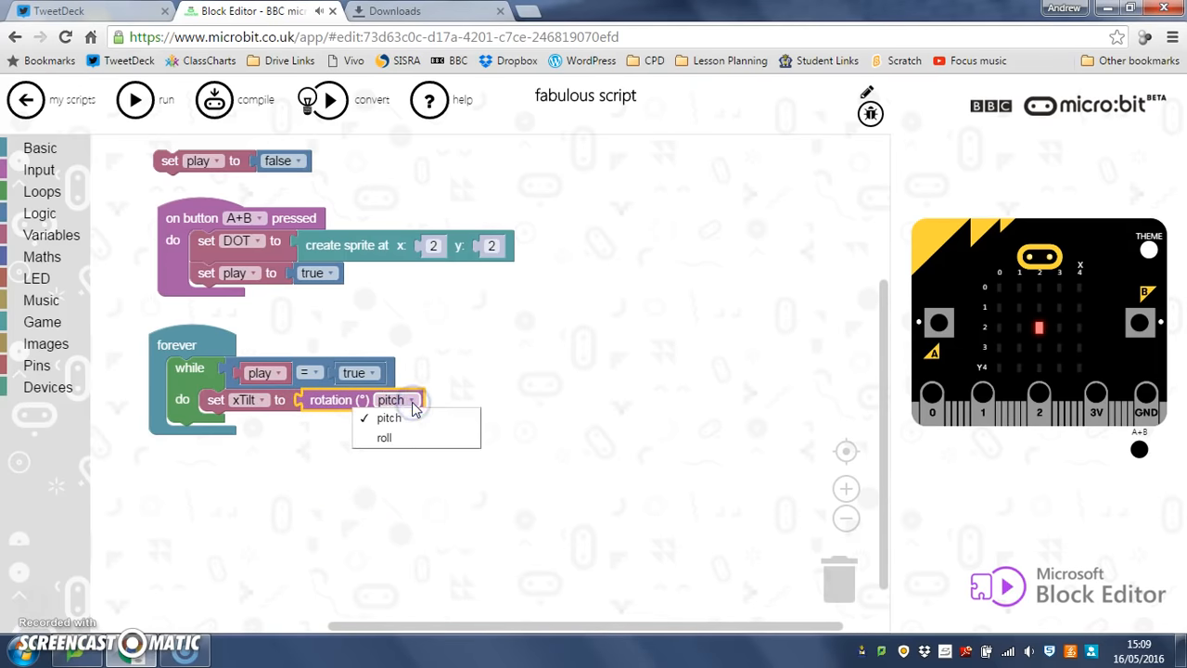
click(383, 437)
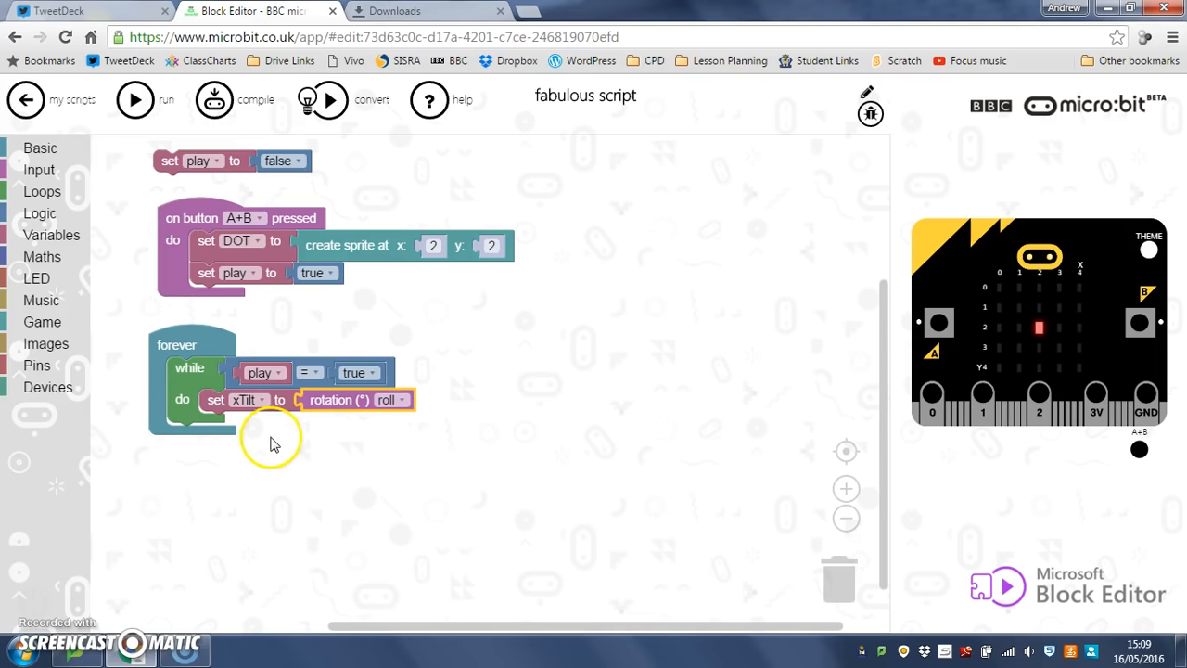
mouse_move(266, 438)
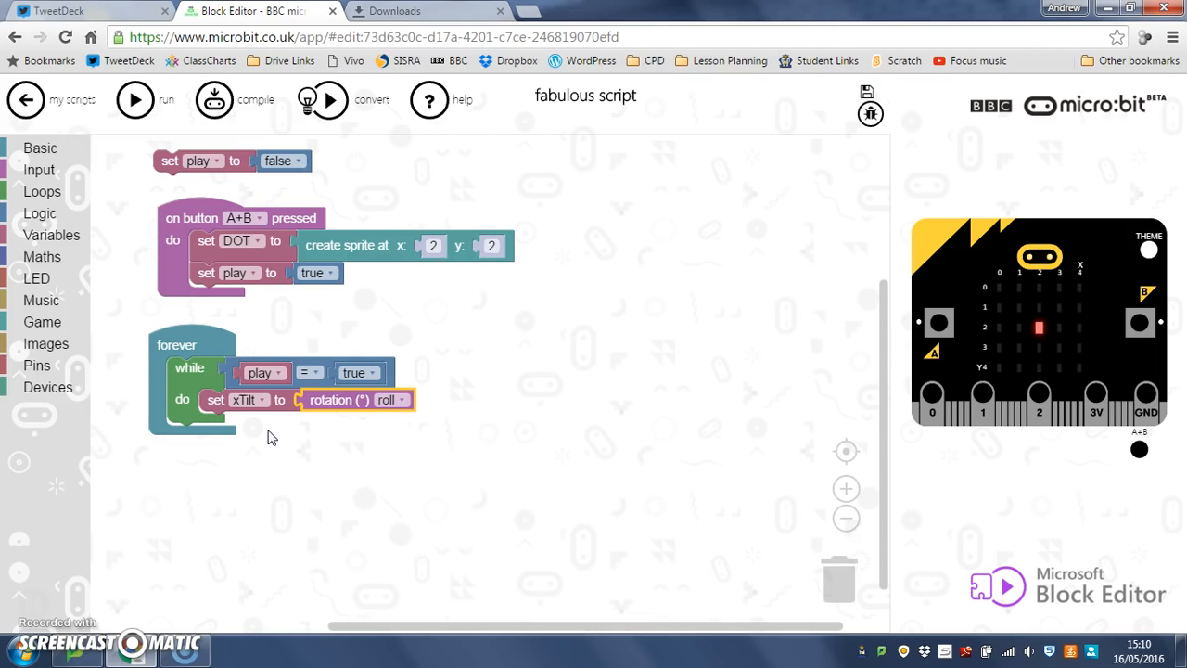
click(867, 92)
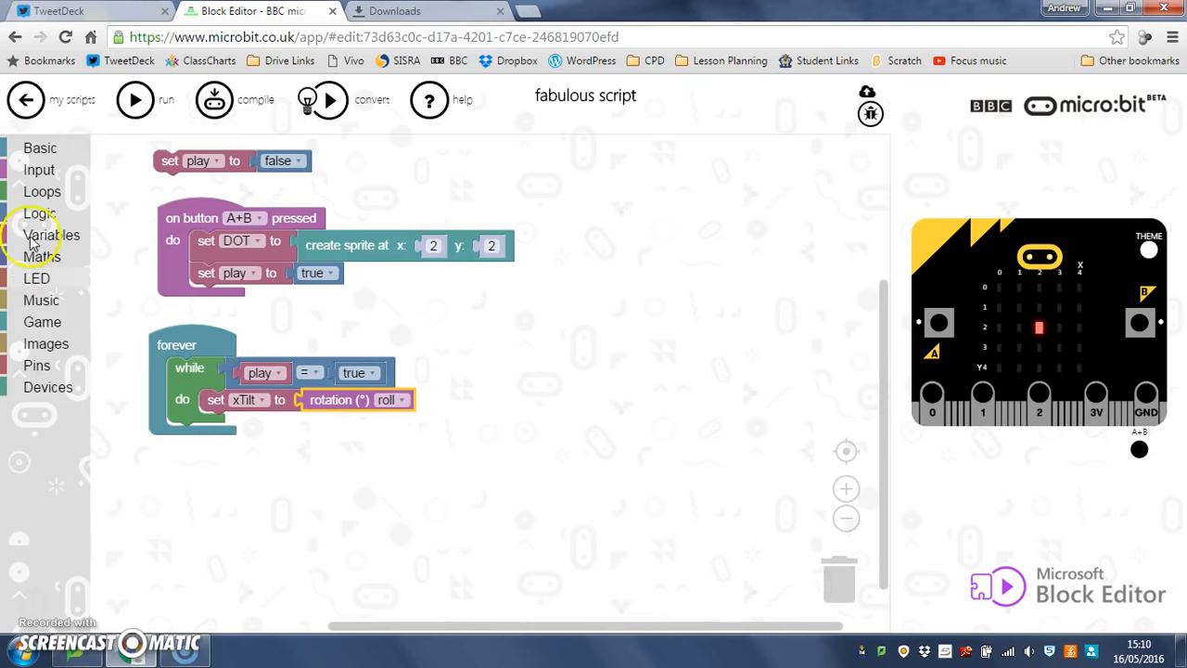
- Place a Logic 'if do' block under set xTilt, with a '0 < 0' comparison condition
click(39, 214)
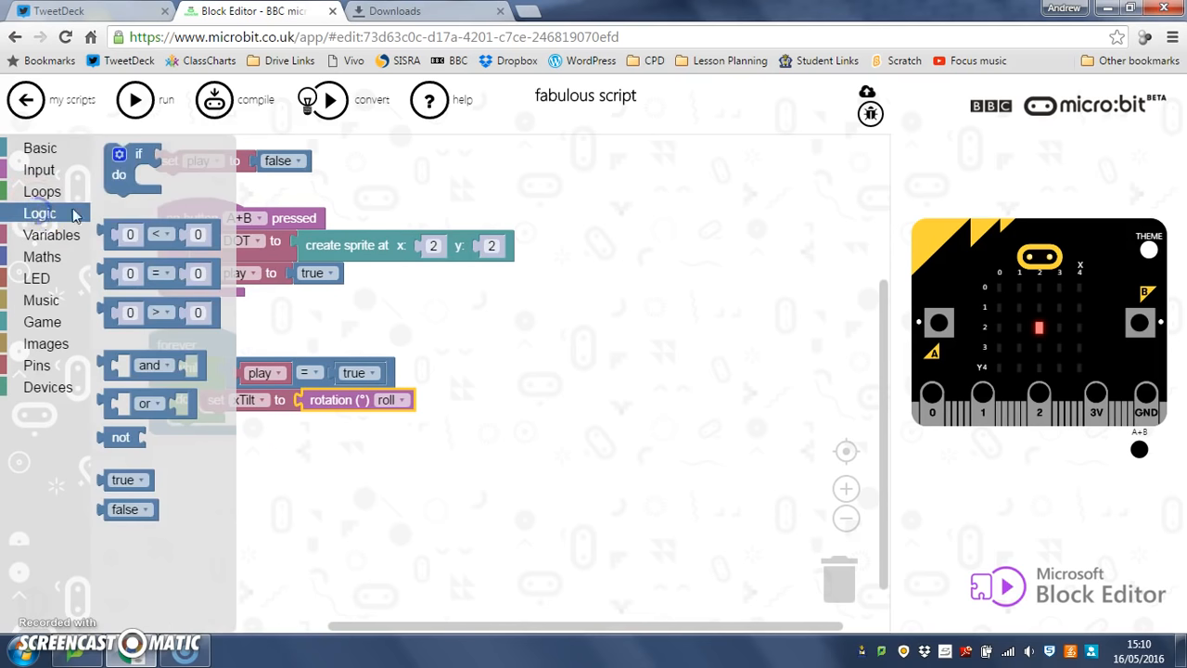
drag(138, 153, 232, 436)
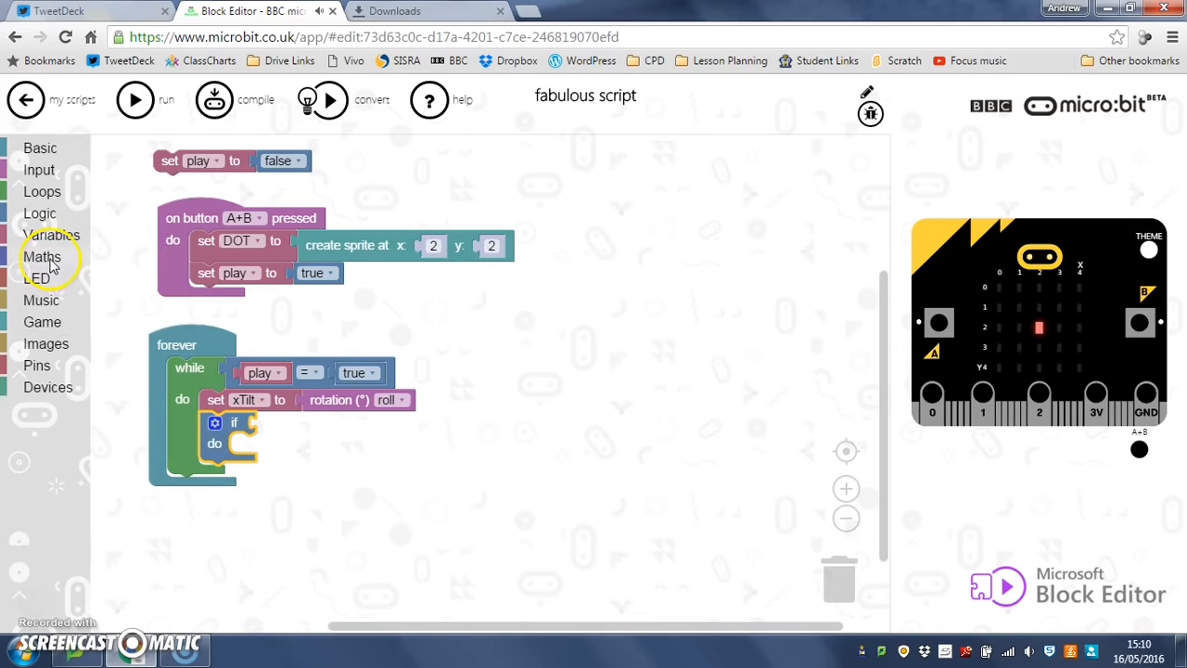
click(42, 256)
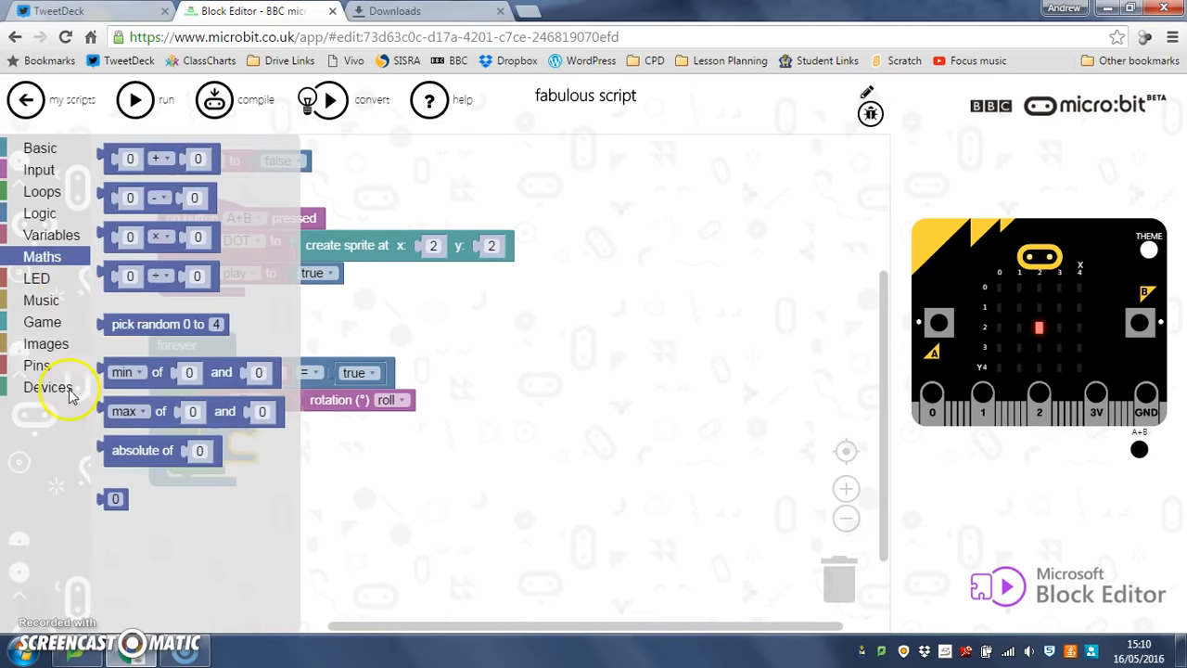
mouse_move(47, 235)
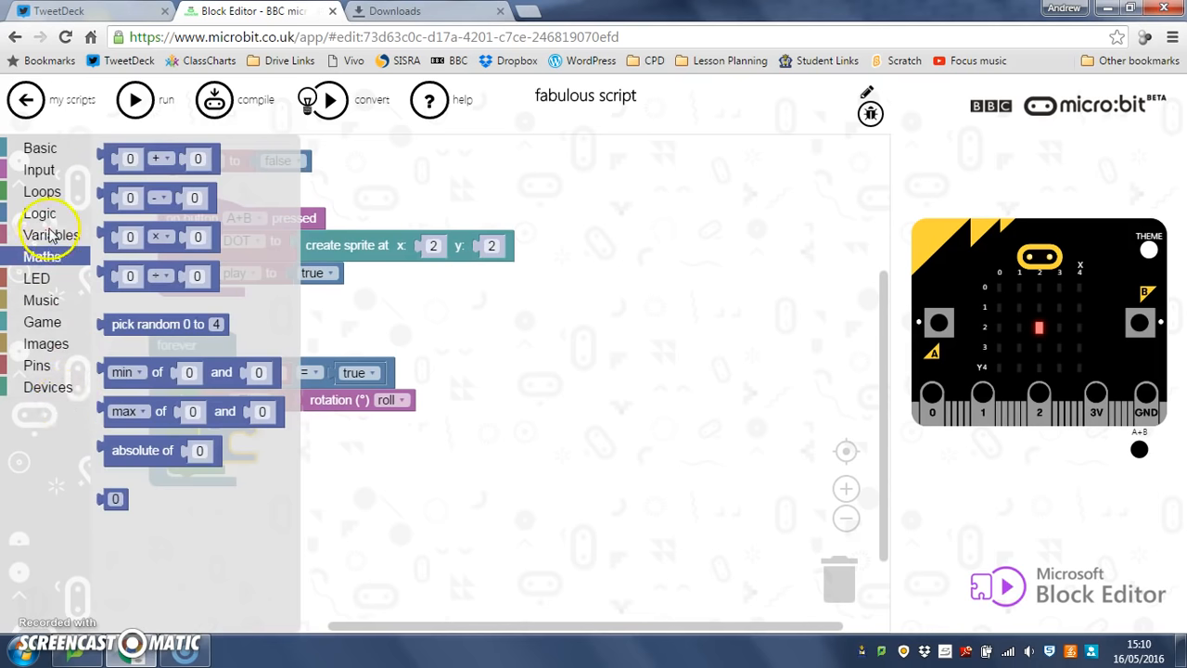
click(40, 213)
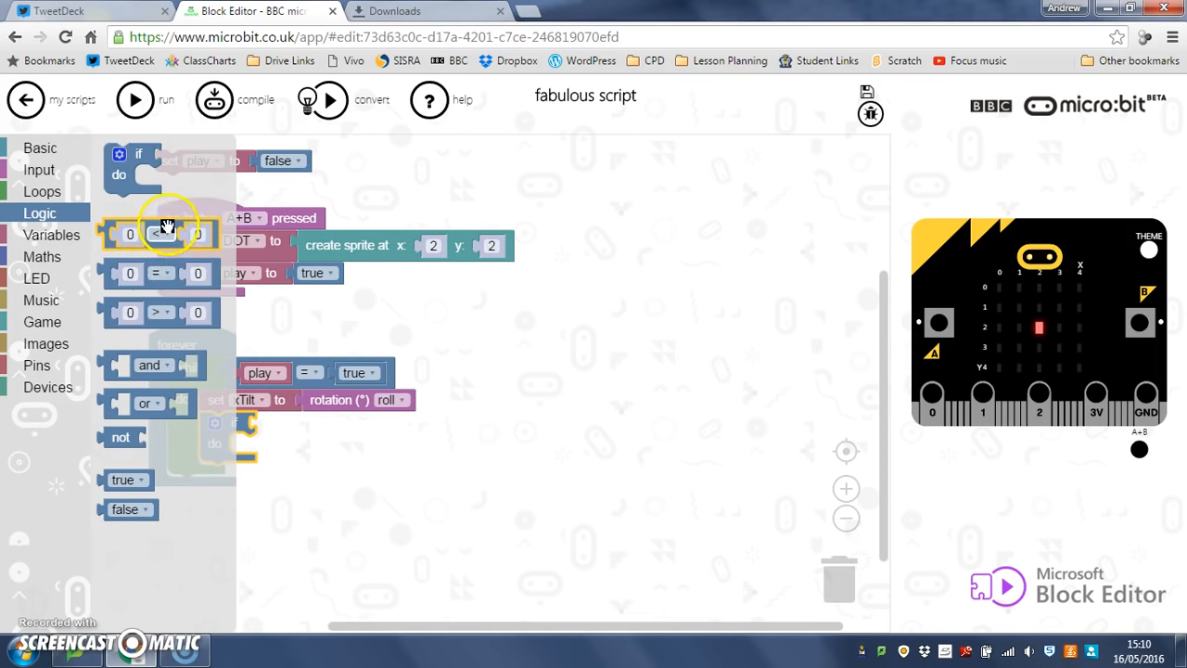
drag(160, 233, 406, 452)
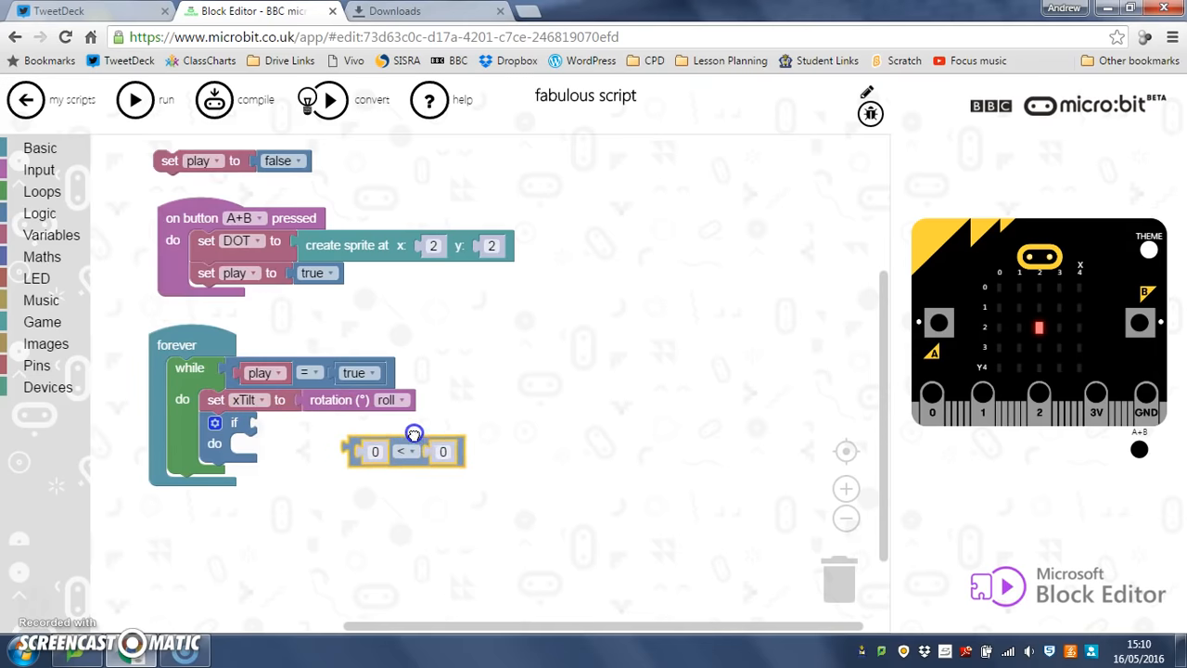
drag(406, 451, 306, 420)
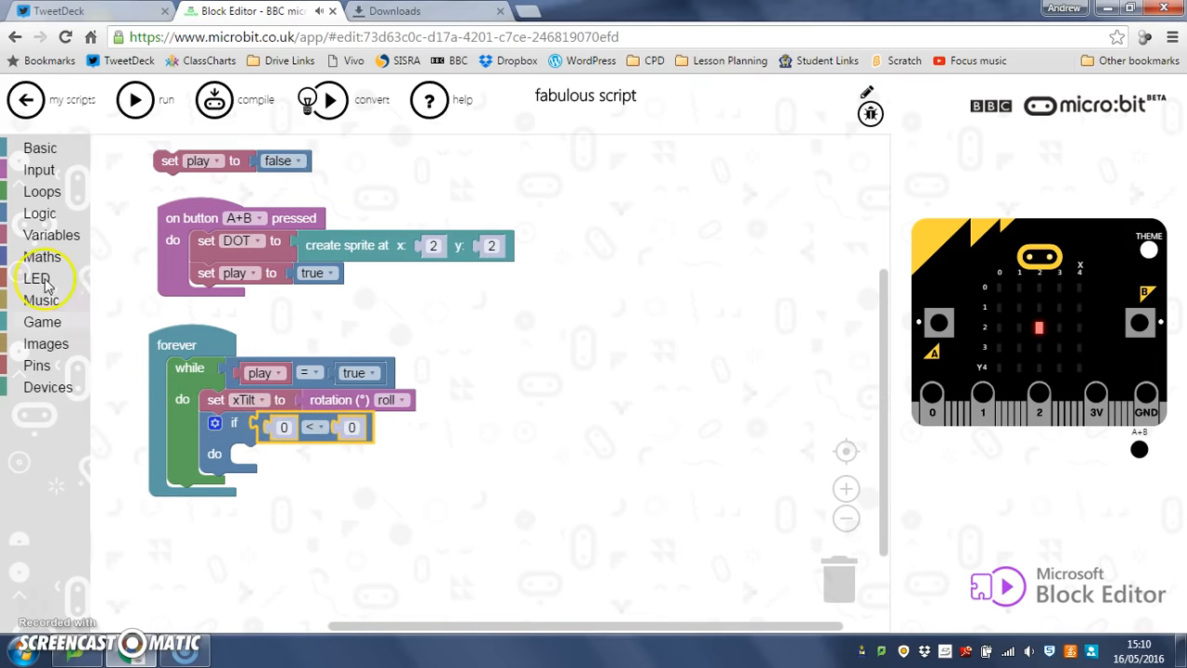
- Set the comparison's left side to xTilt and its right side to -10
click(51, 235)
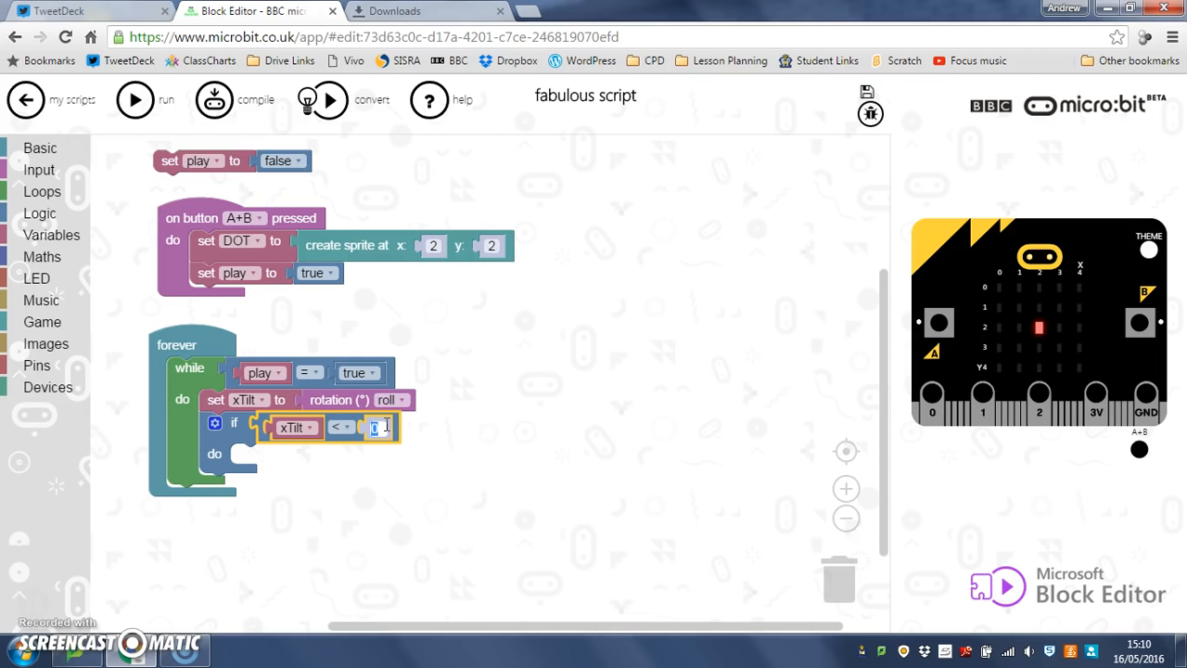
text(-10)
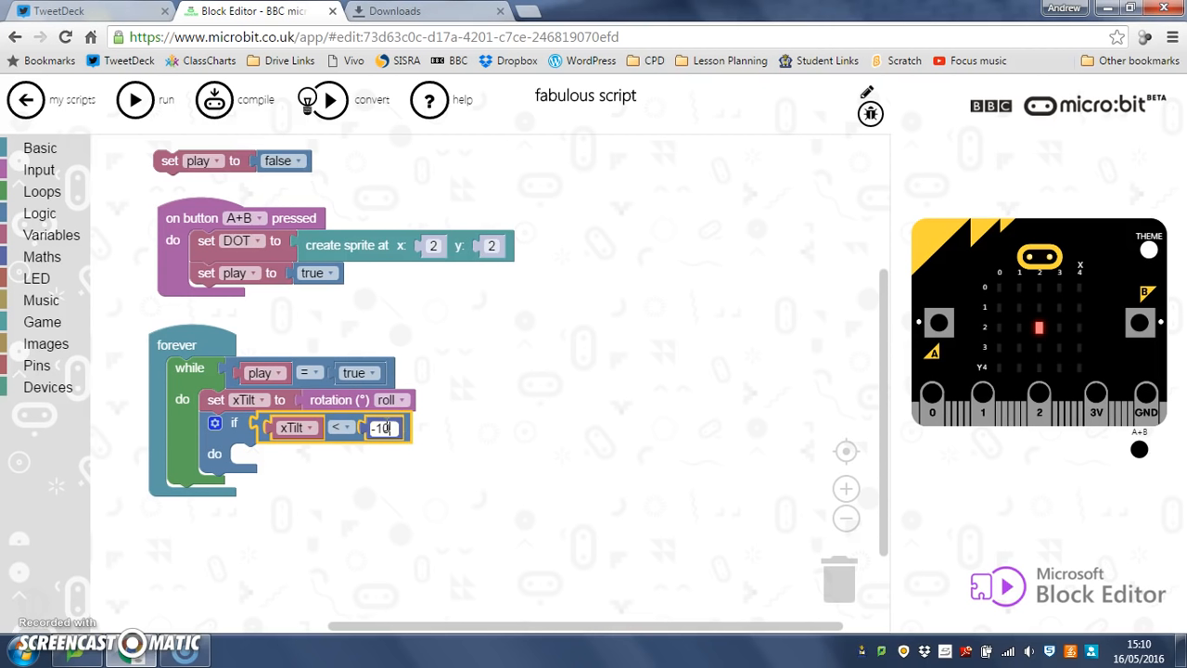
click(475, 446)
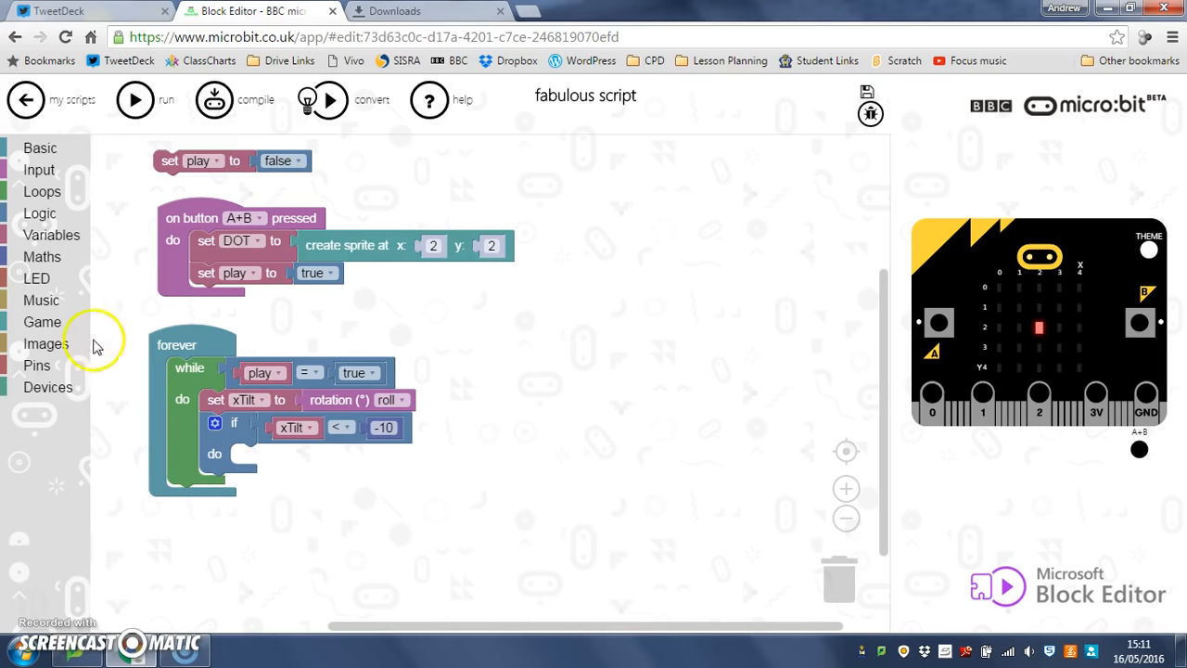
- Add 'change x of DOT by 1' inside the if, followed by 'pause (ms) 100'
click(42, 320)
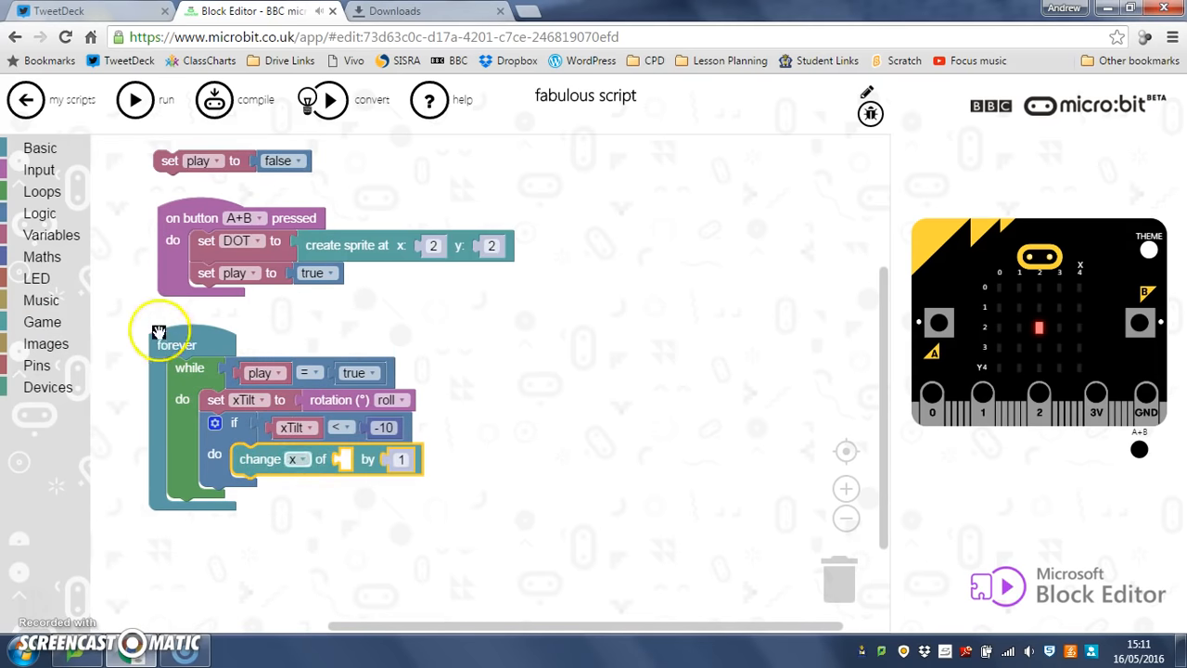
click(51, 235)
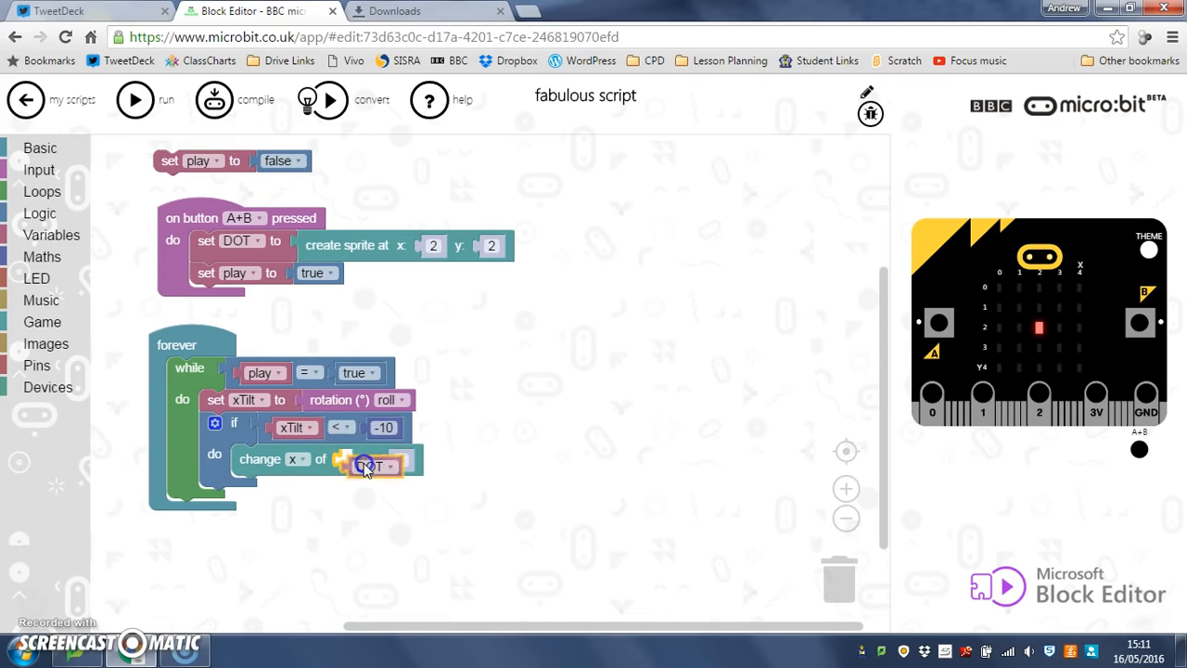
click(366, 462)
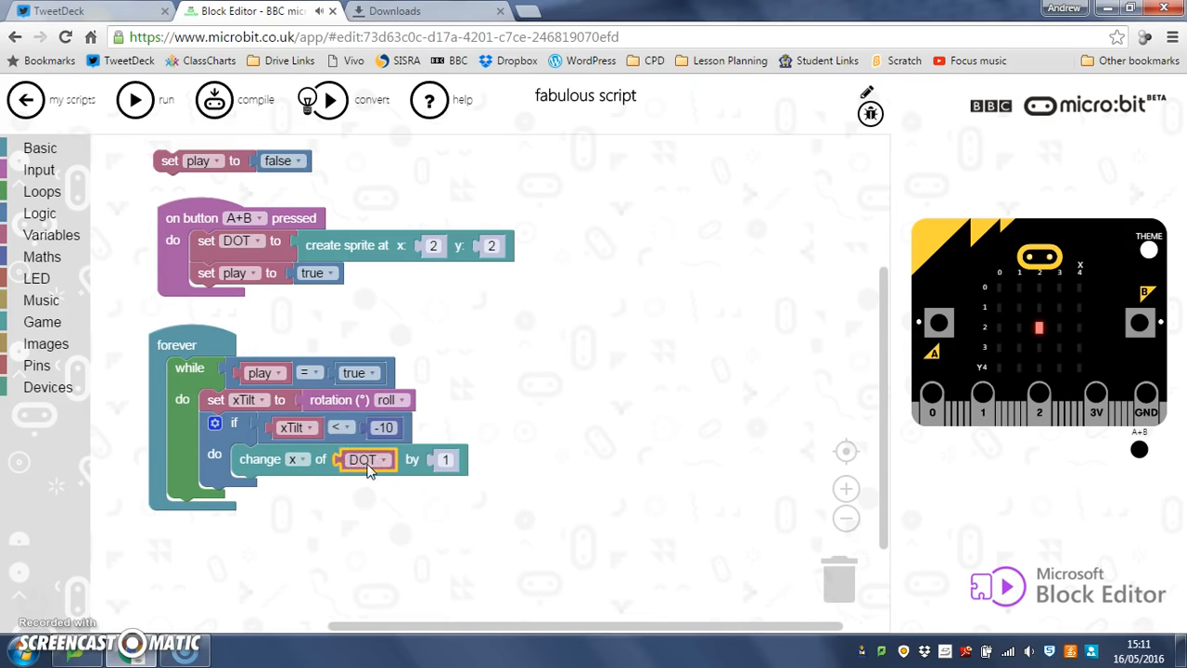
mouse_move(211, 362)
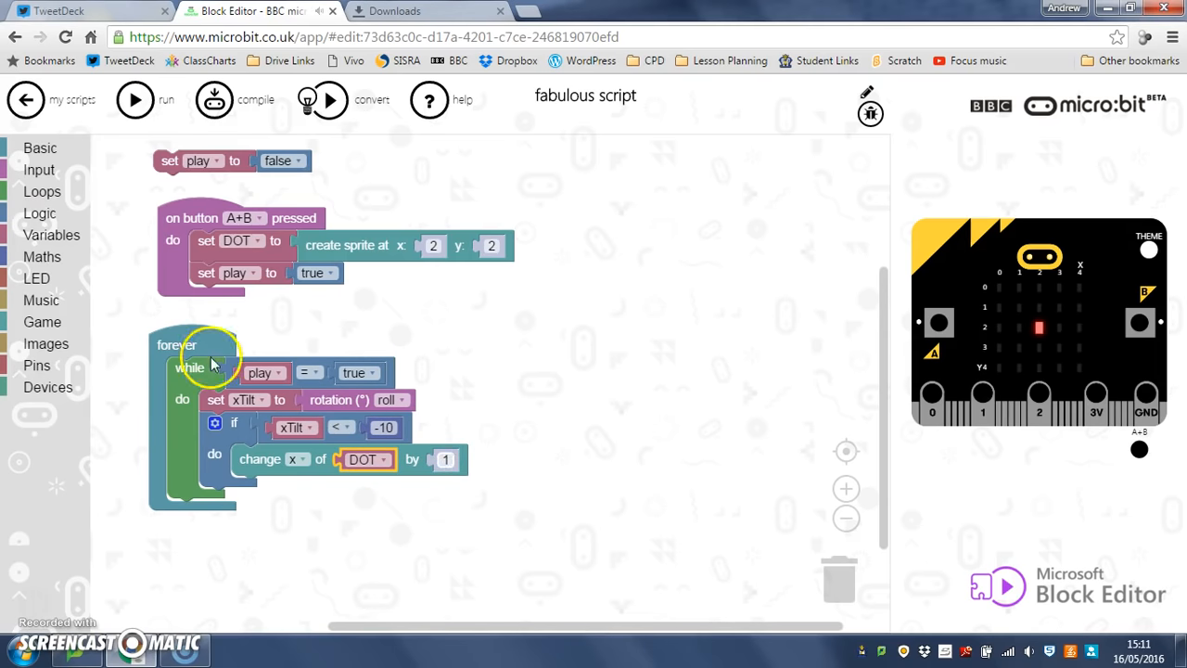
click(40, 148)
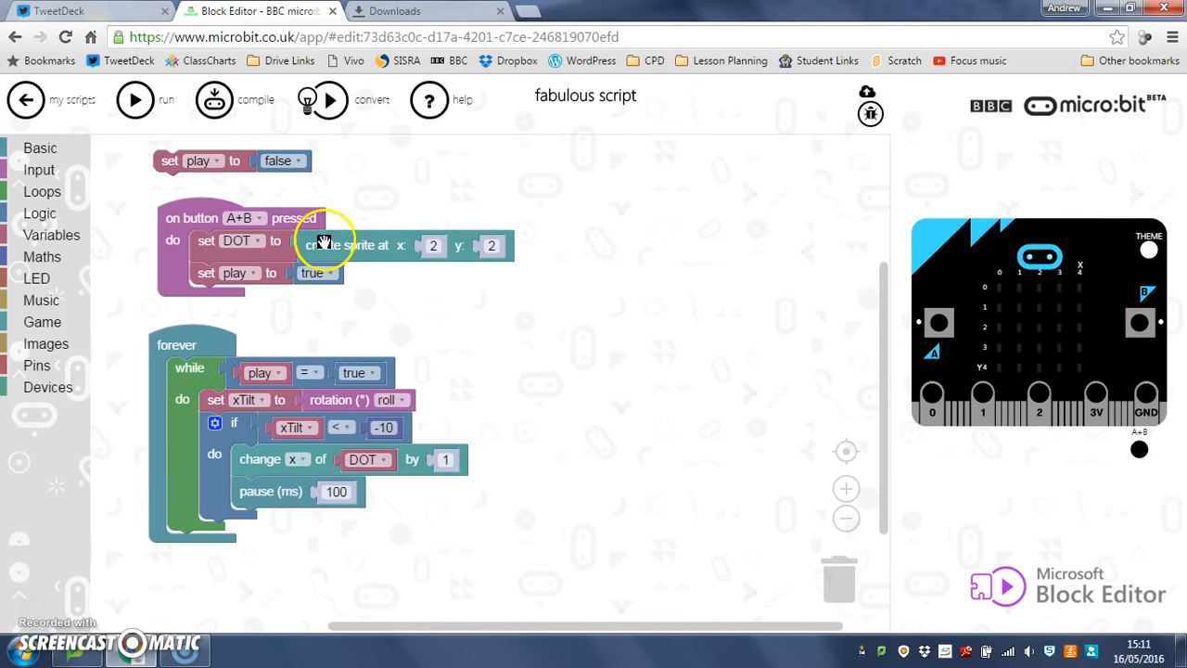
mouse_move(320, 272)
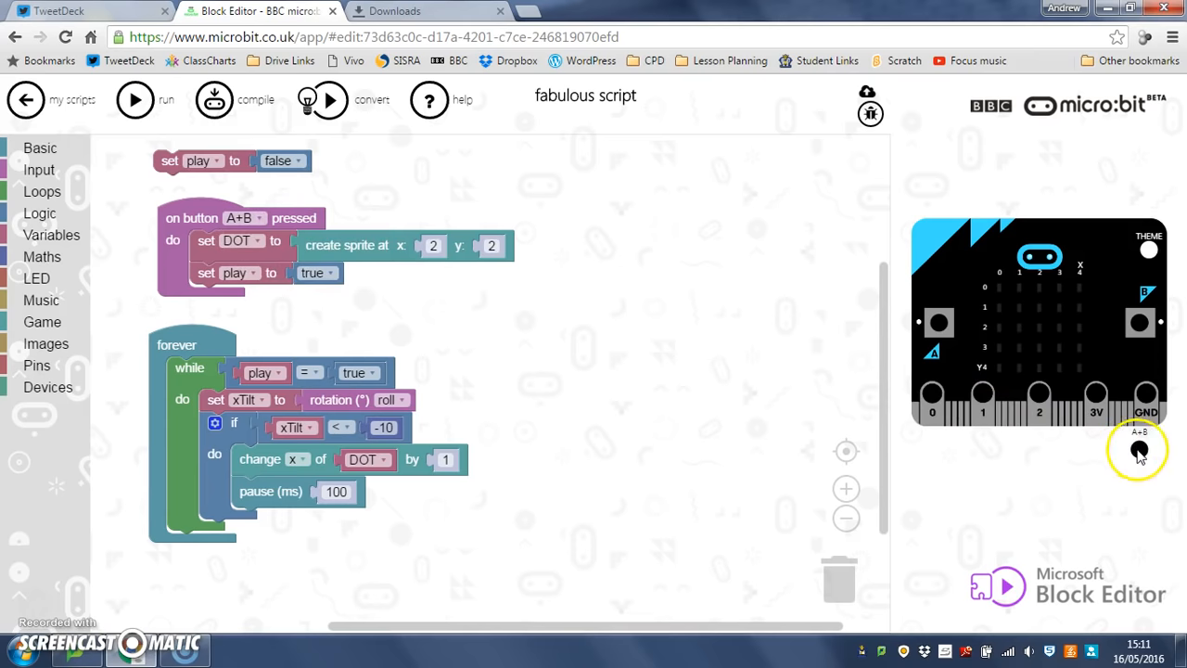
- Press A+B in the simulator and tilt the board to move DOT
click(1139, 440)
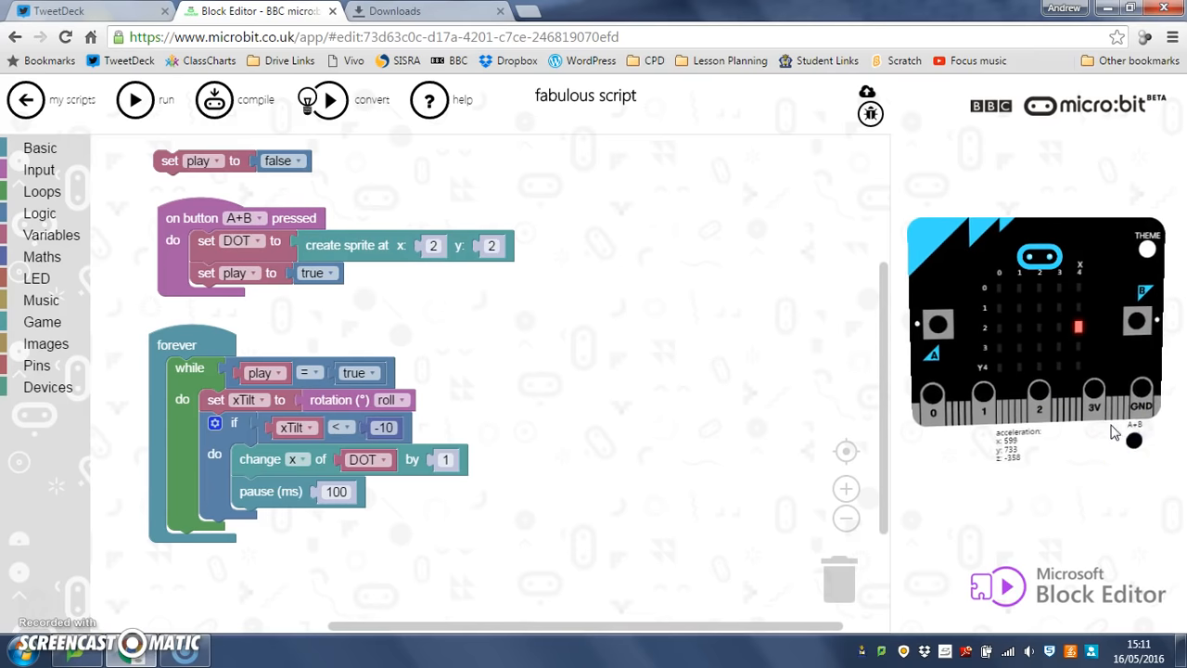
mouse_move(1057, 384)
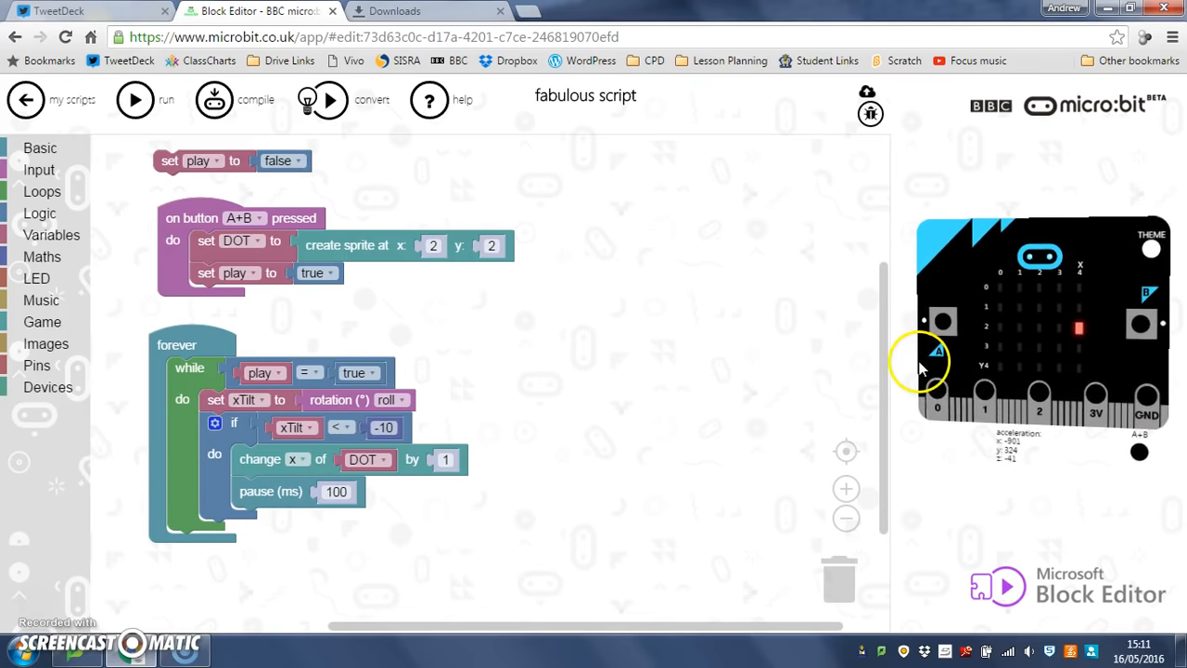
mouse_move(899, 371)
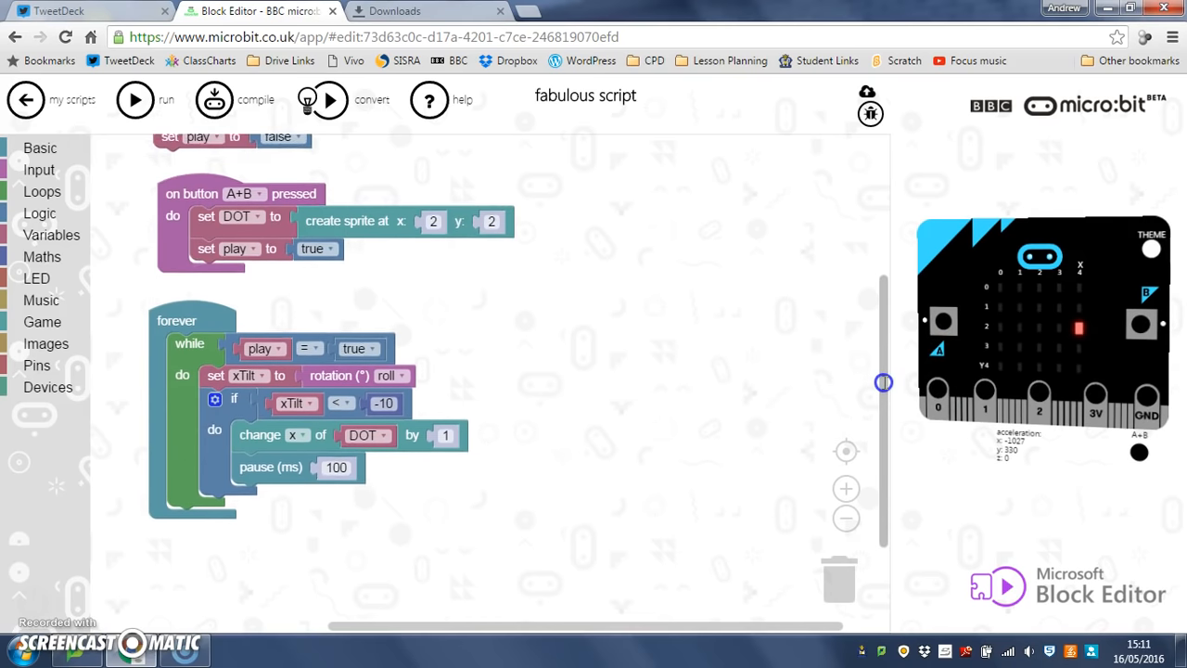
scroll(up, 3)
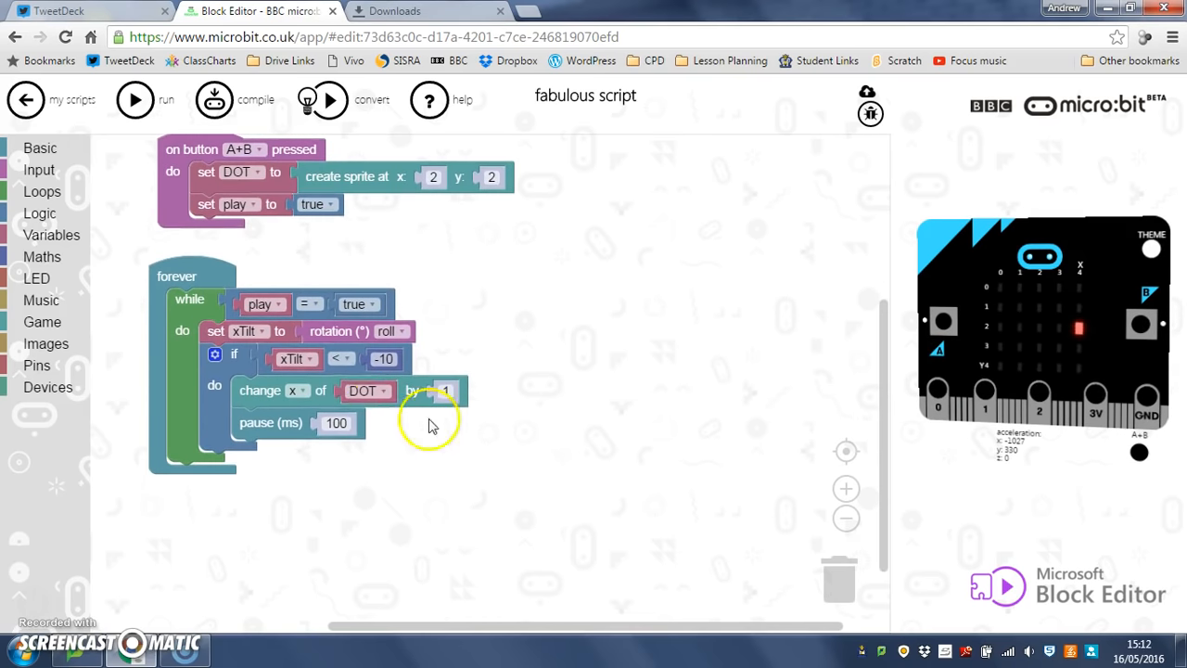
- Duplicate the if block, switching the copy to xTilt > 10 with step -1
right_click(232, 357)
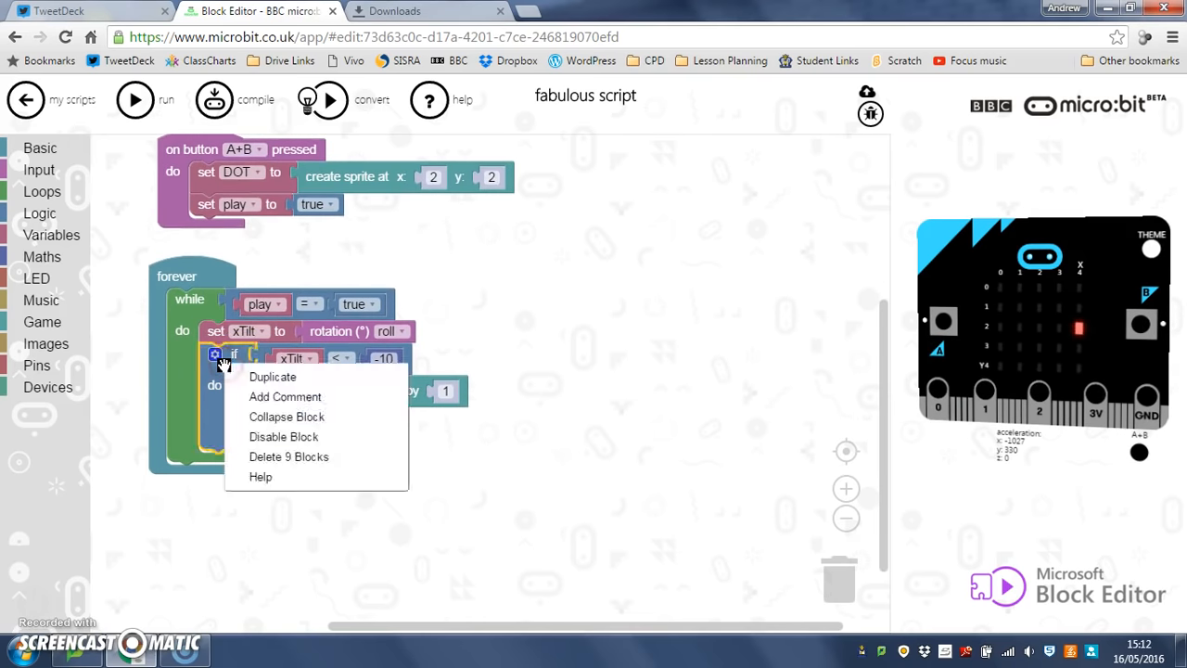
click(273, 377)
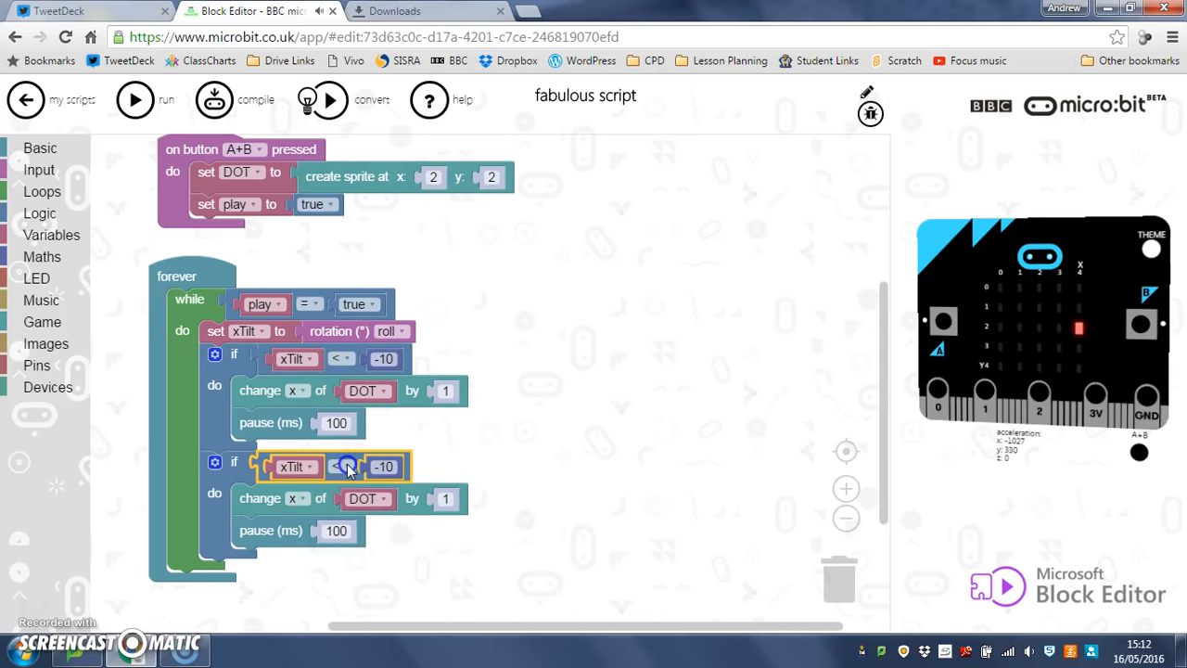
click(340, 466)
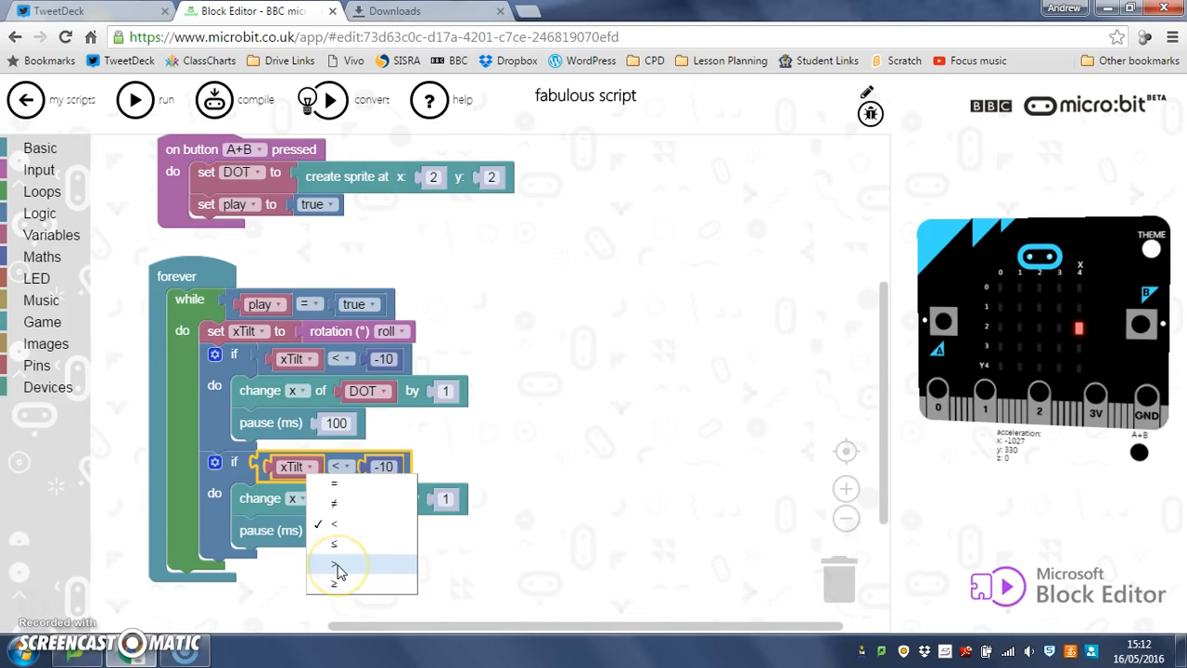
click(334, 566)
text(10)
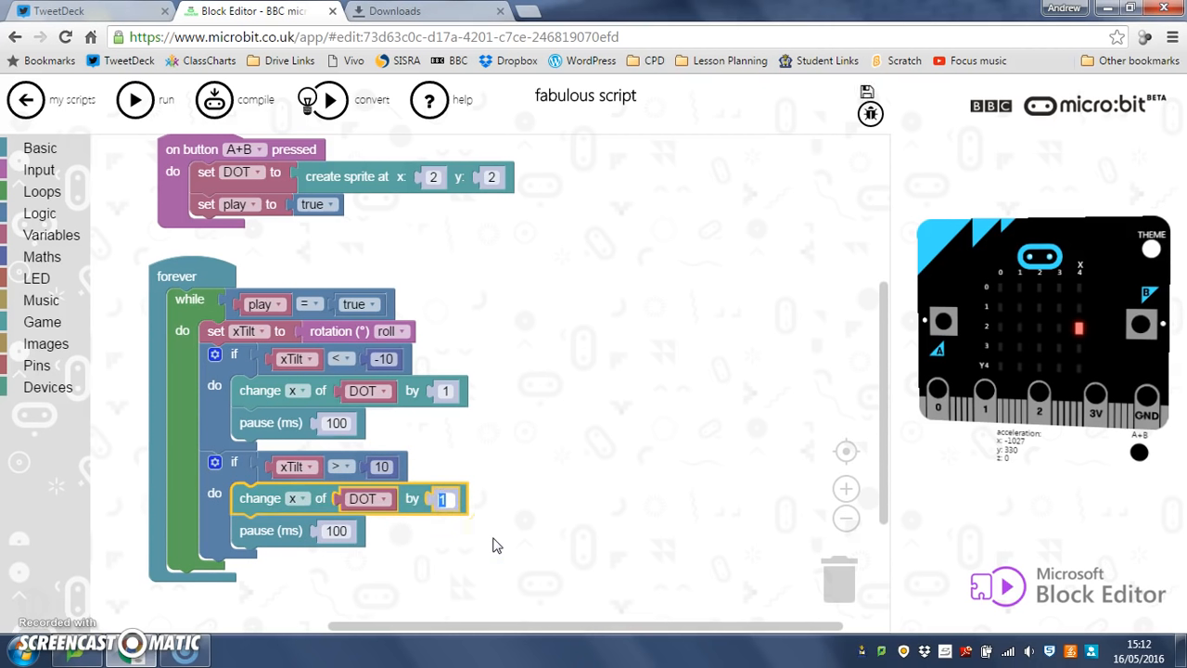
text(-1)
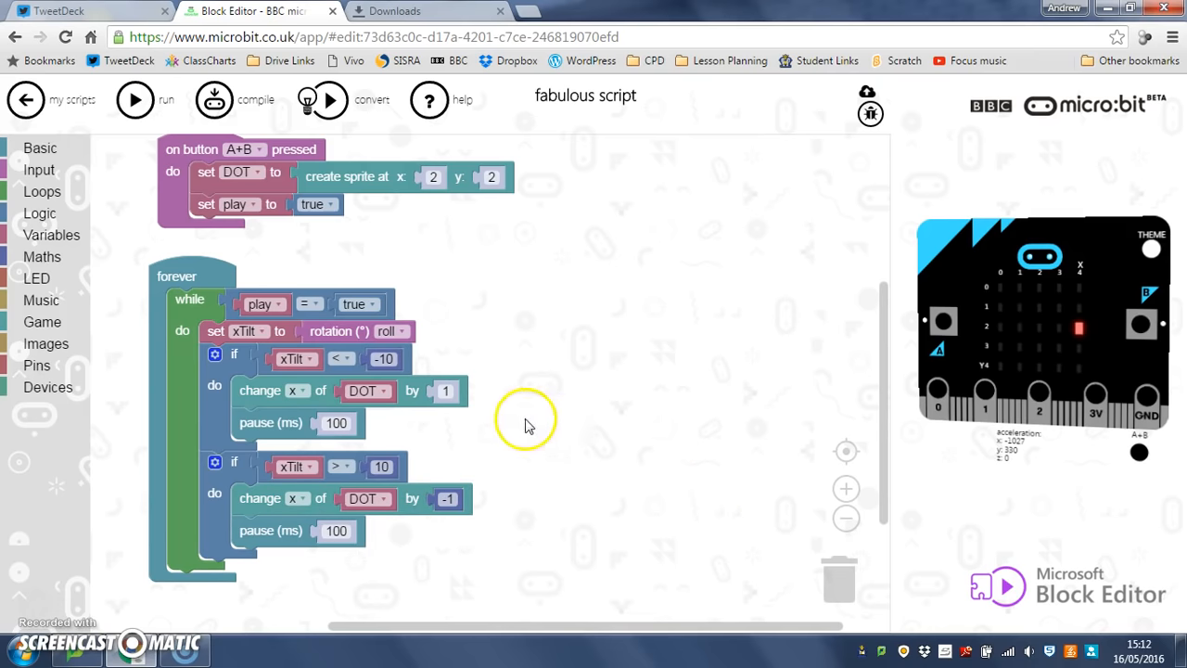
mouse_move(492, 517)
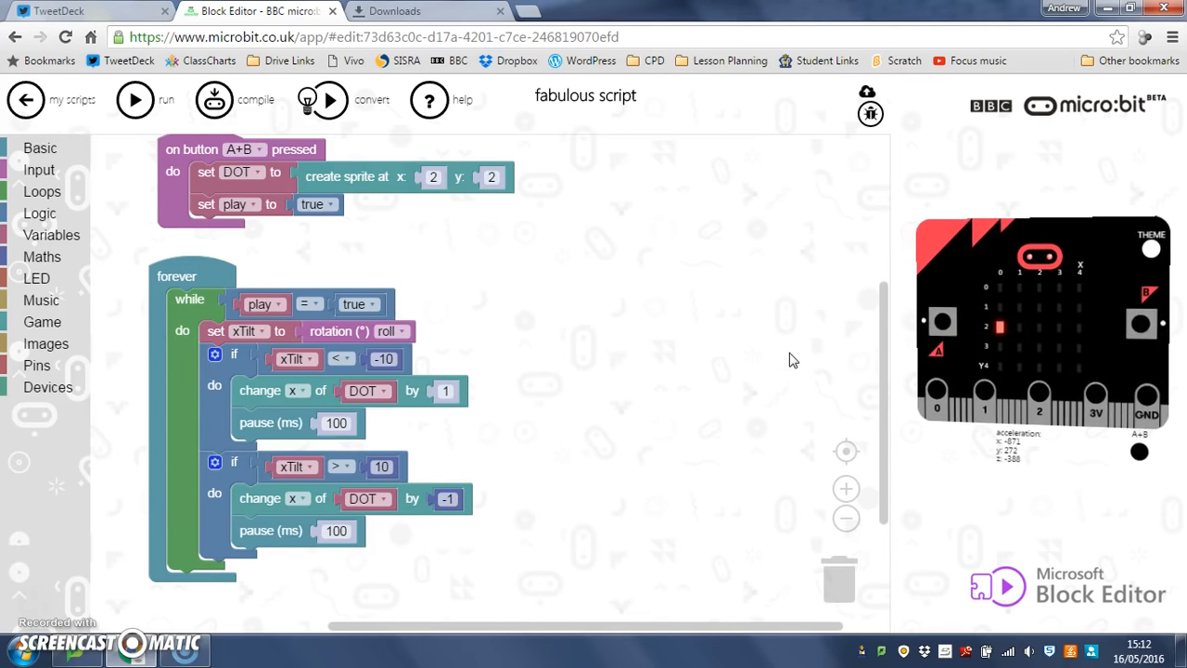
mouse_move(285, 396)
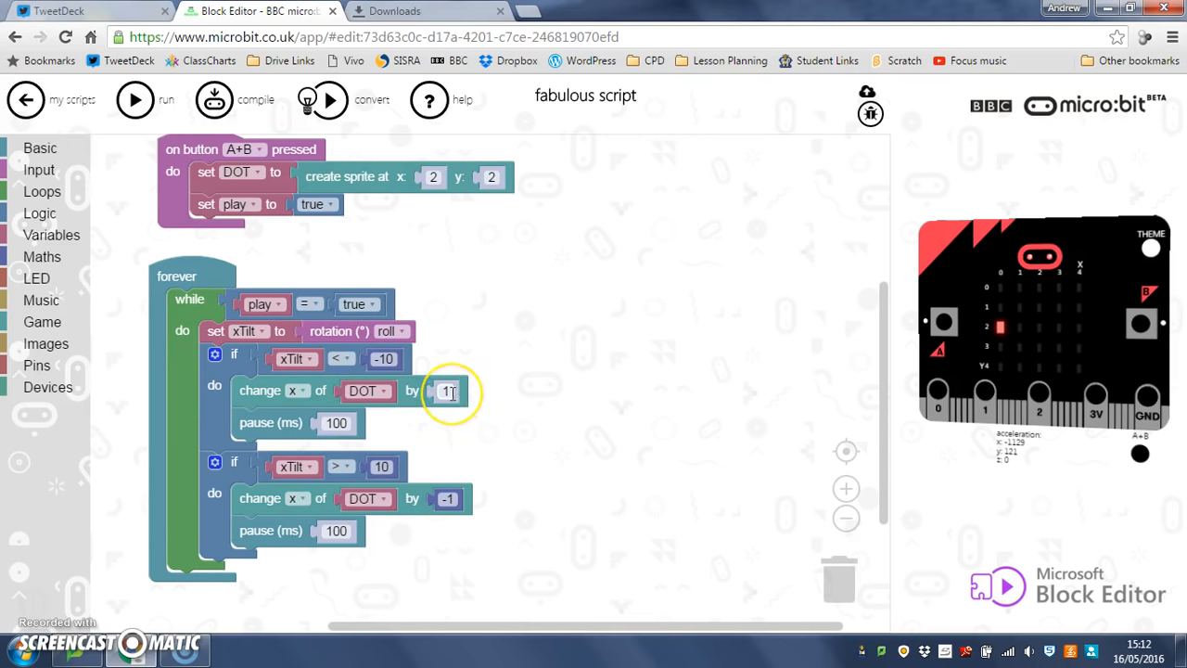
- Edit the first change block's step value to -1
click(448, 390)
text(-1)
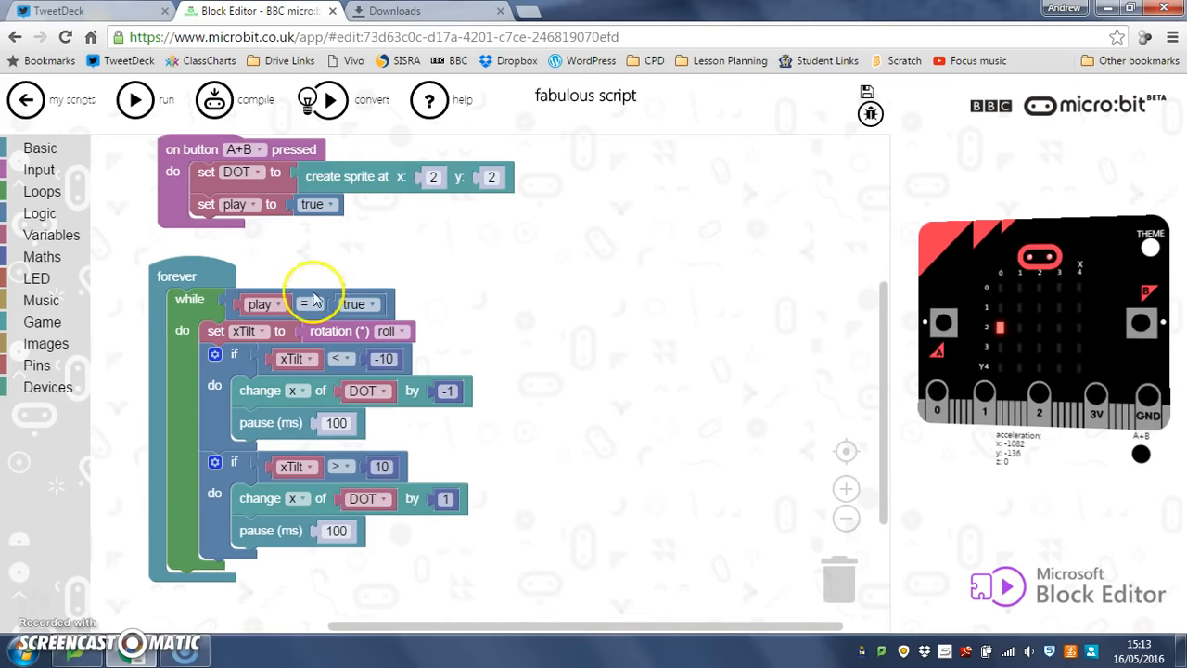
mouse_move(211, 331)
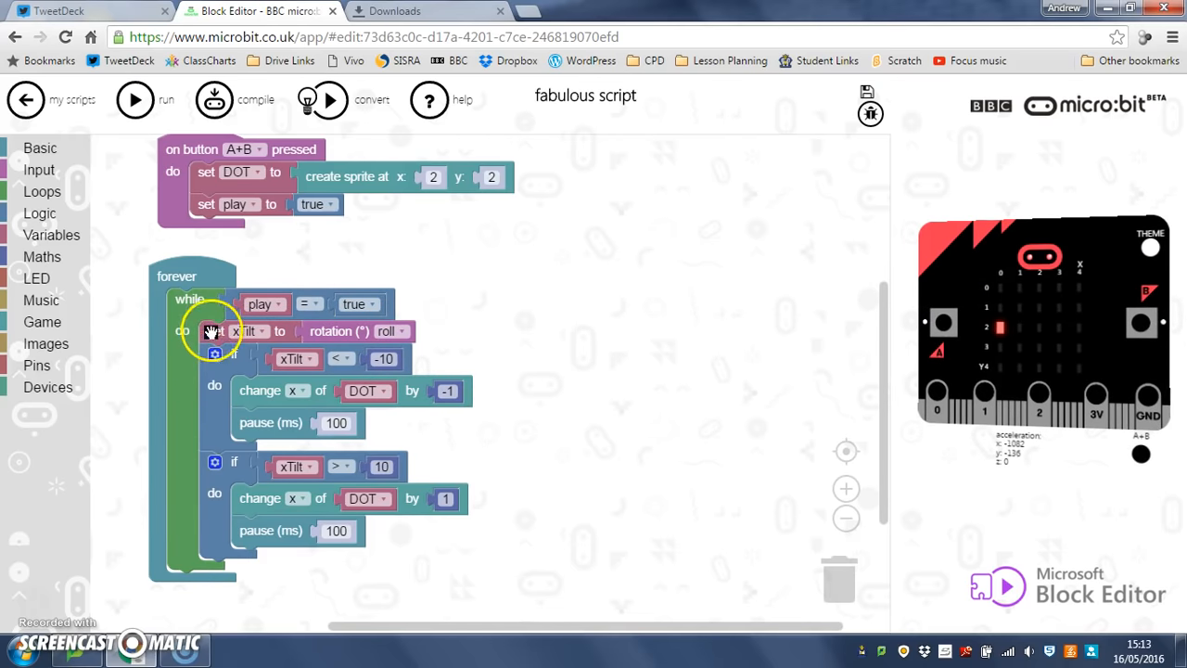
mouse_move(176, 375)
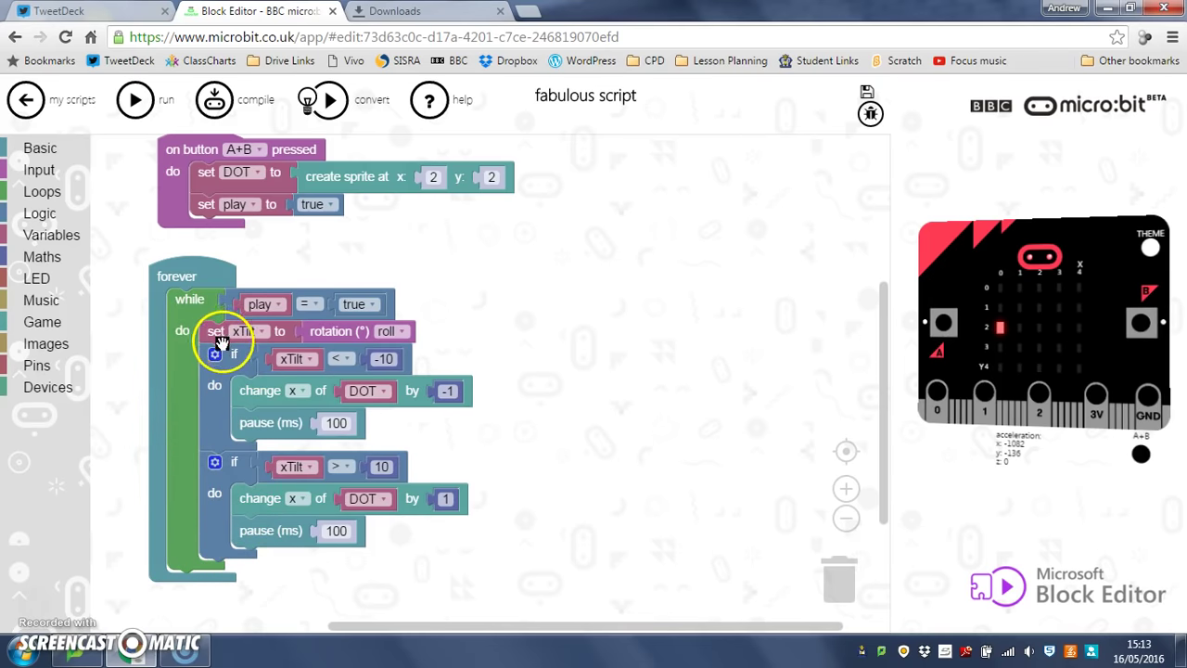
mouse_move(737, 353)
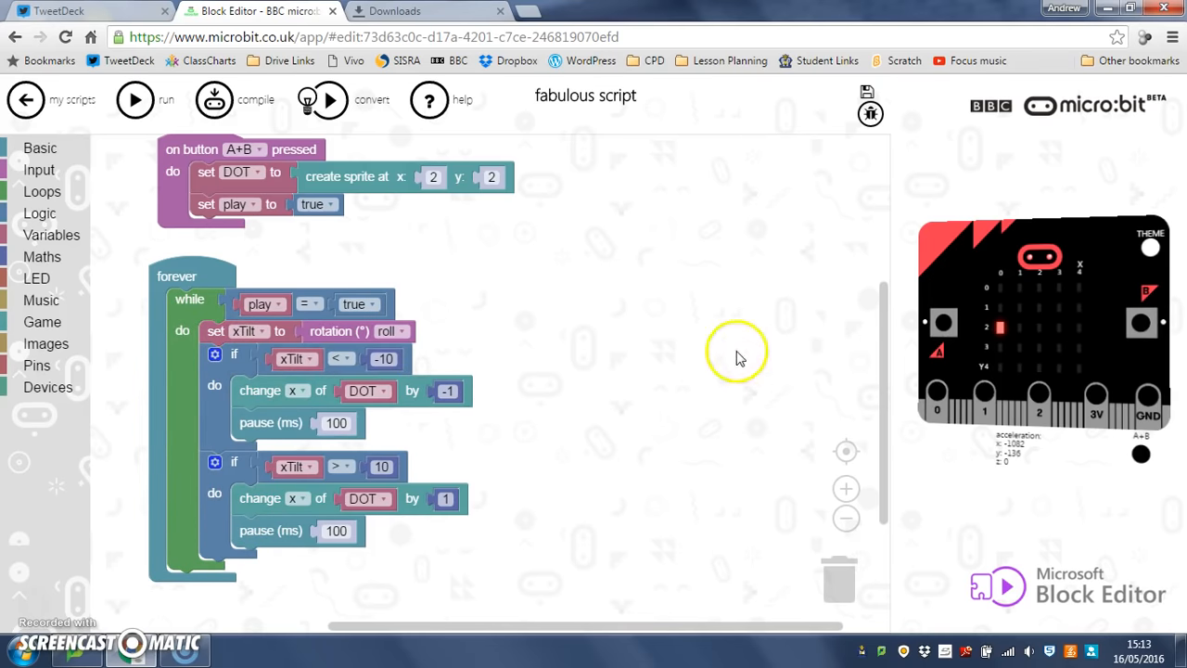
mouse_move(714, 342)
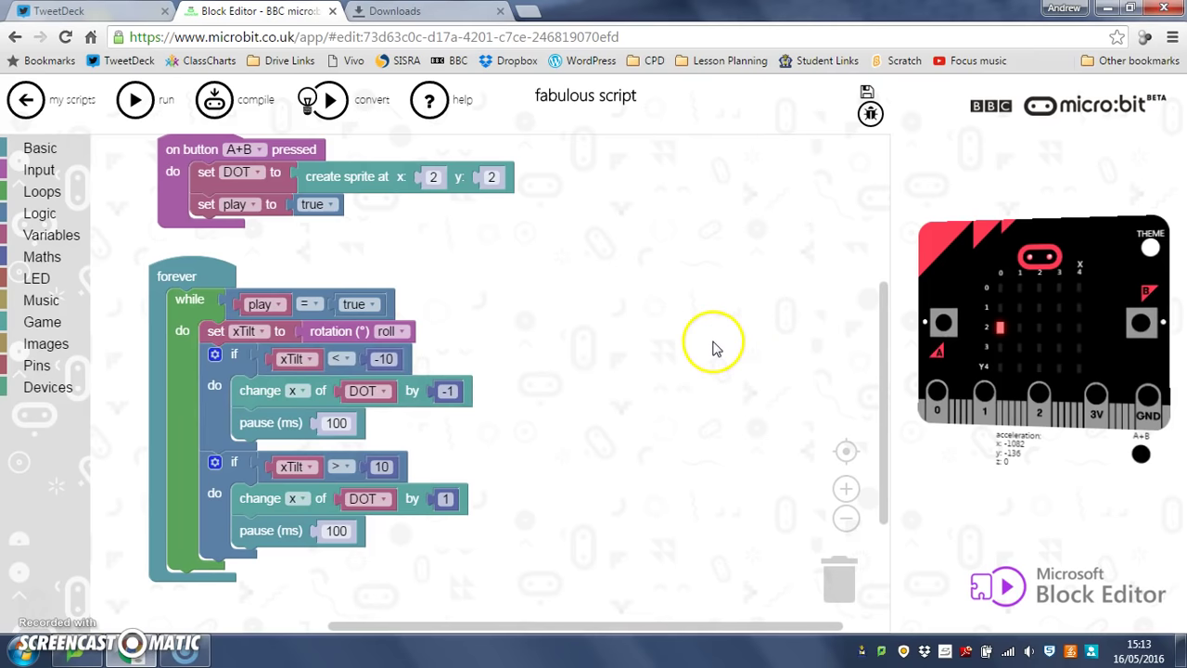